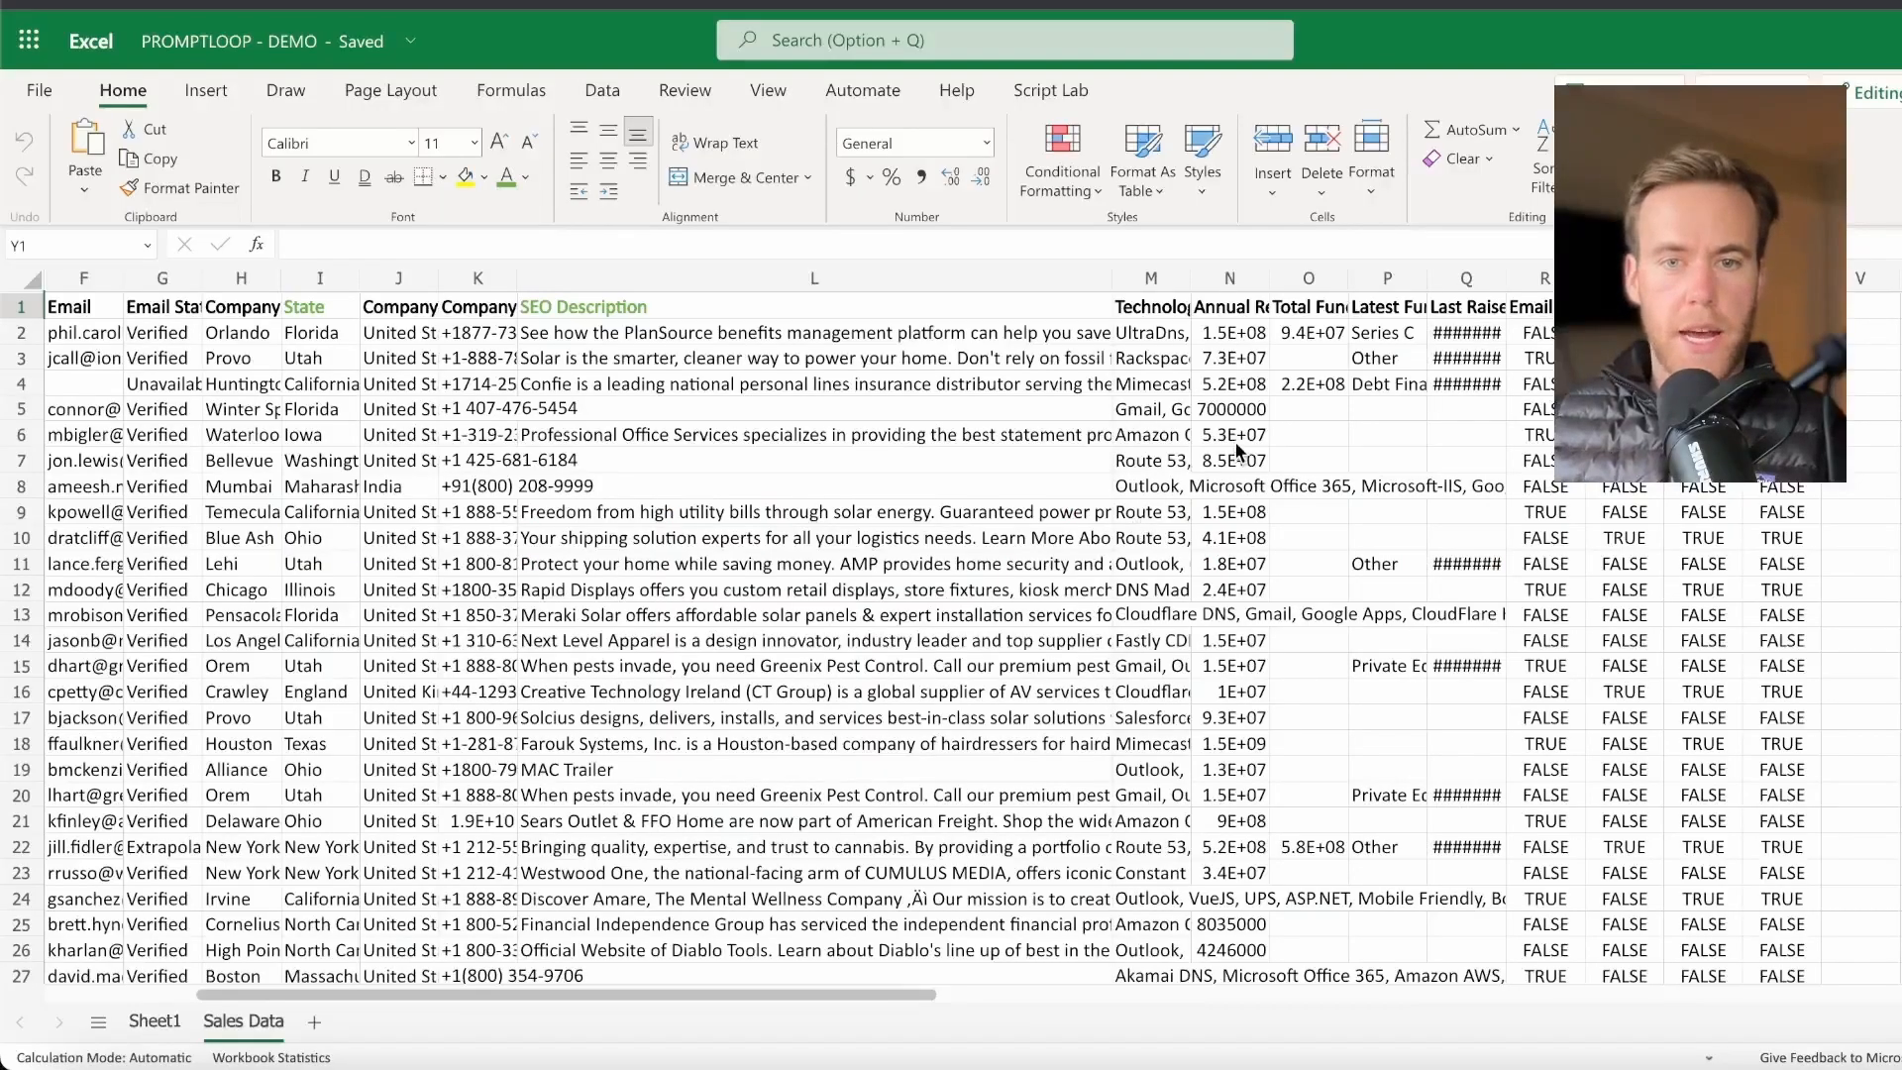
{"action": "mouse_move", "coordinate": [1268, 443]}
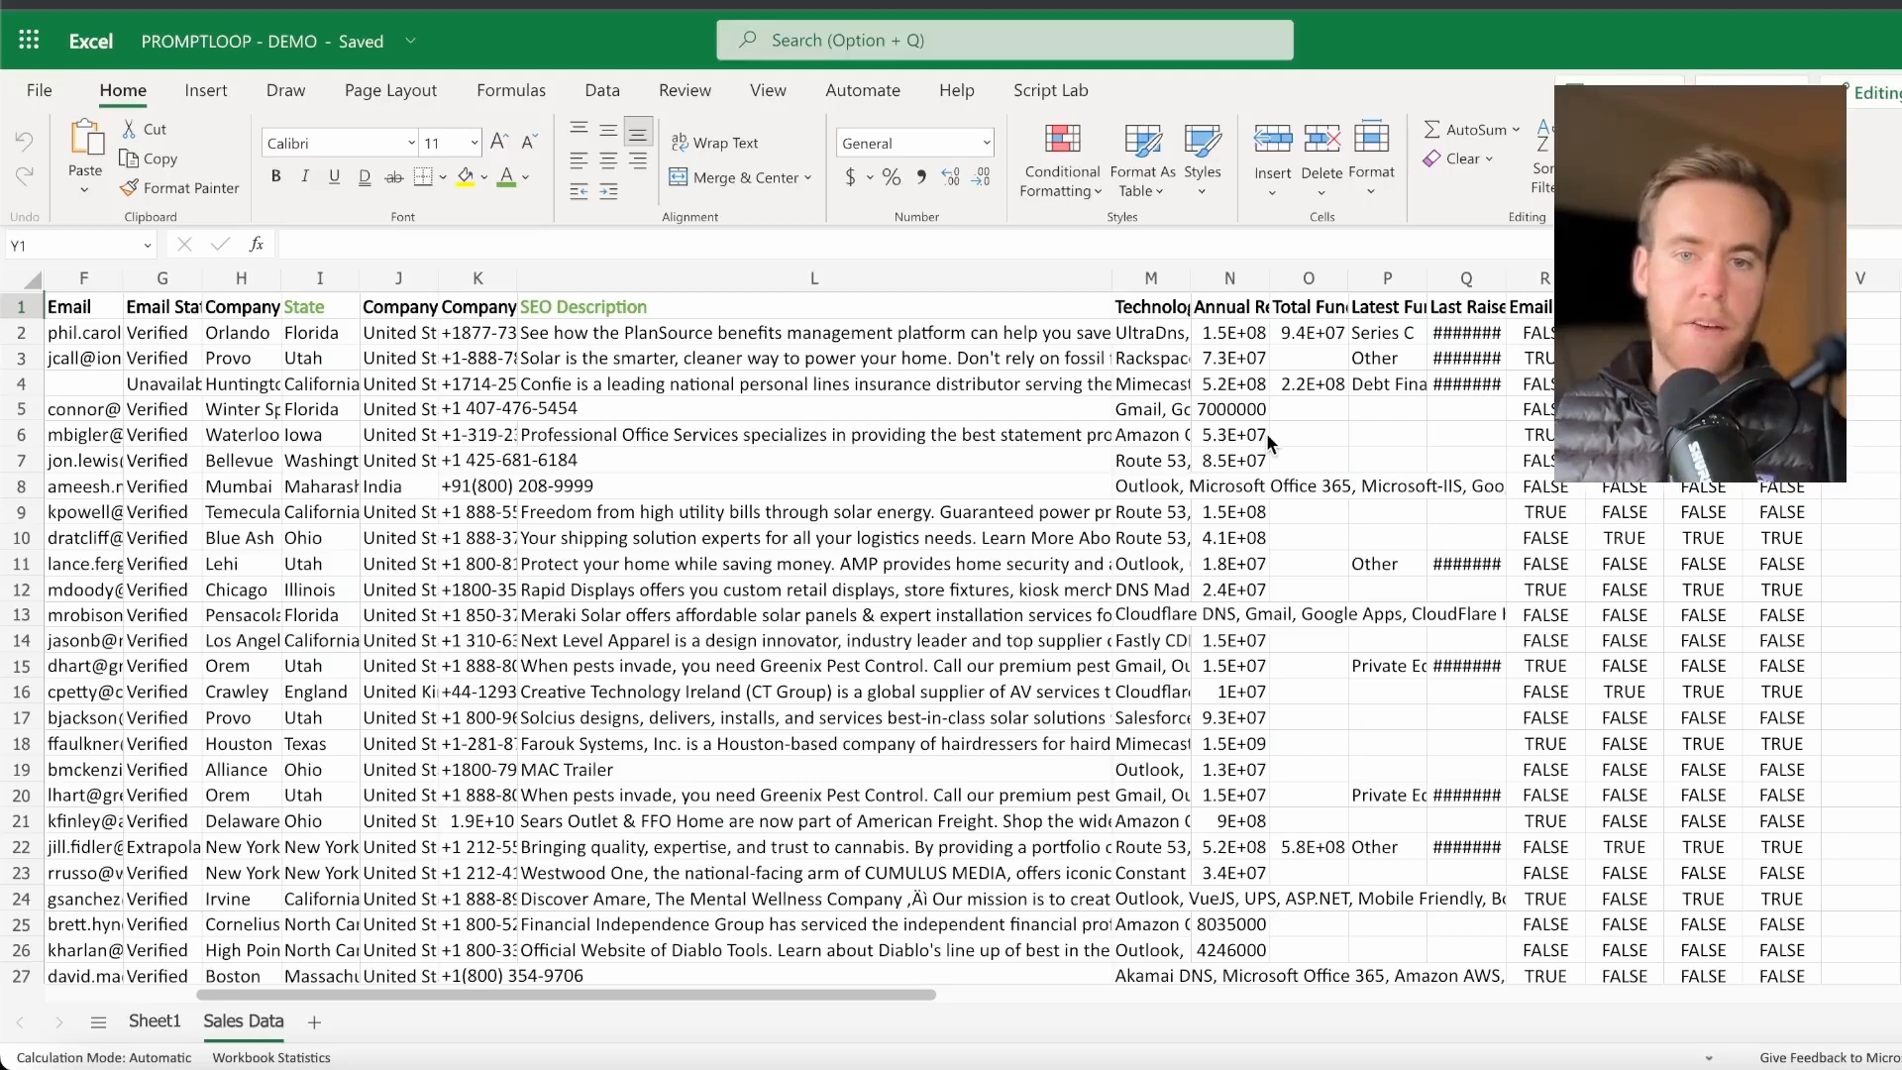
{"action": "mouse_move", "coordinate": [1249, 480]}
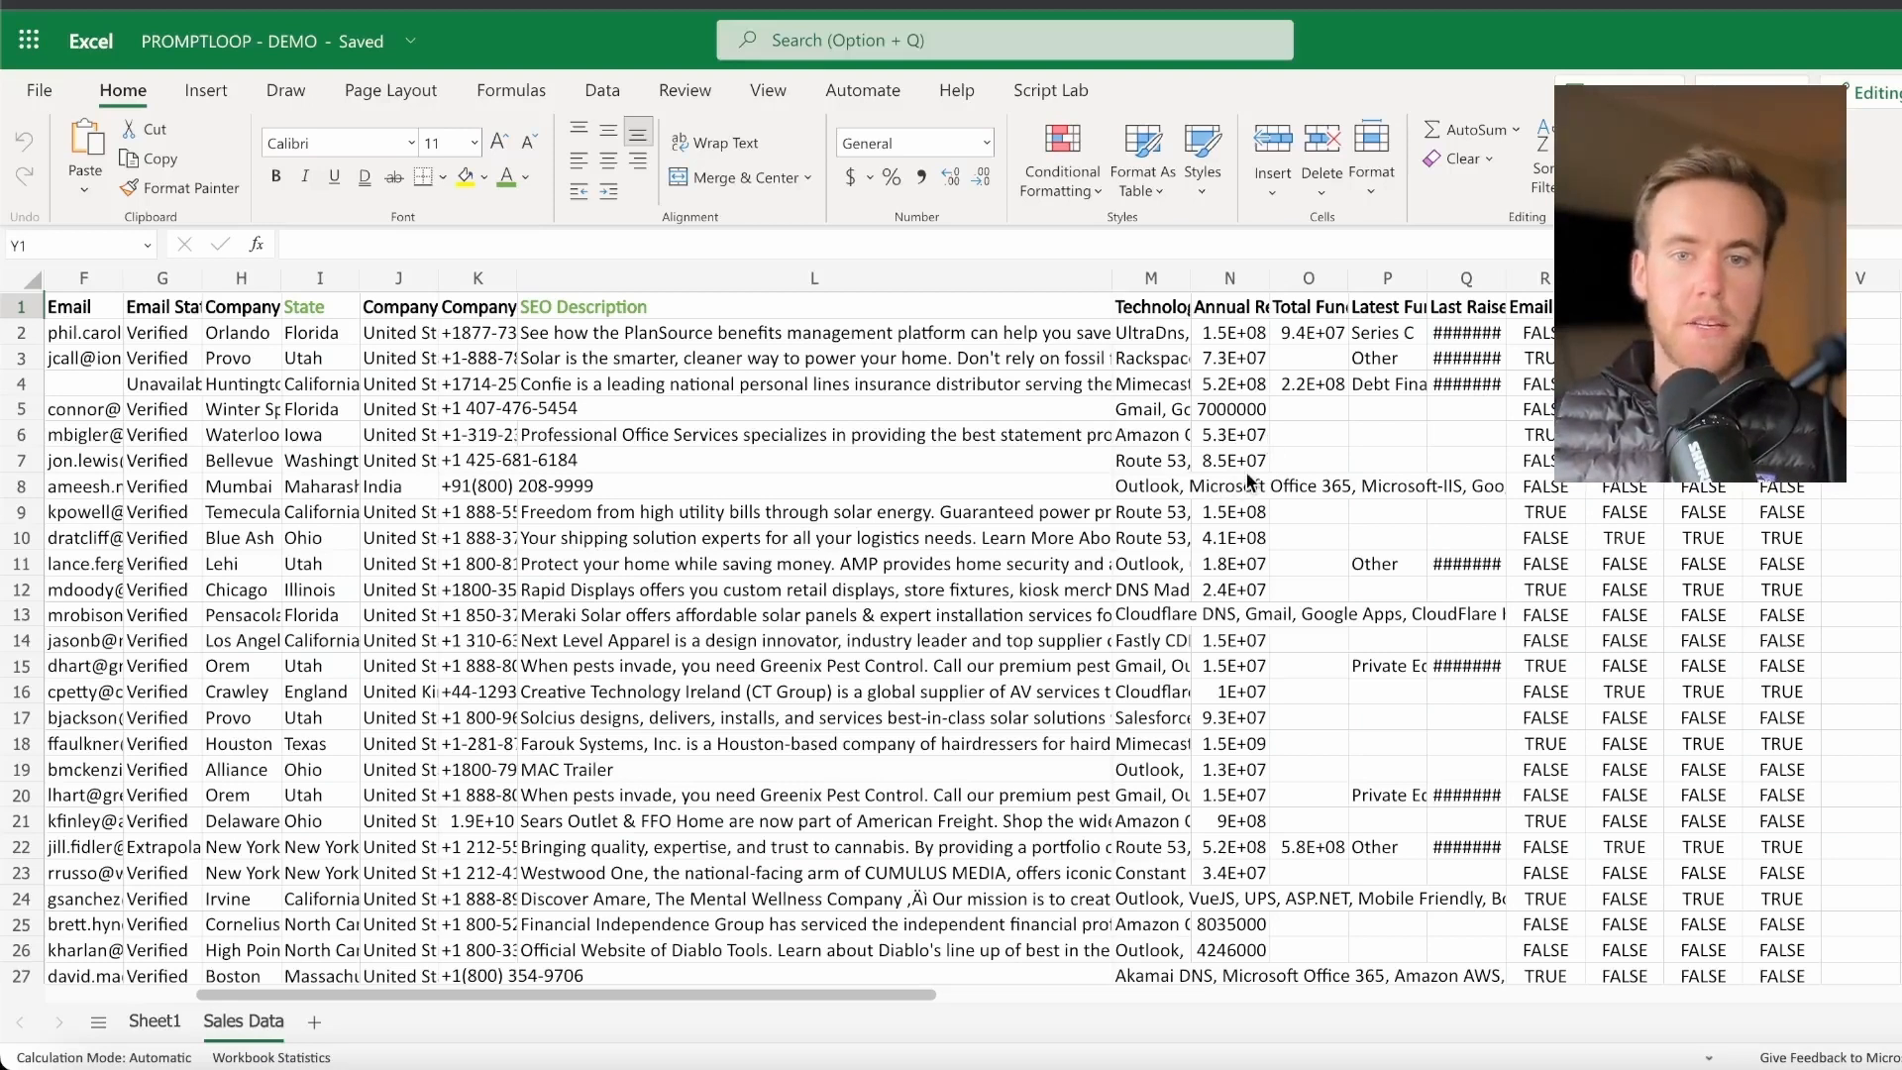
Step: Search the Office Add-ins store for 'promptloop', then close the add-ins window
{"action": "left_click", "coordinate": [1149, 511]}
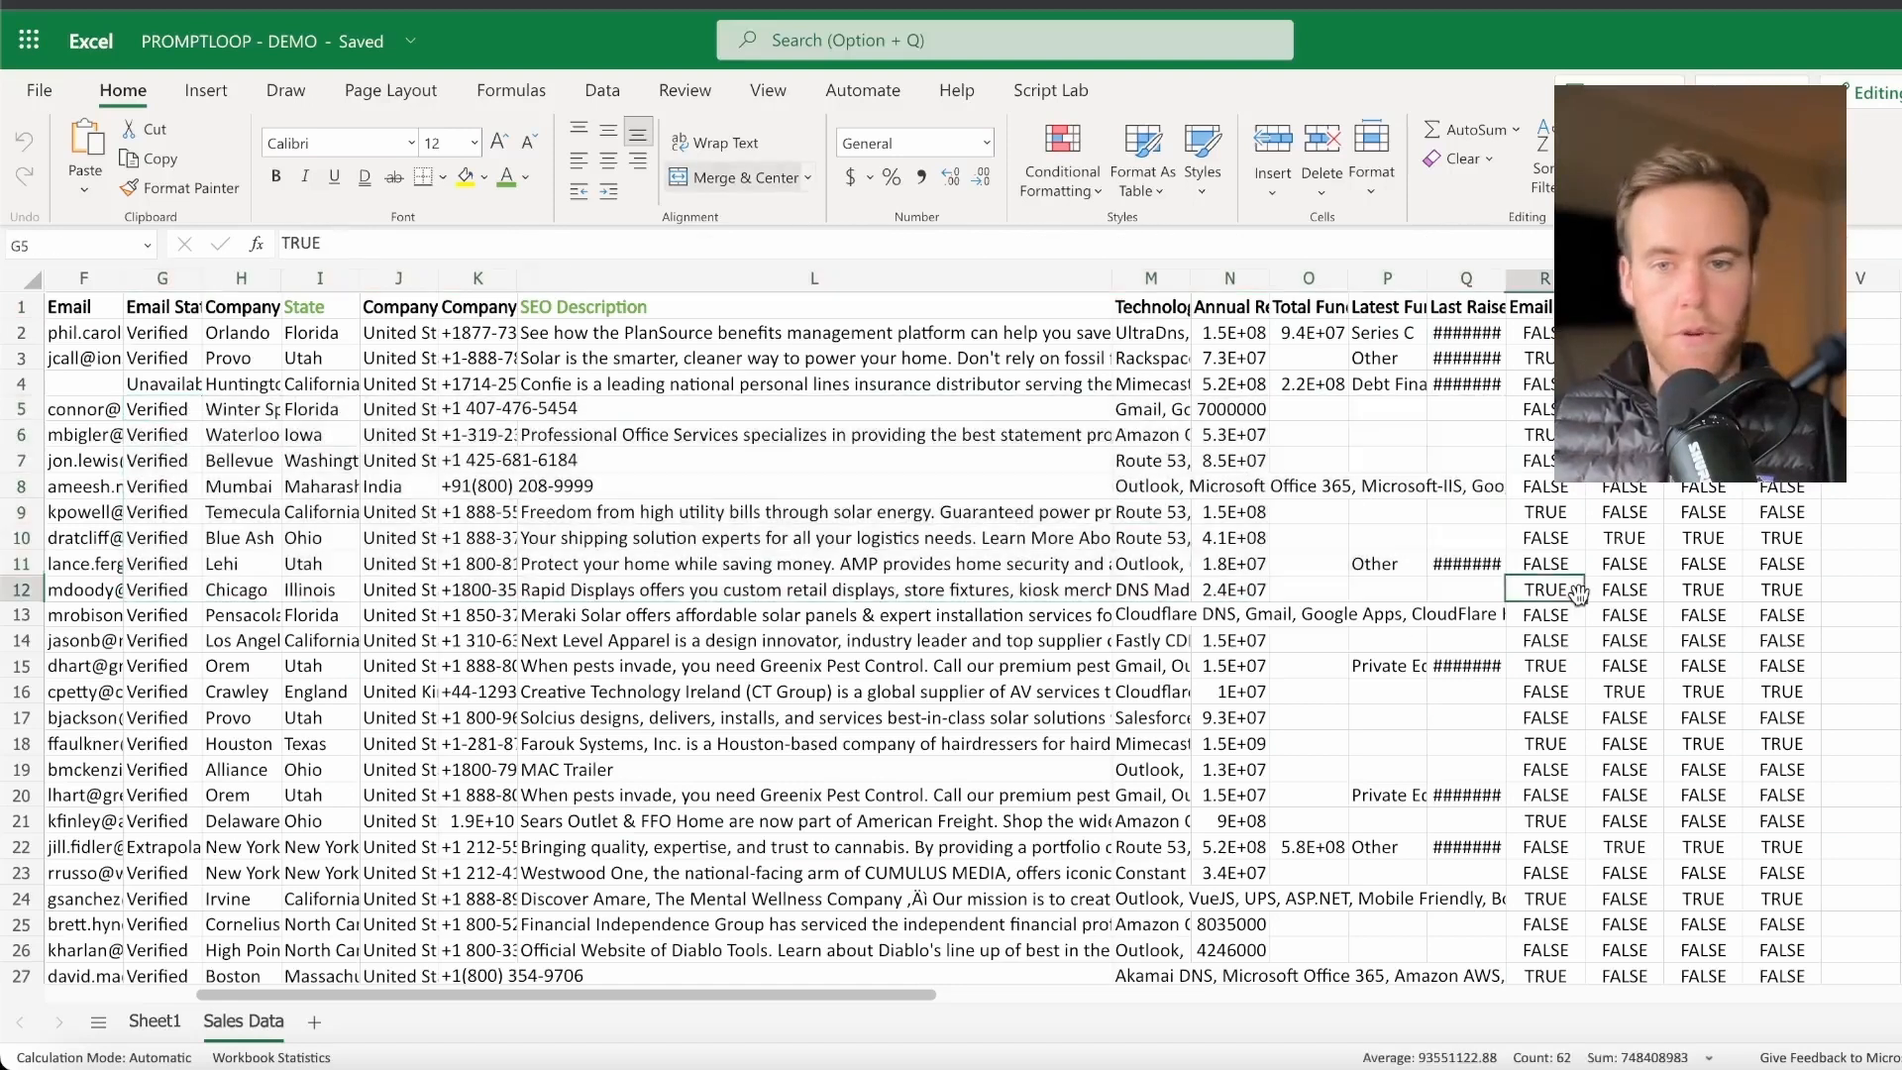
{"action": "left_click", "coordinate": [1544, 589]}
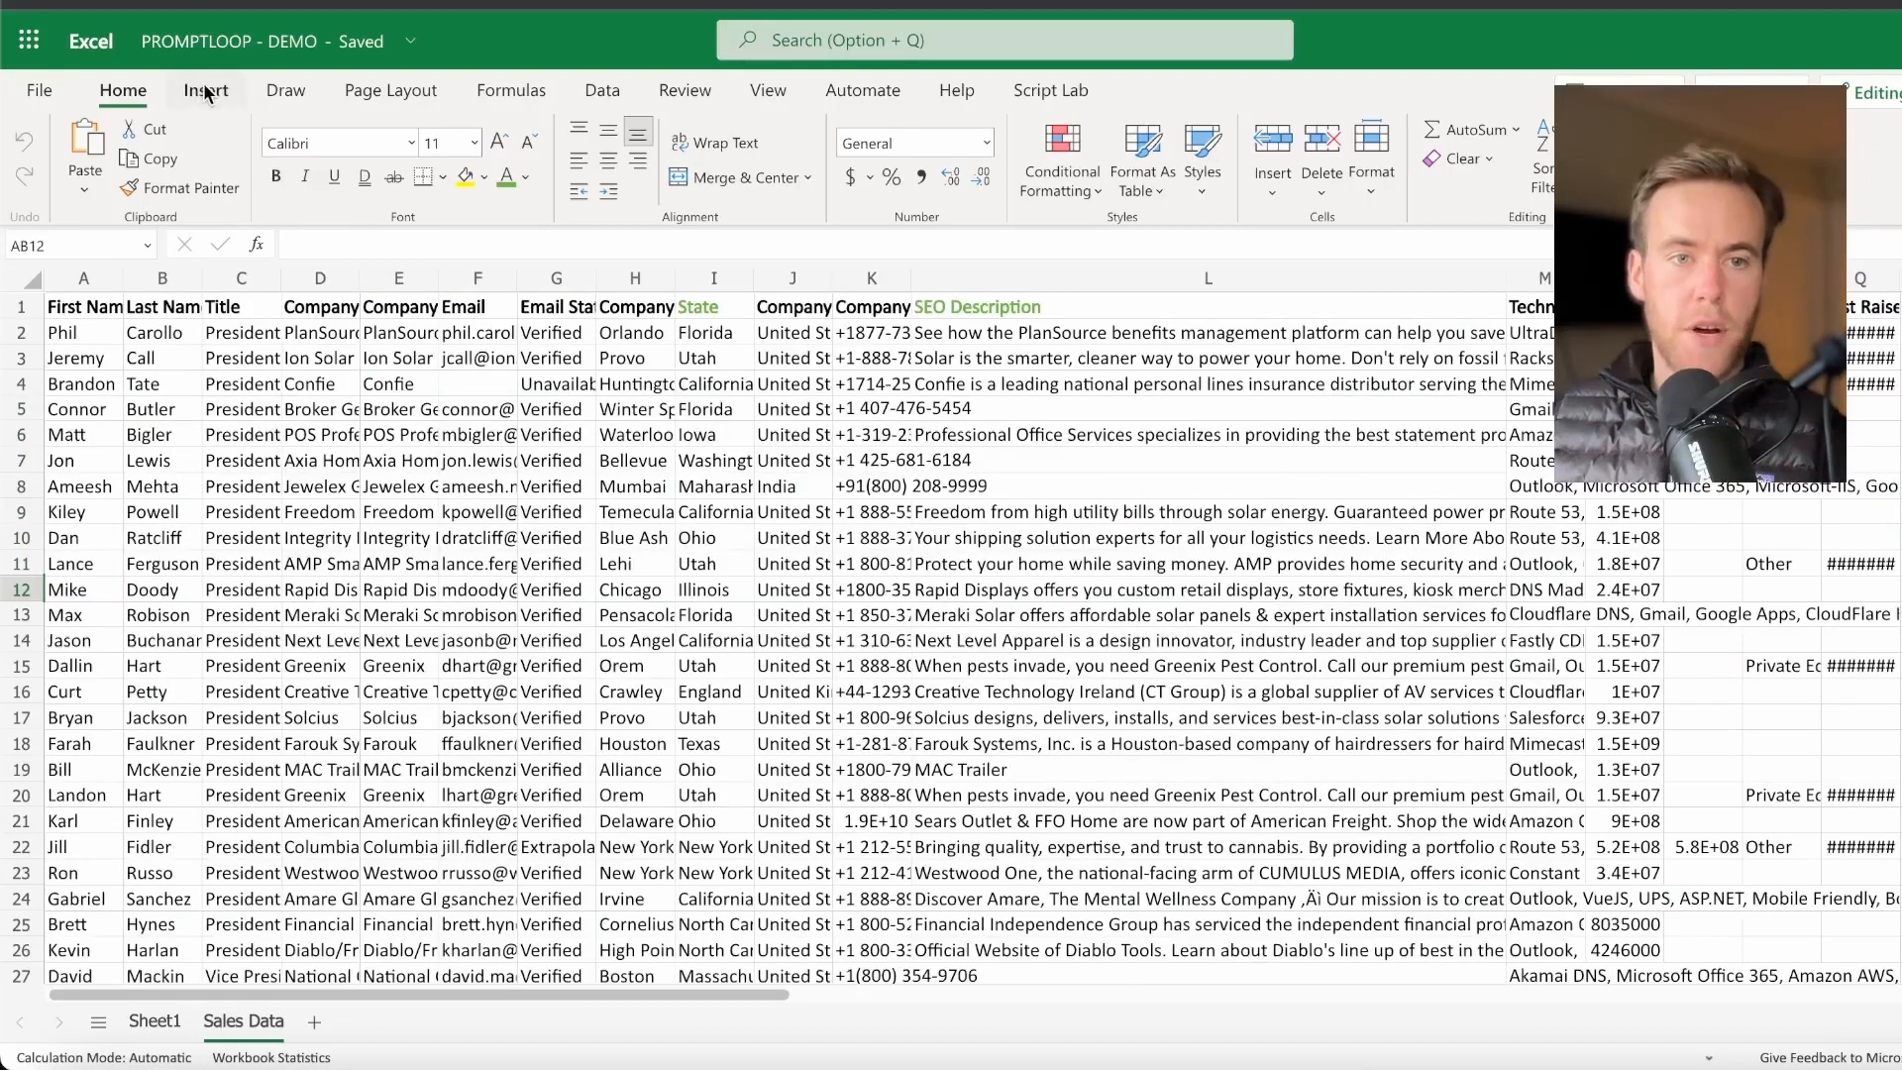
{"action": "left_click", "coordinate": [205, 90]}
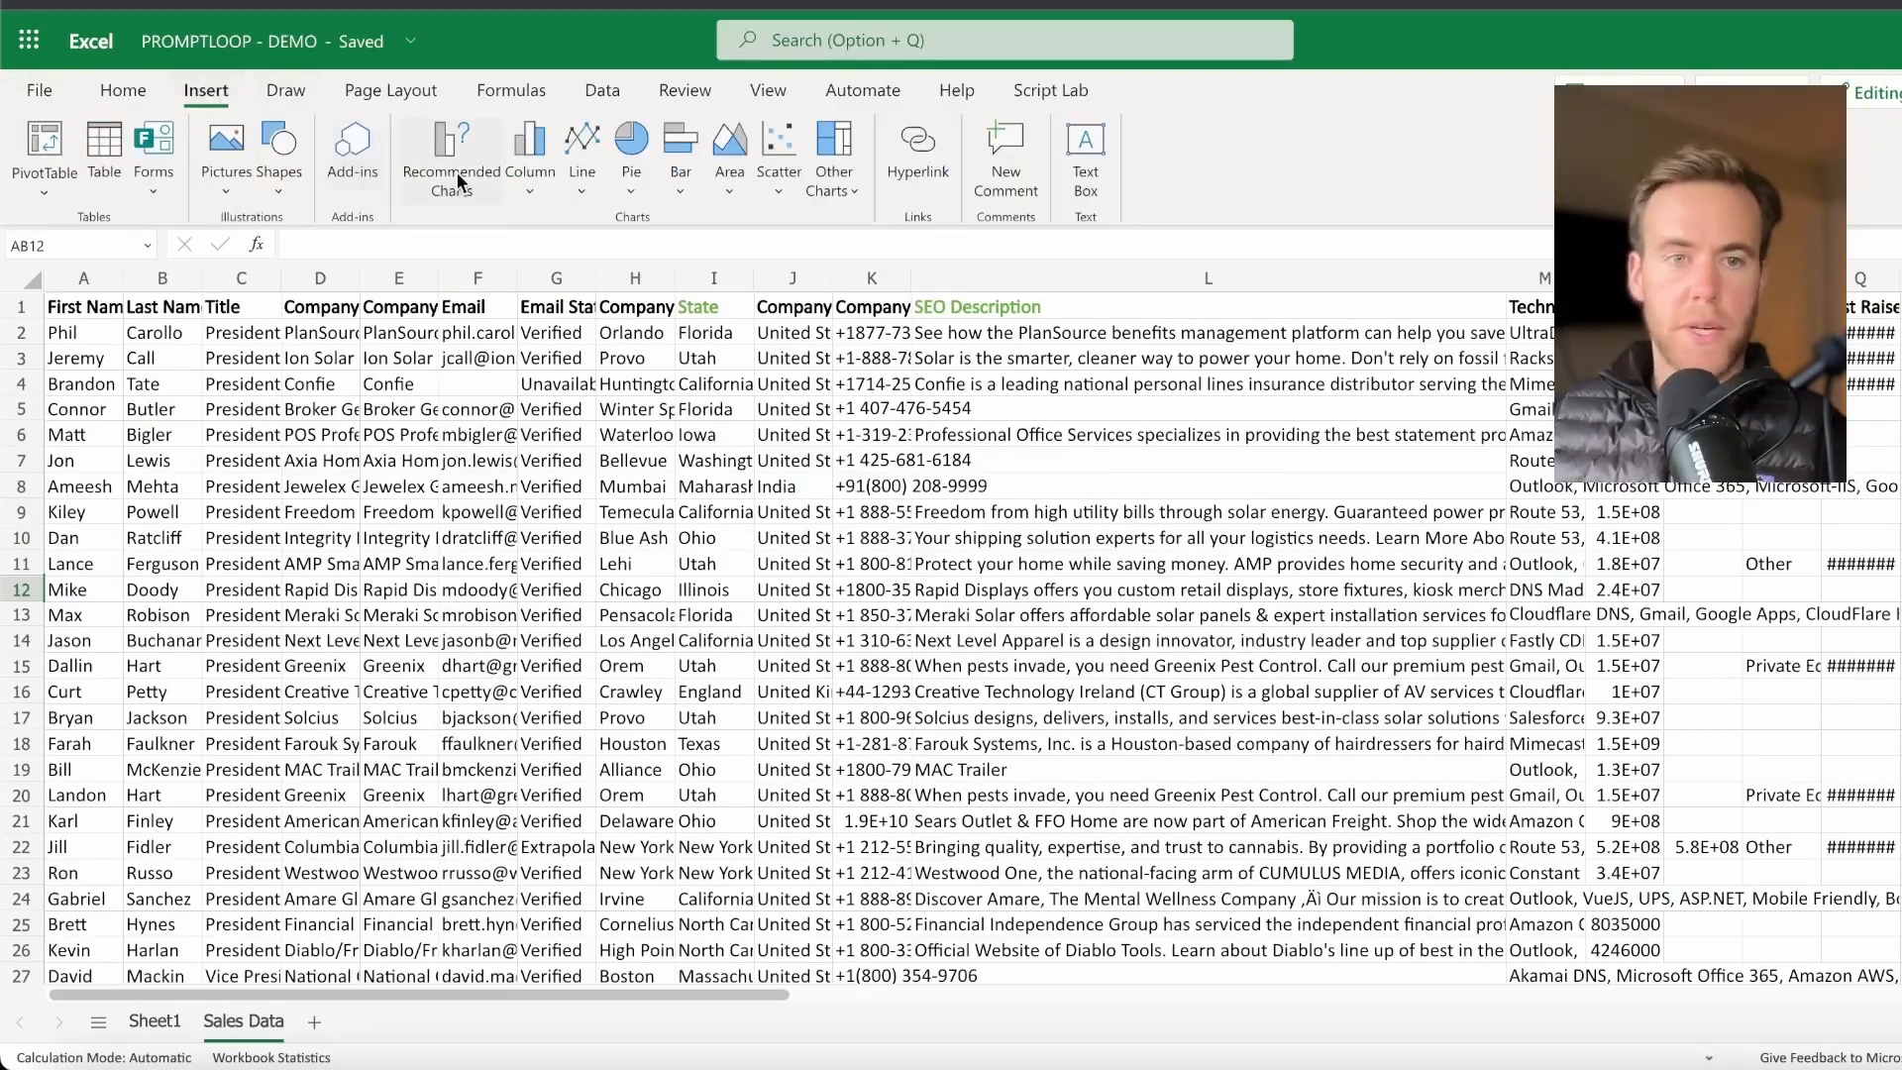
{"action": "left_click", "coordinate": [351, 152]}
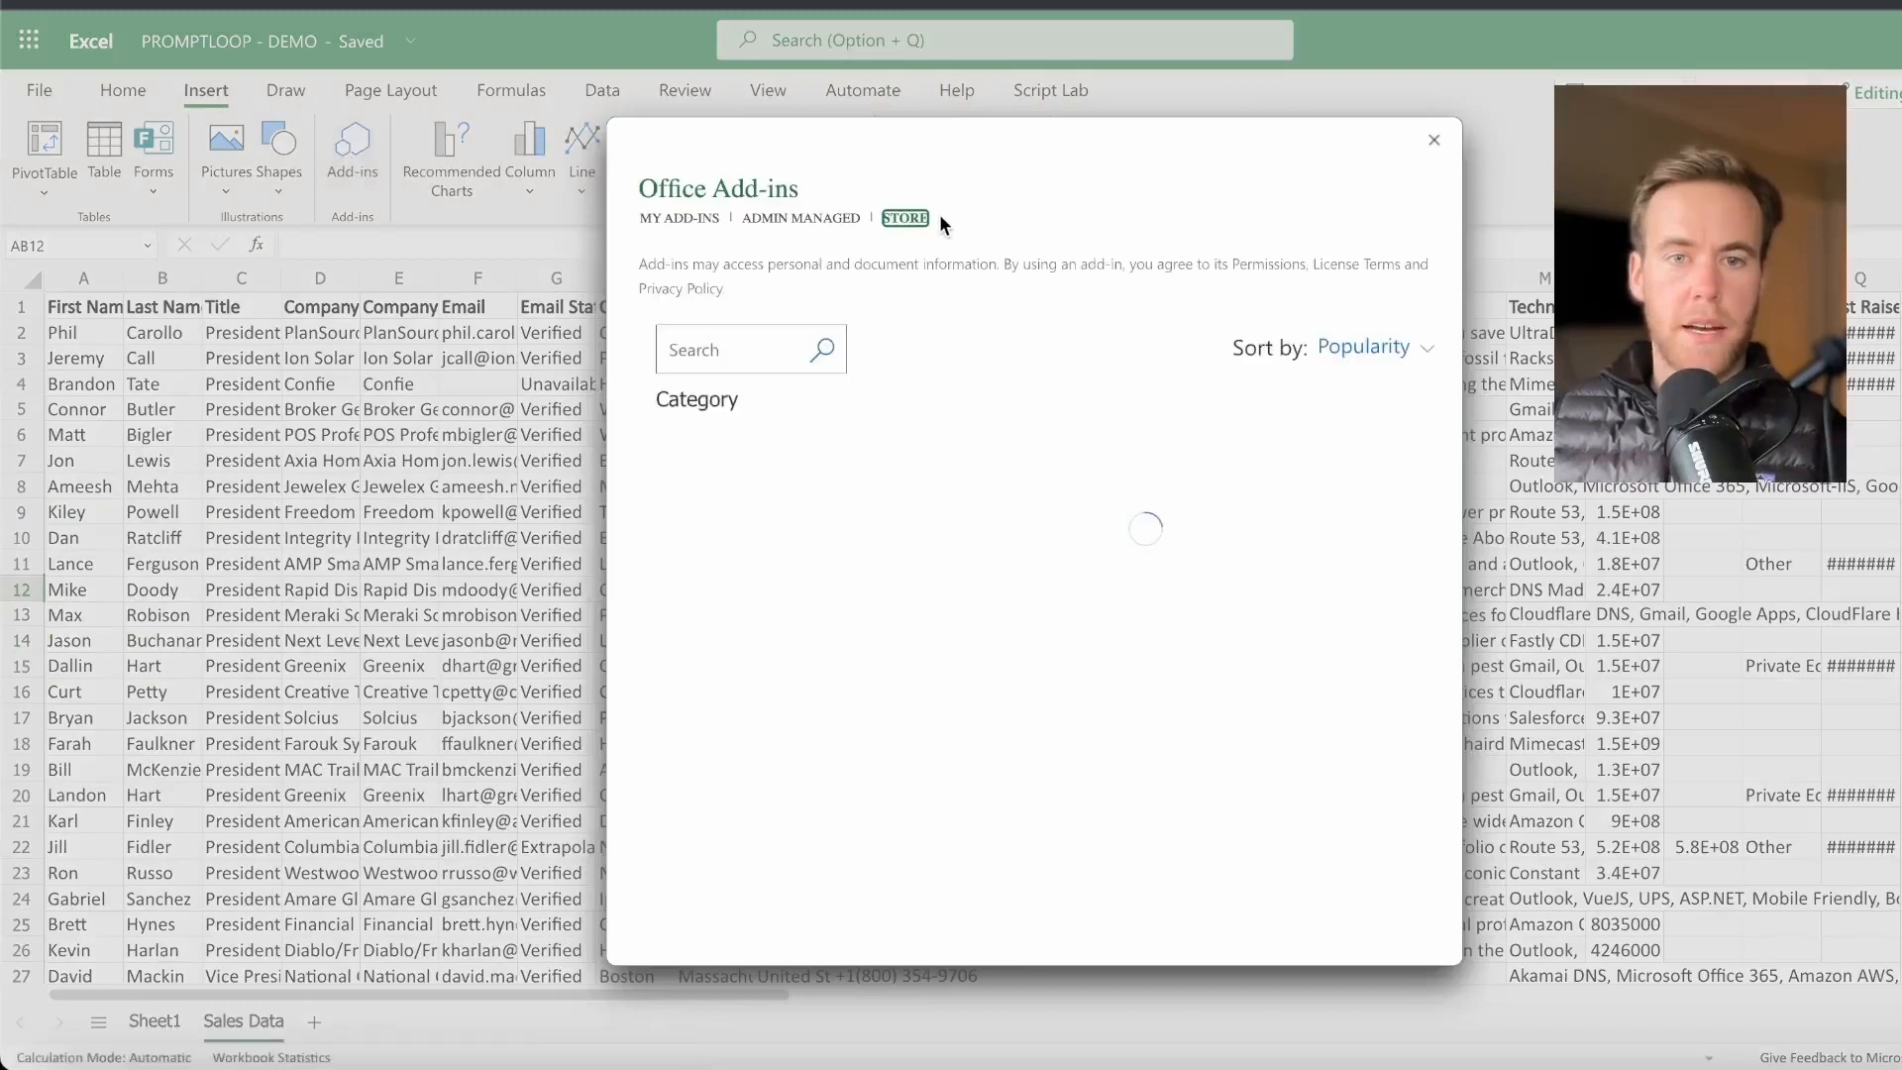
{"action": "left_click", "coordinate": [904, 217]}
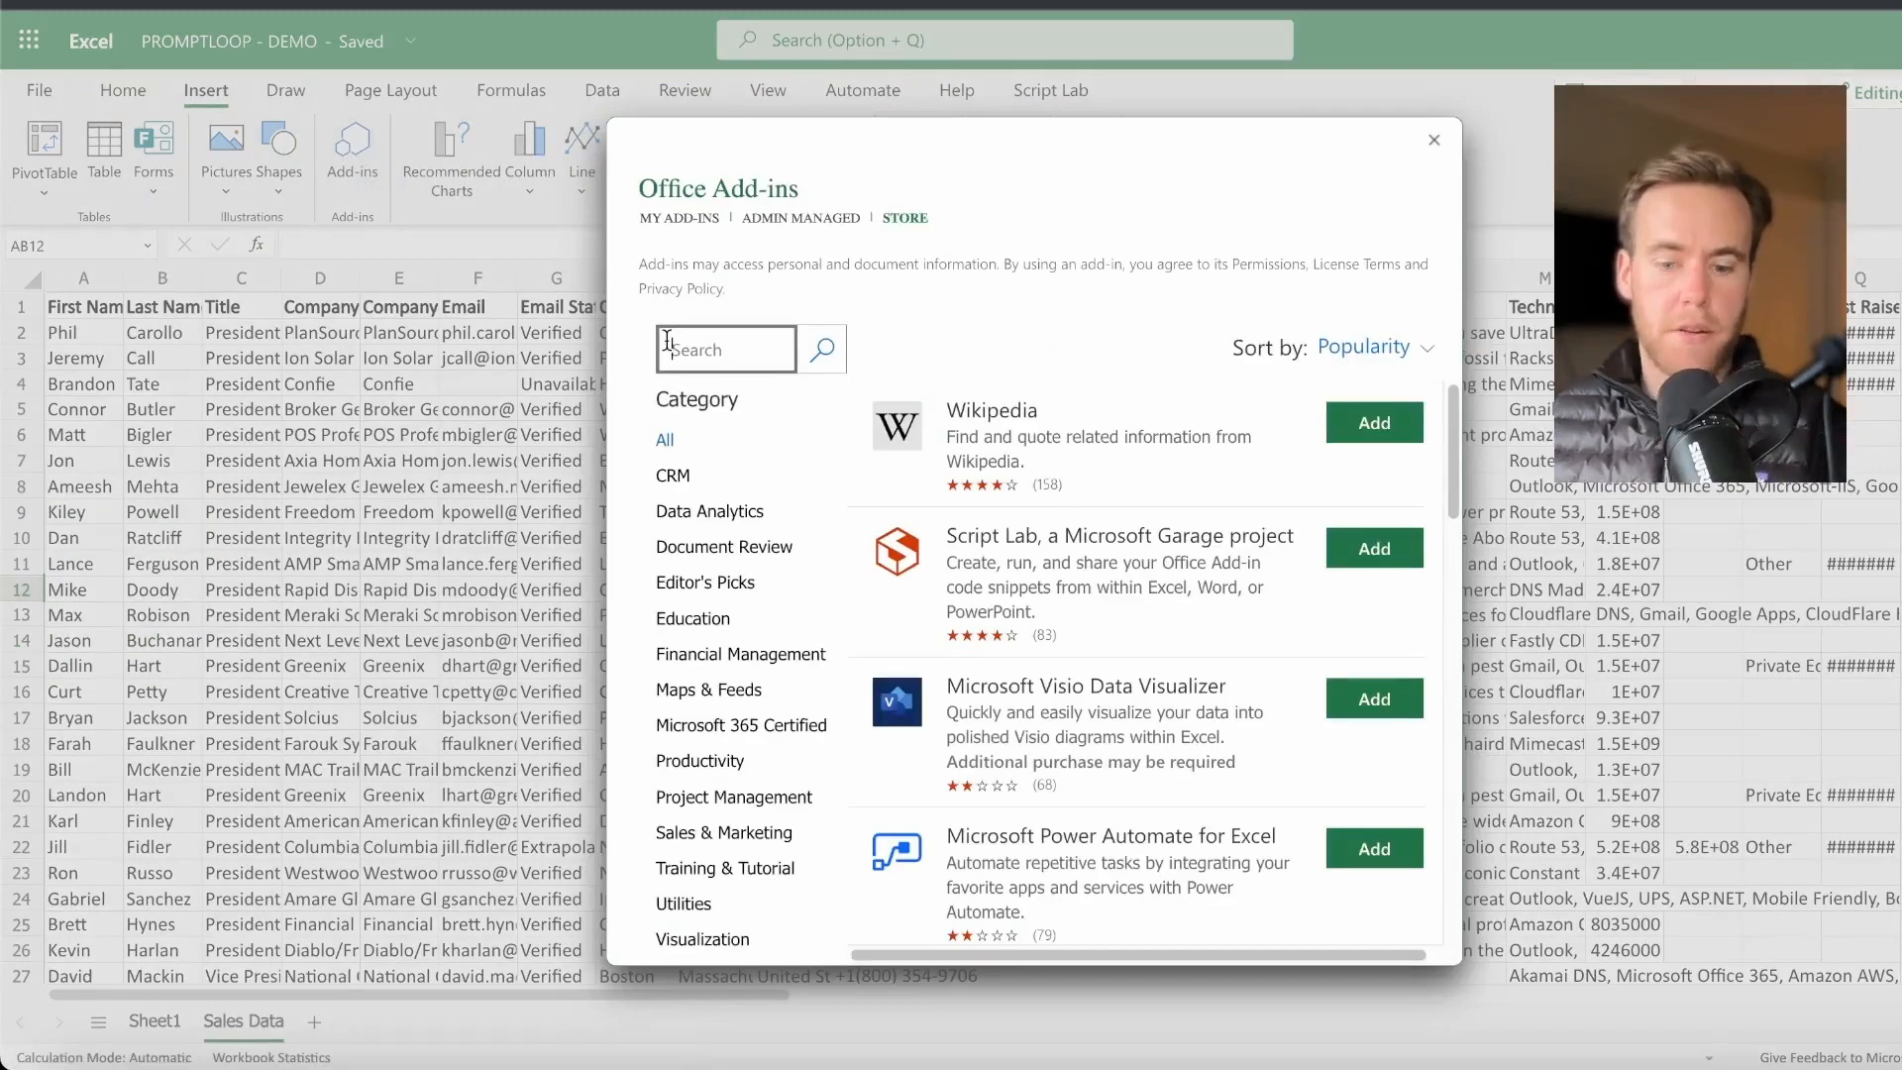
{"action": "type", "text": "promptloop"}
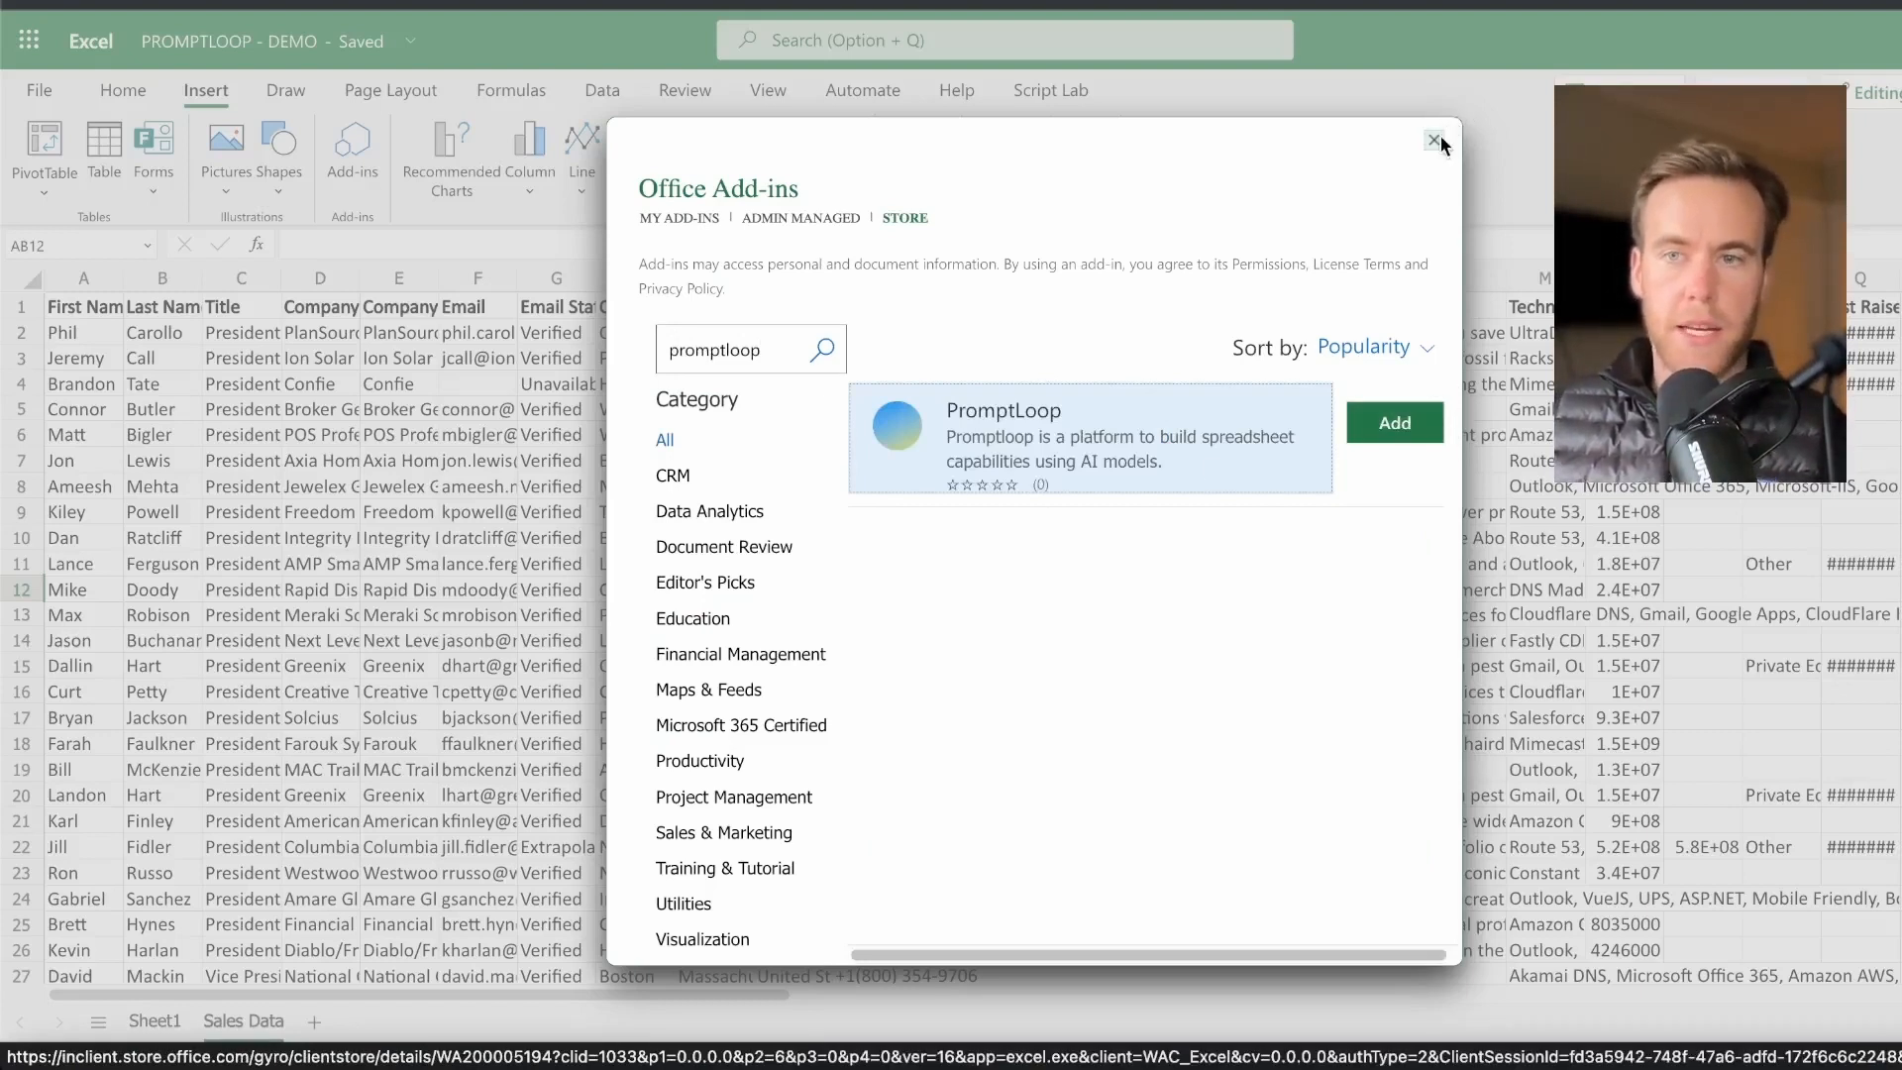
{"action": "left_click", "coordinate": [1436, 141]}
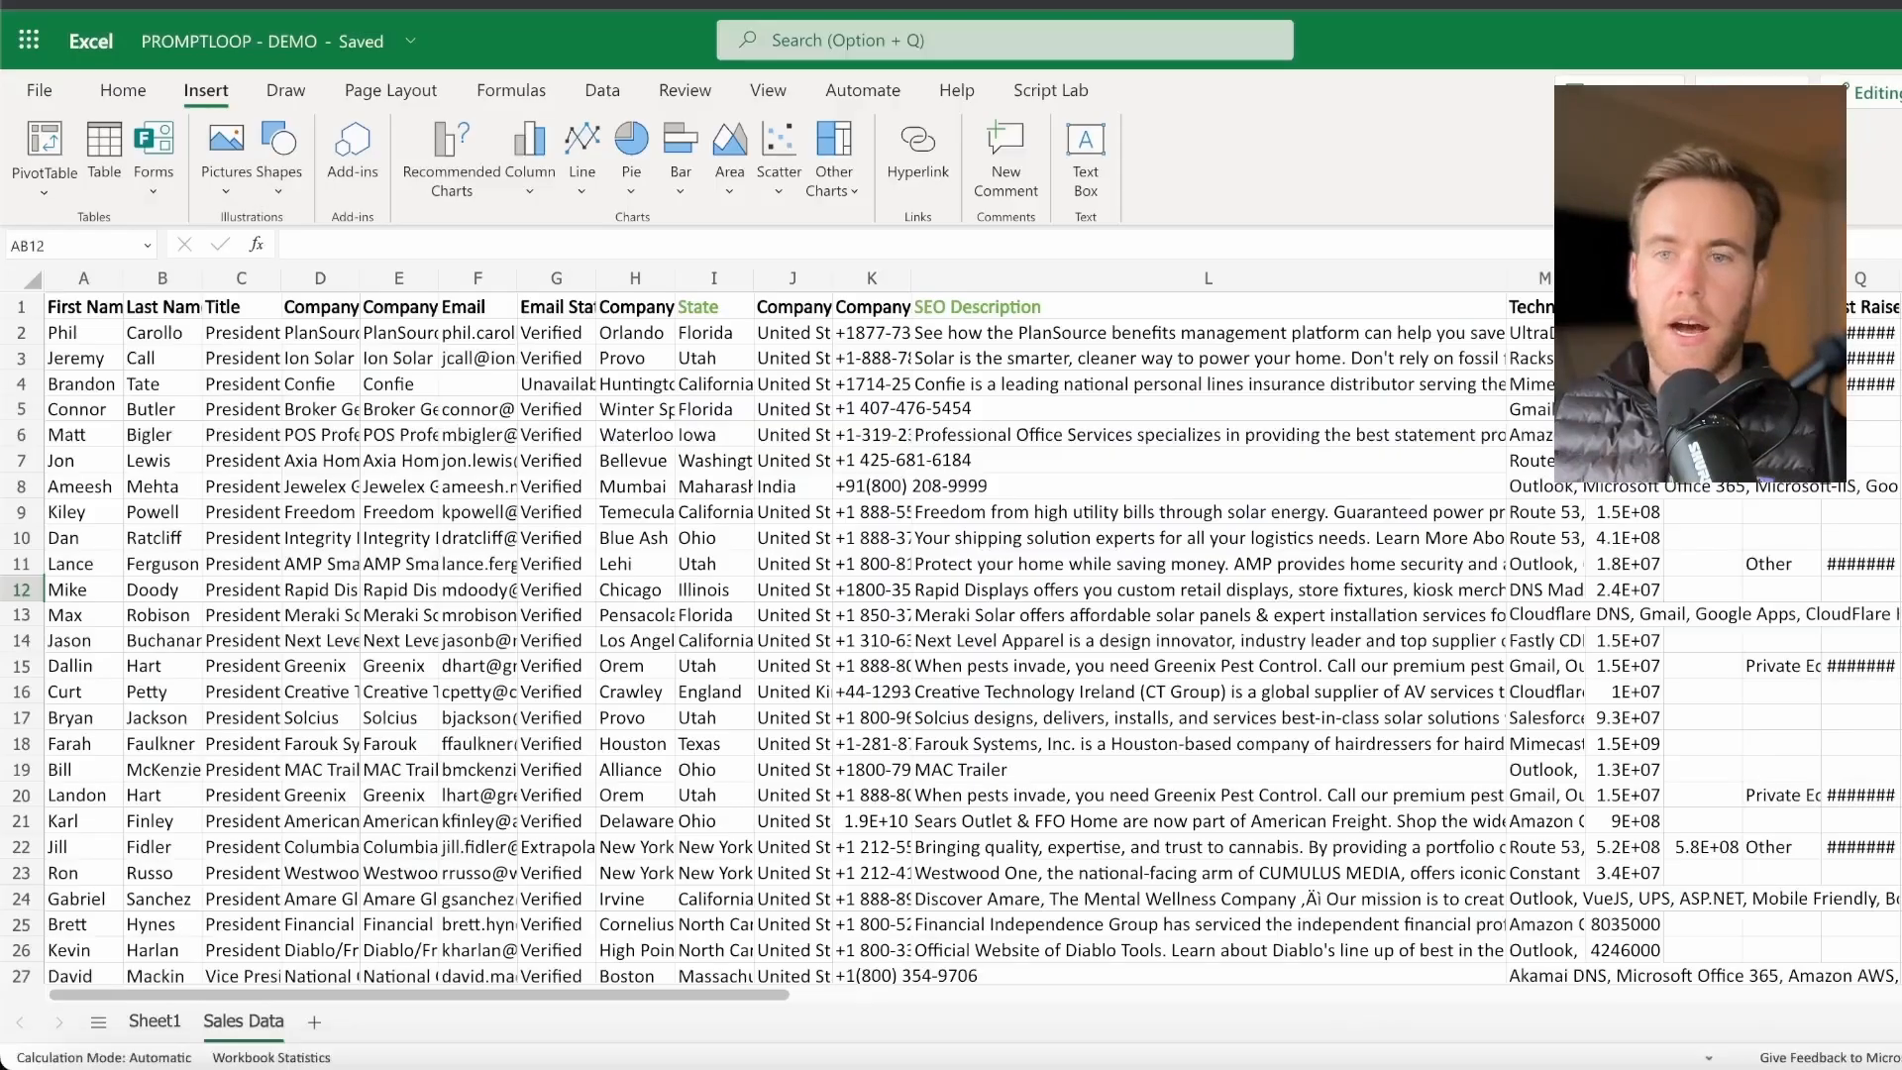
{"action": "left_click", "coordinate": [123, 90]}
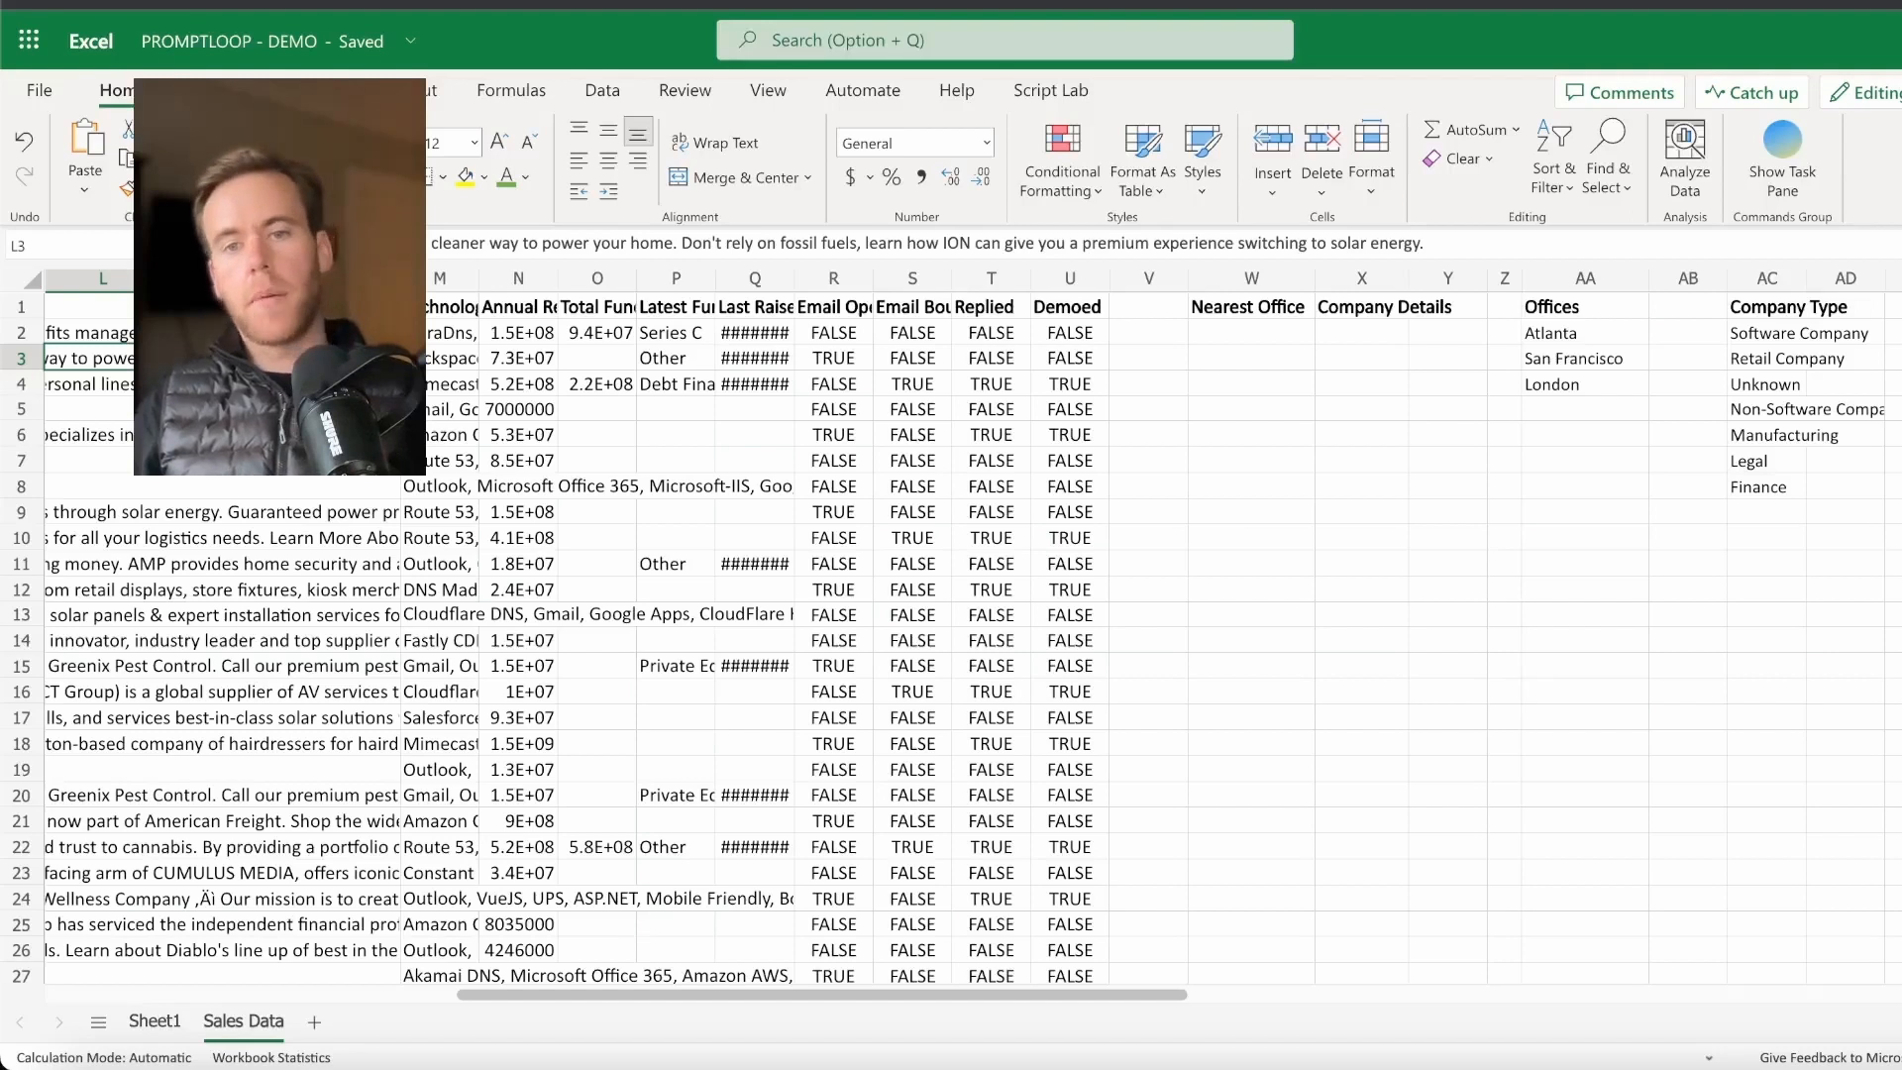
{"action": "left_click", "coordinate": [1550, 333]}
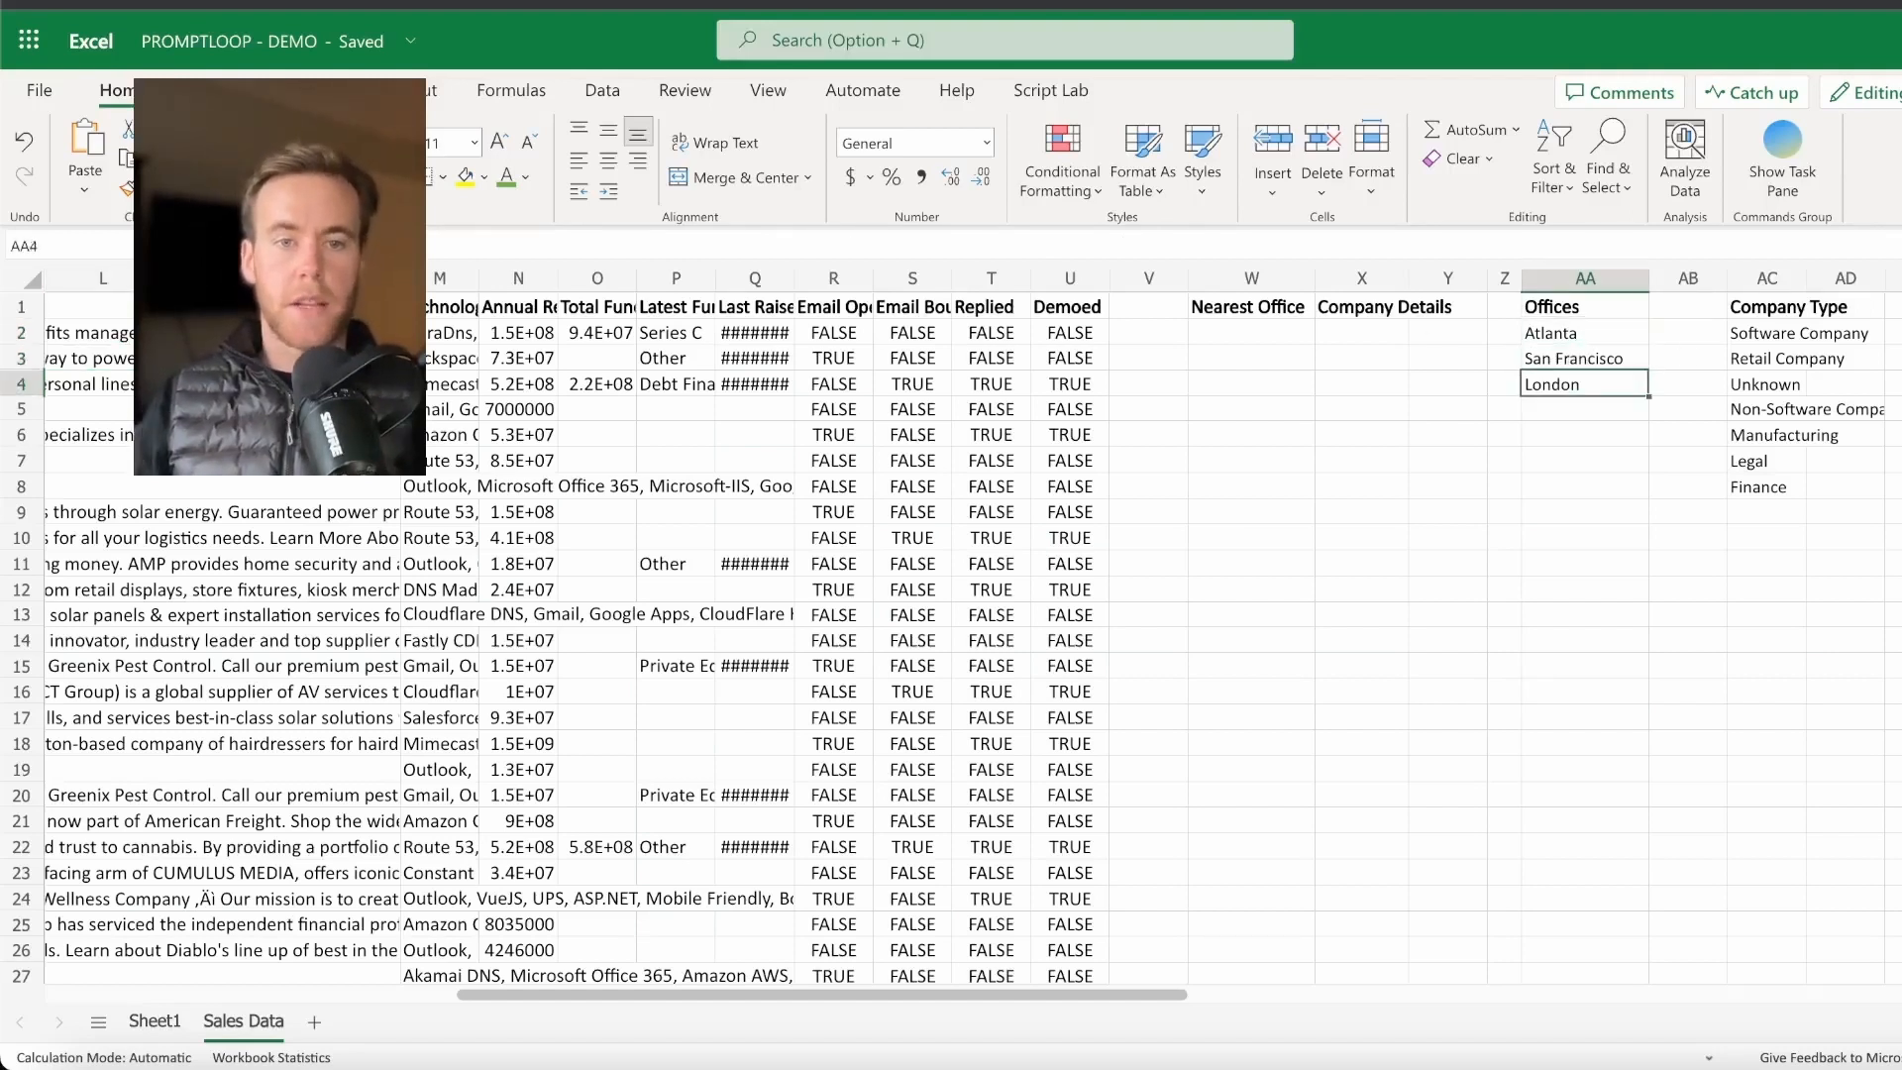
{"action": "scroll", "scroll_direction": "left", "scroll_amount": 3}
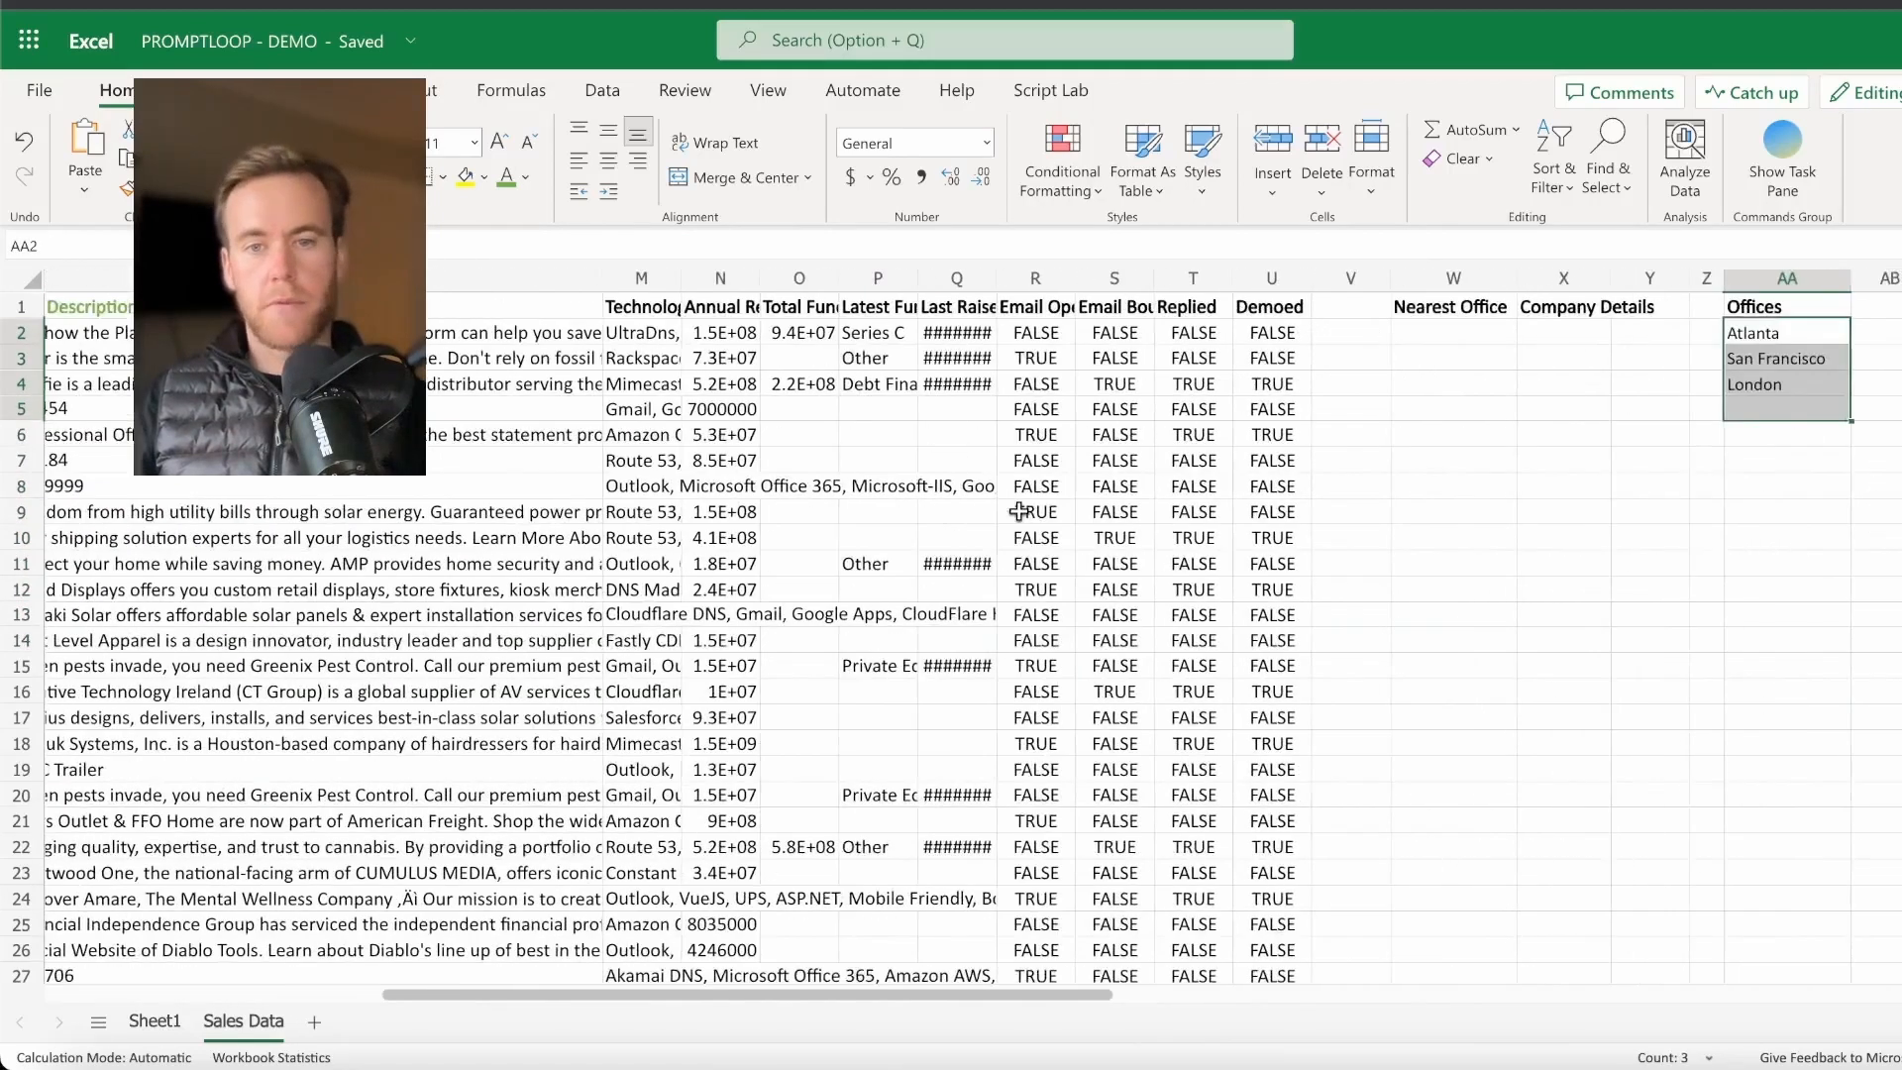
{"action": "left_click", "coordinate": [1450, 333]}
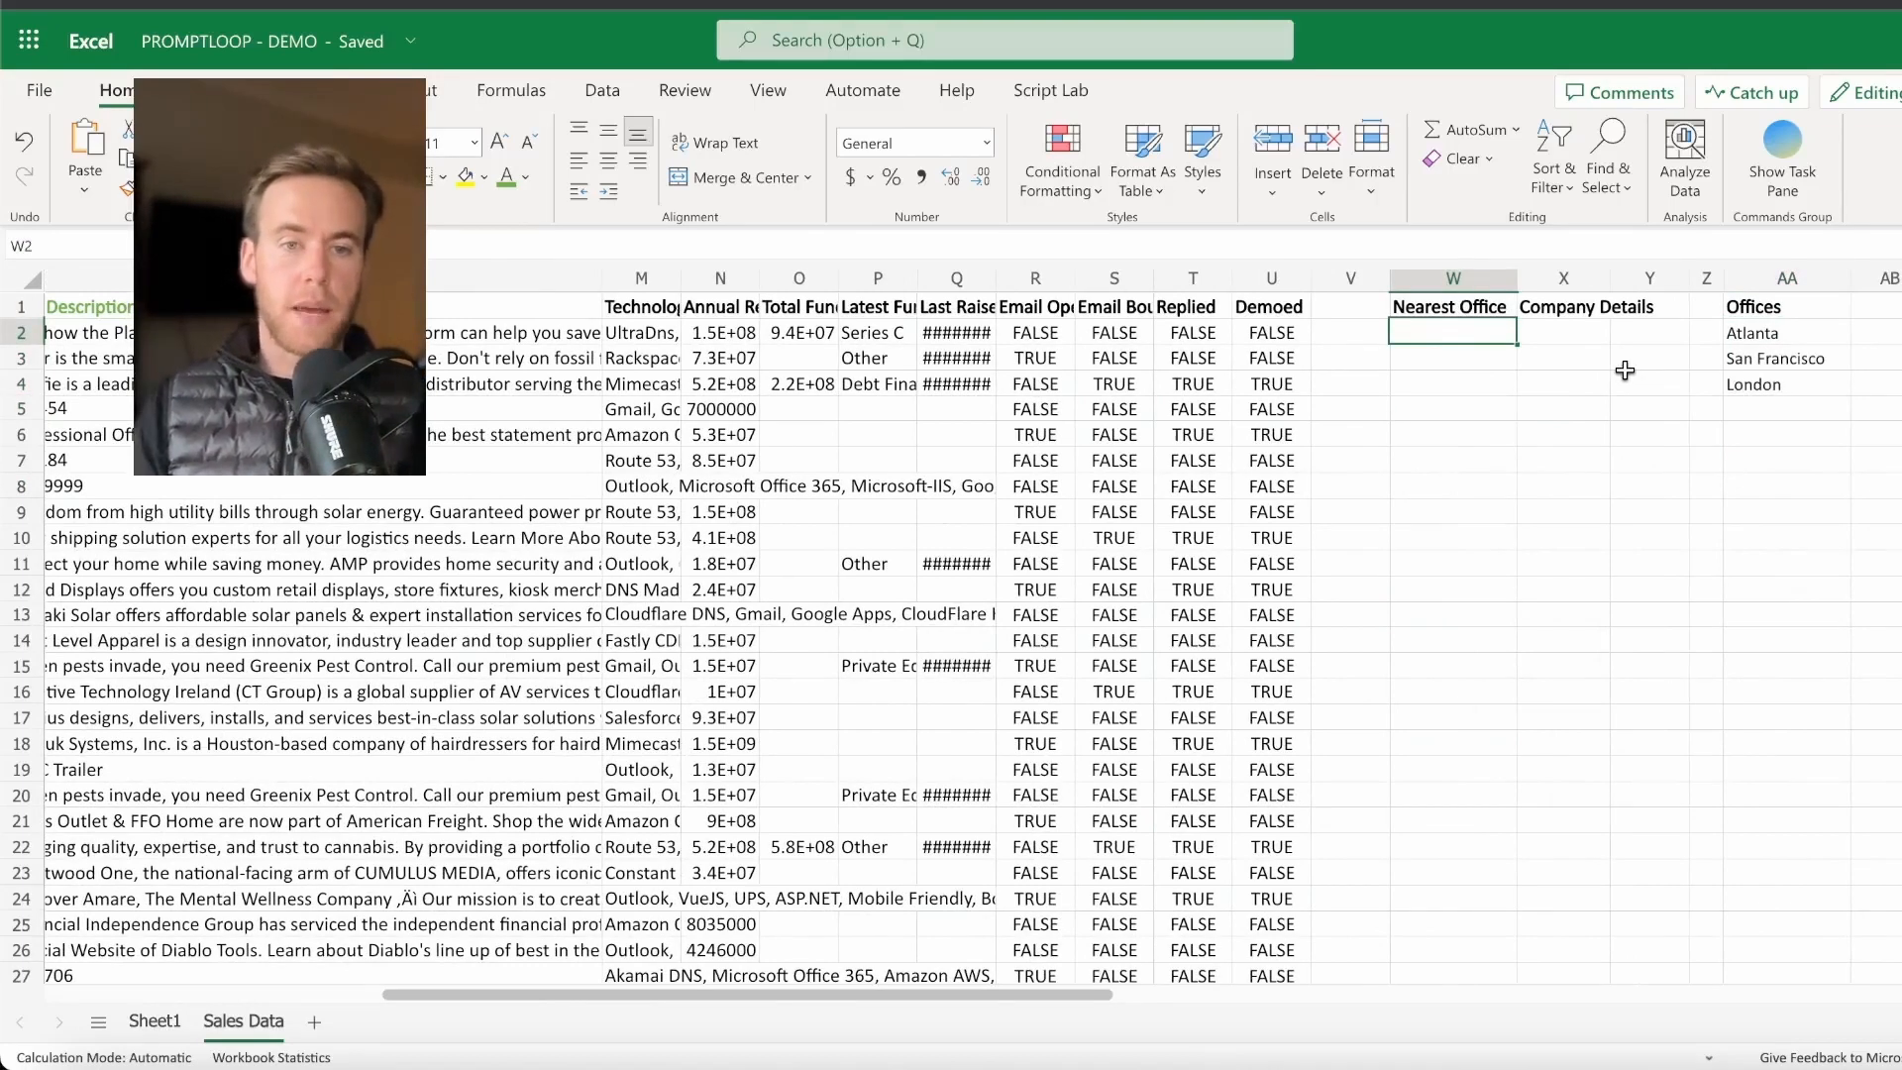
Step: Enter =PROMPTLOOP.LABEL(I2,AA2:AA4) in W2 and fill it down the Nearest Office column
{"action": "type", "text": "="}
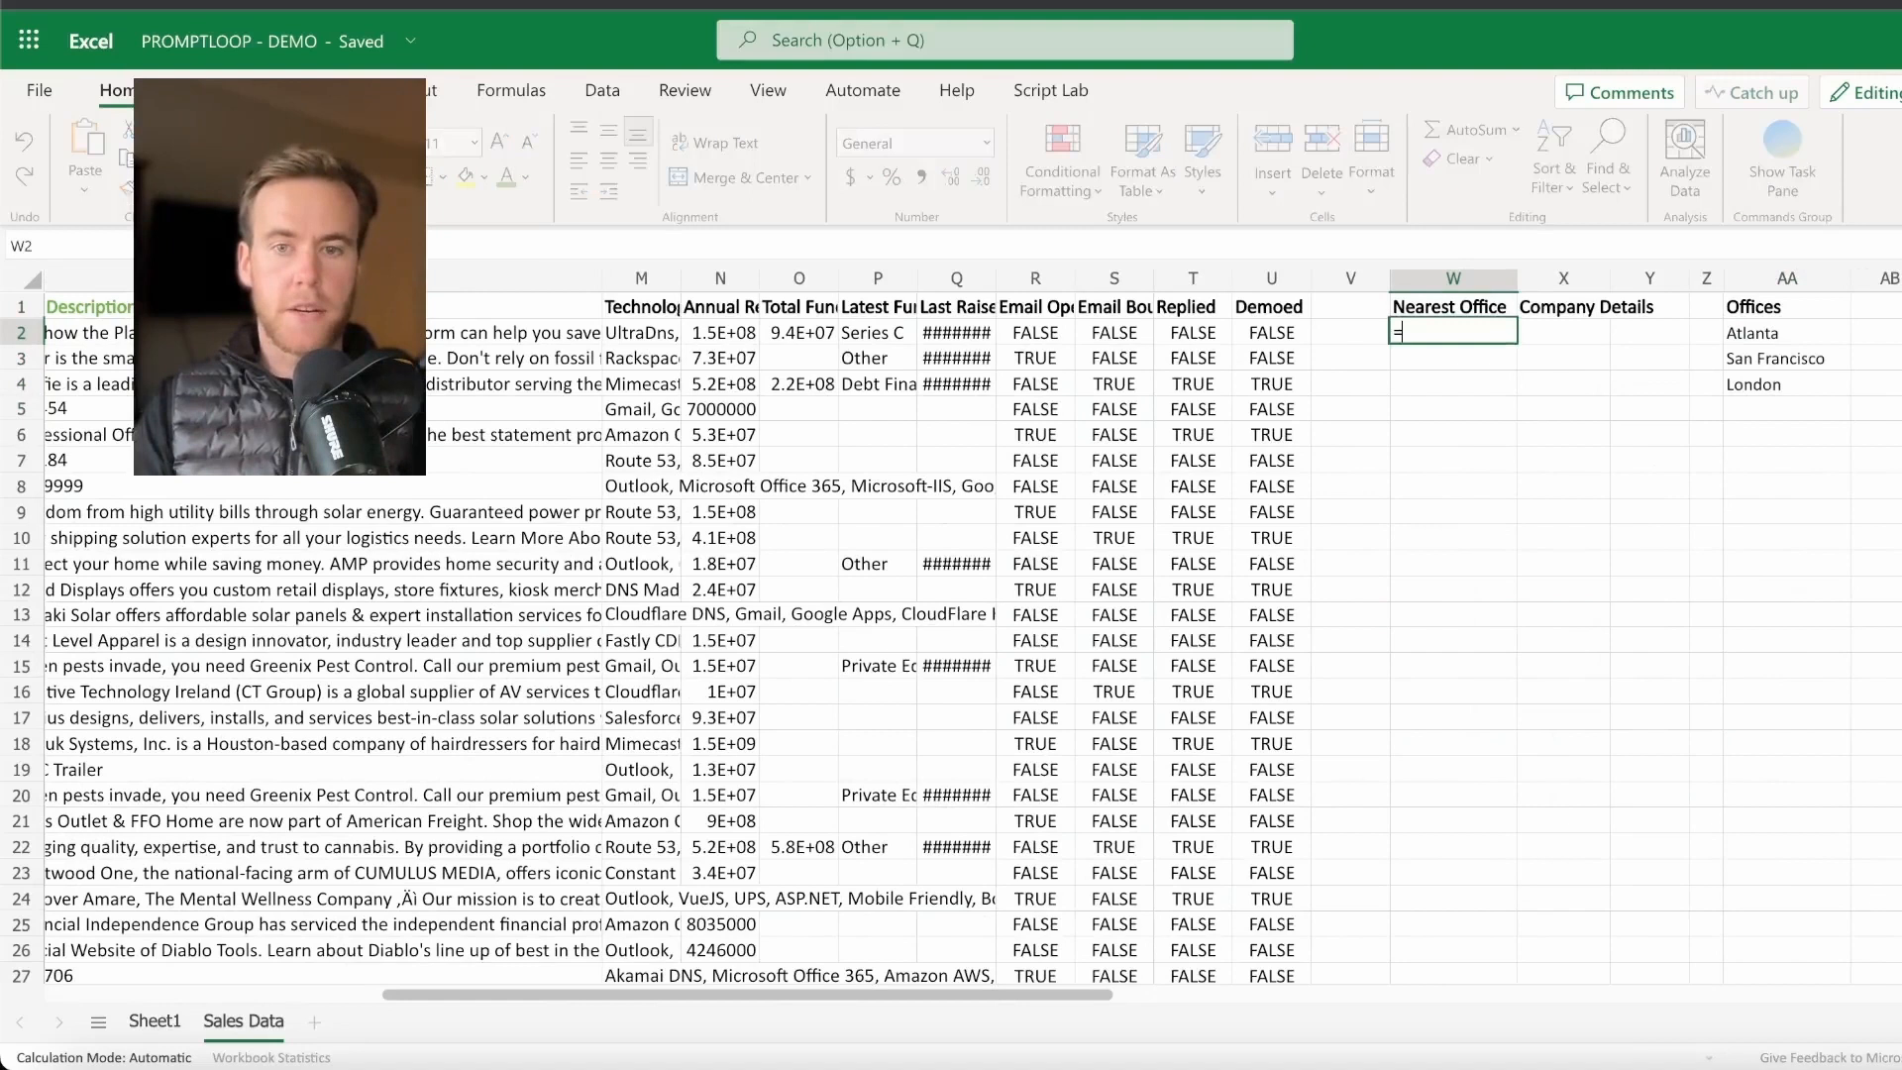
{"action": "type", "text": "Prom"}
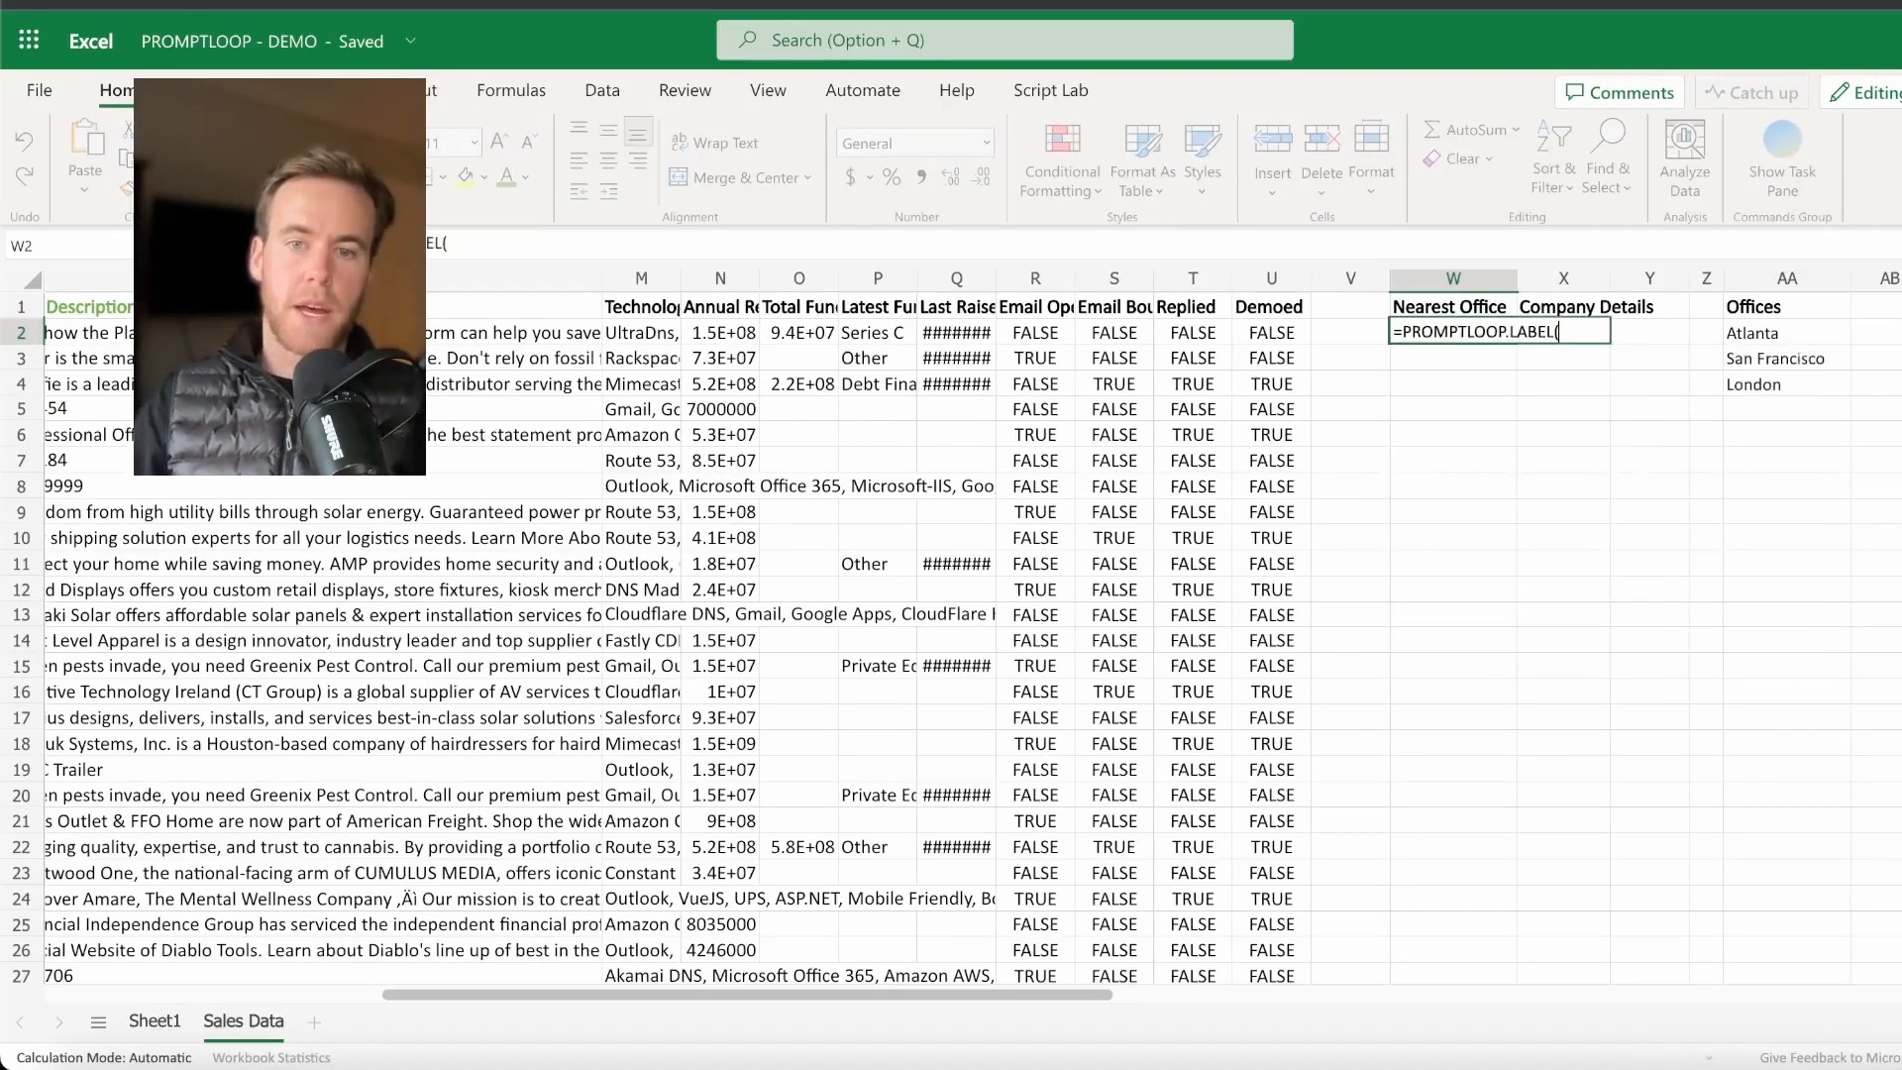
{"action": "scroll", "scroll_direction": "left", "scroll_amount": 3}
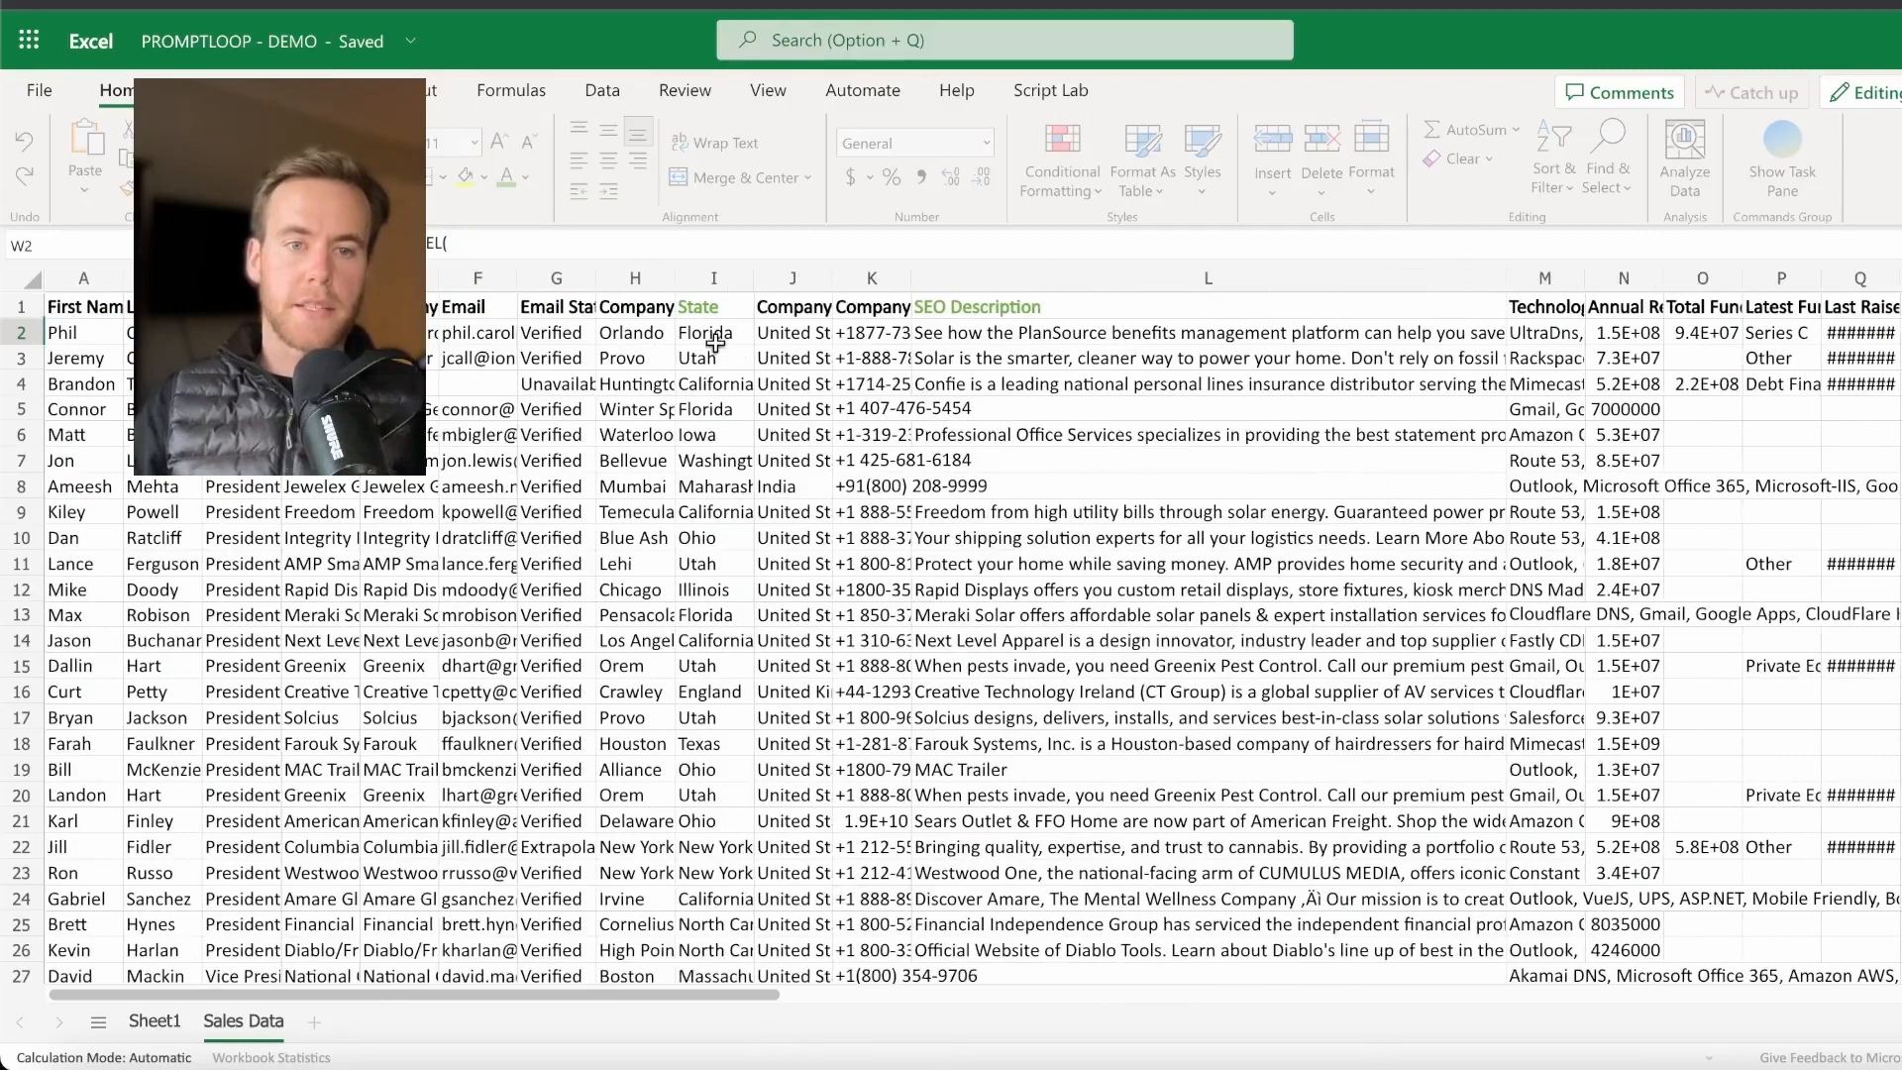
{"action": "left_click", "coordinate": [714, 332]}
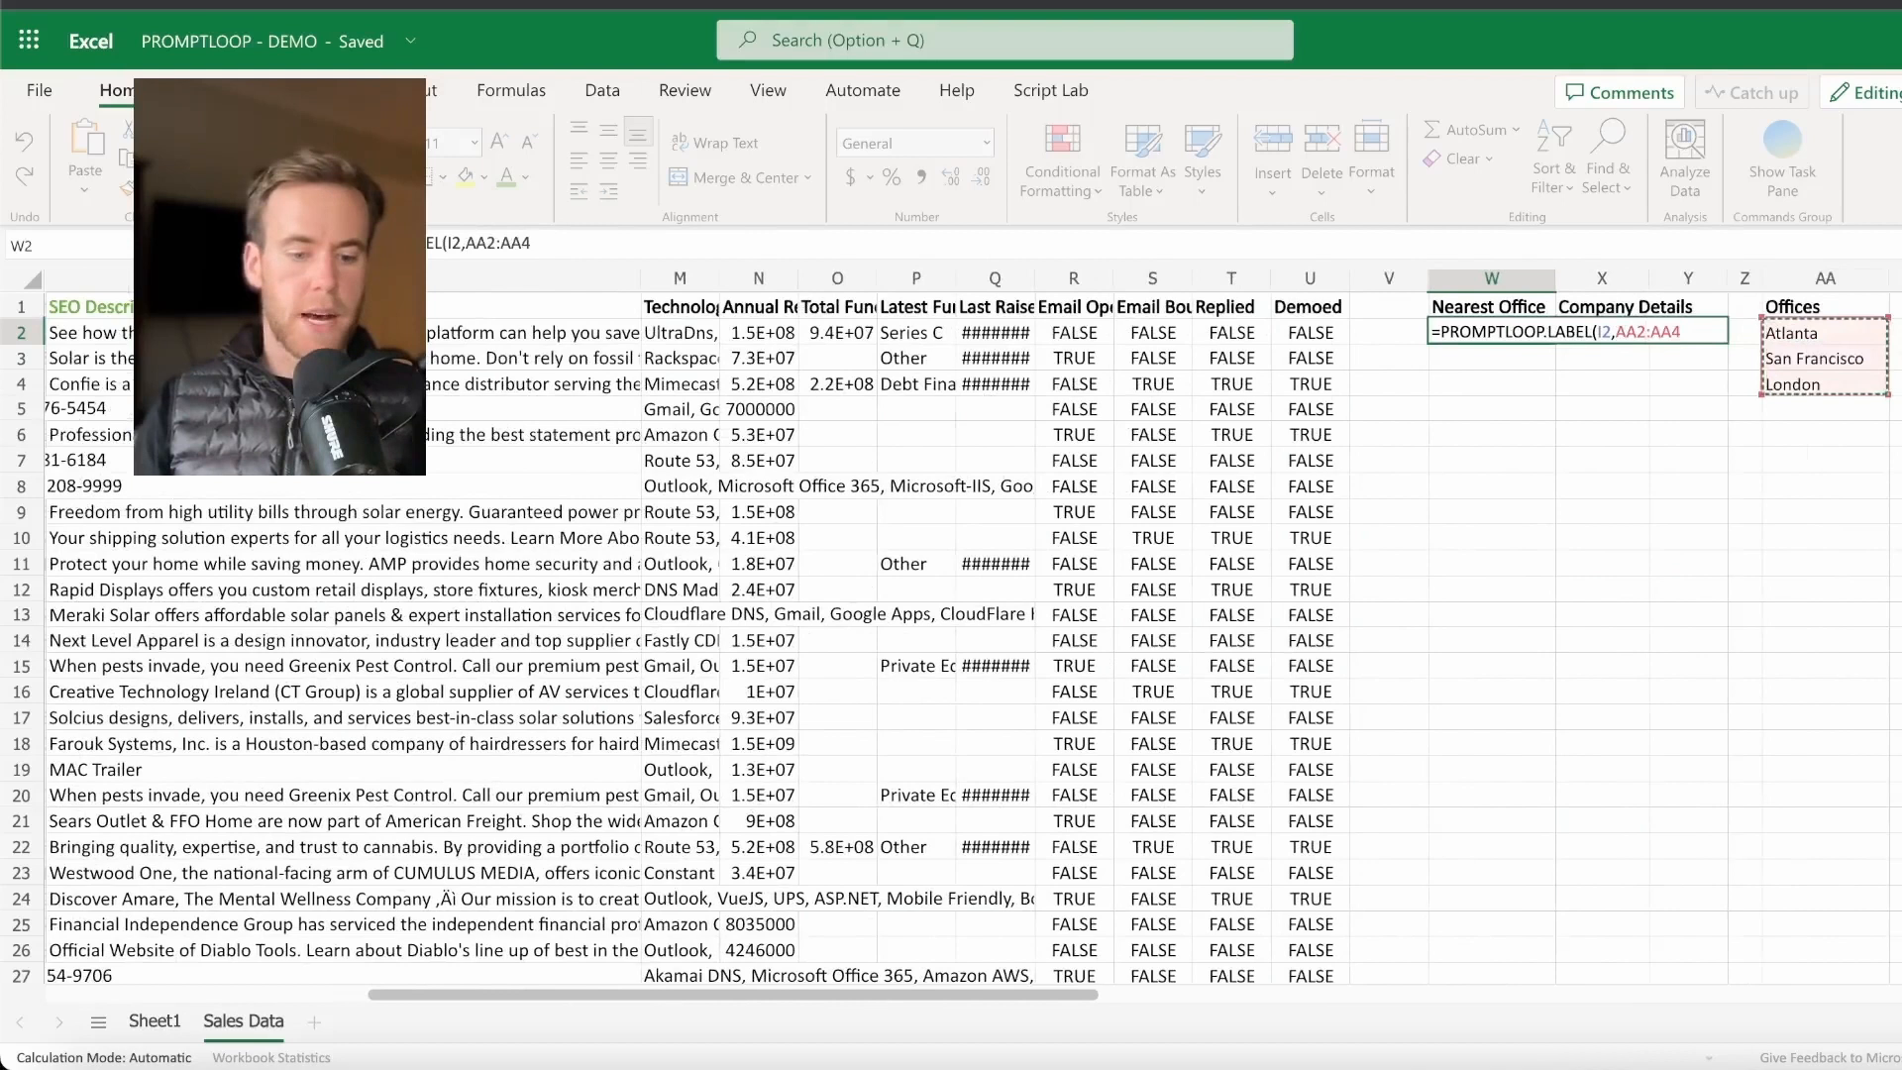
{"action": "key", "text": "f4"}
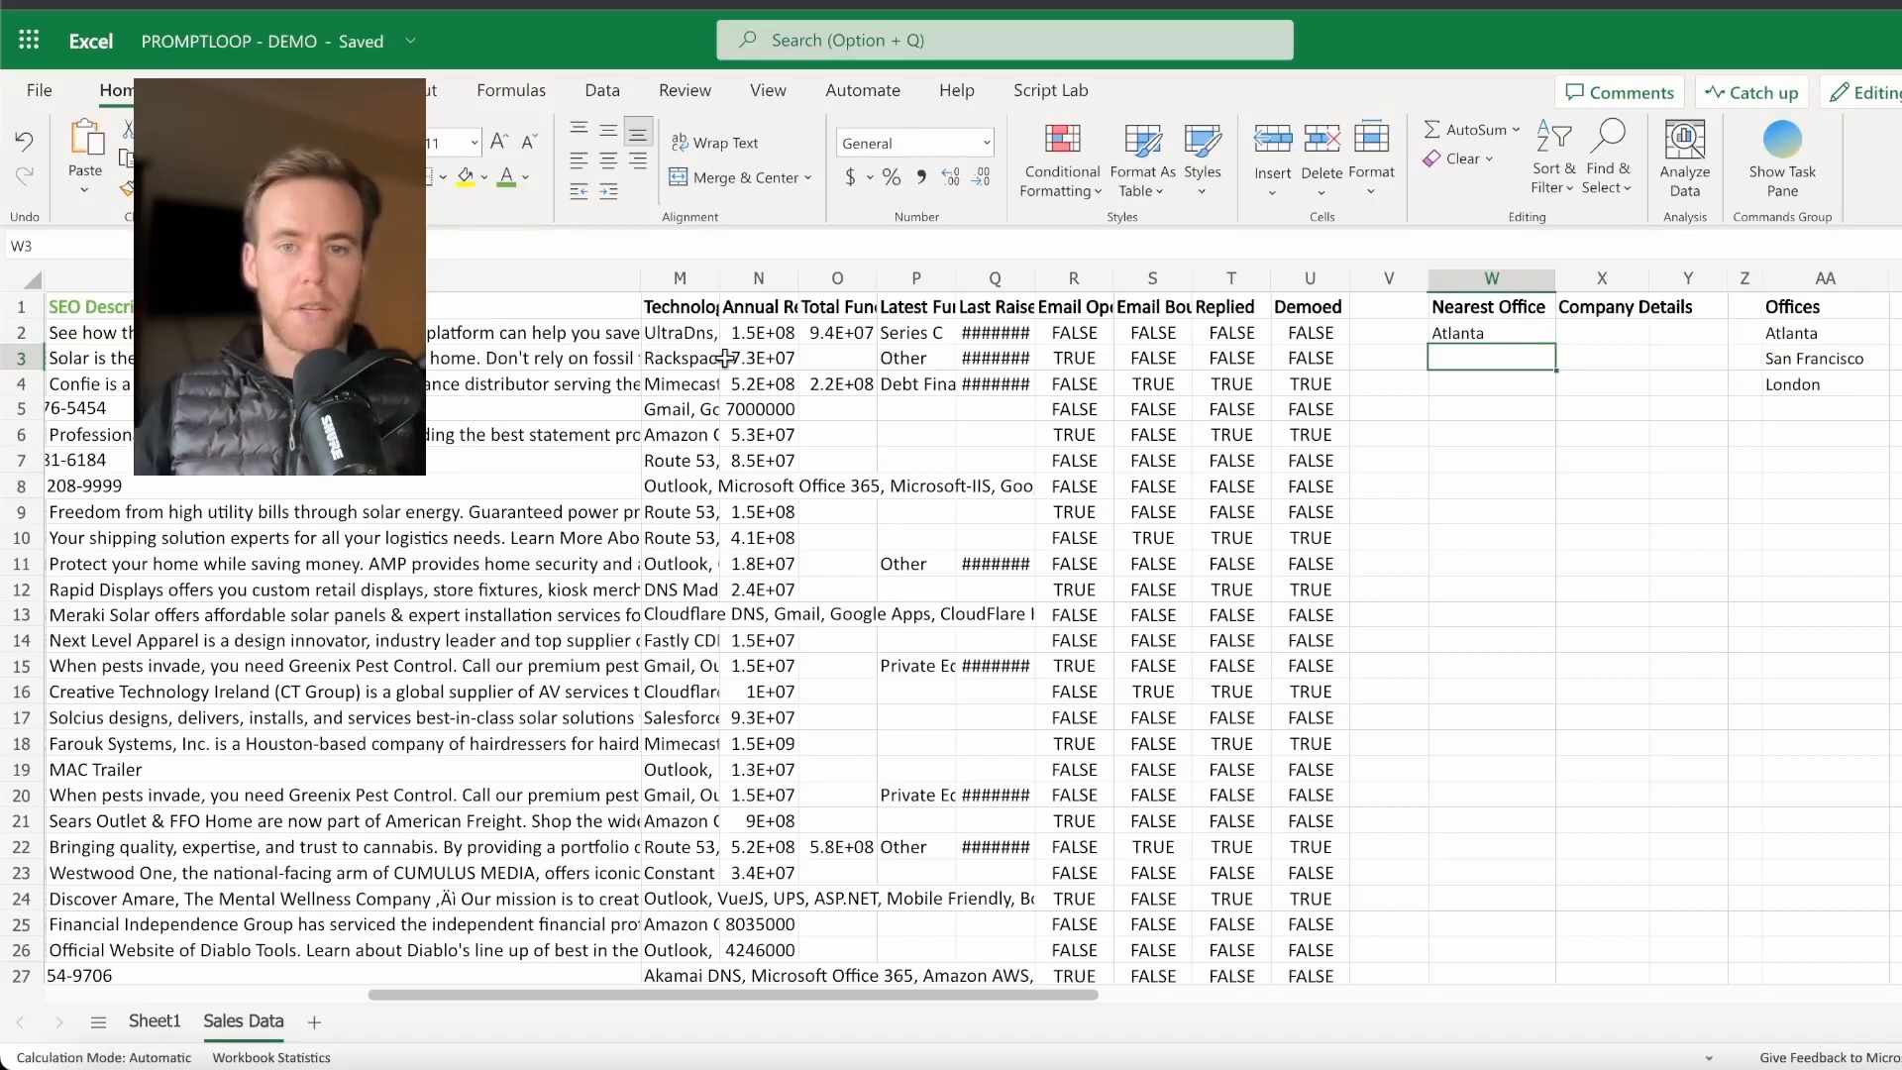
{"action": "left_click", "coordinate": [1490, 333]}
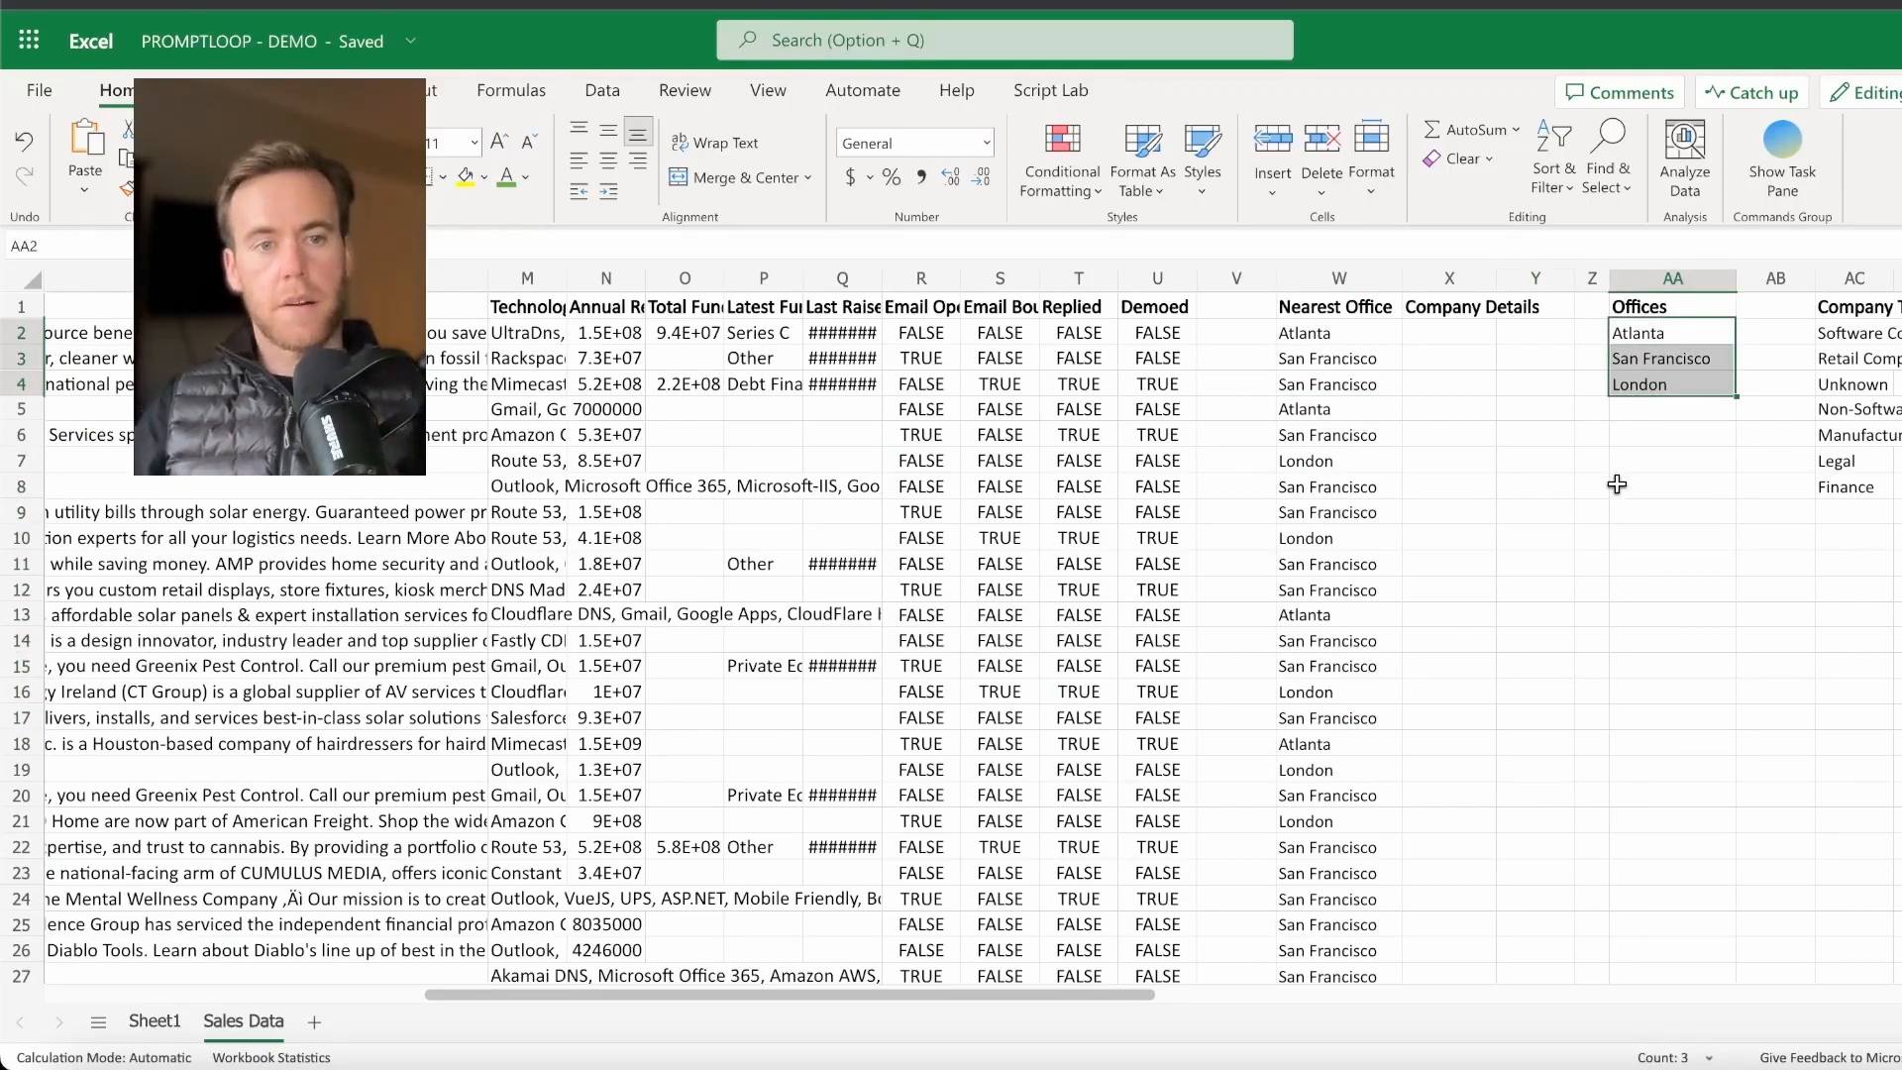
{"action": "left_click", "coordinate": [1335, 433]}
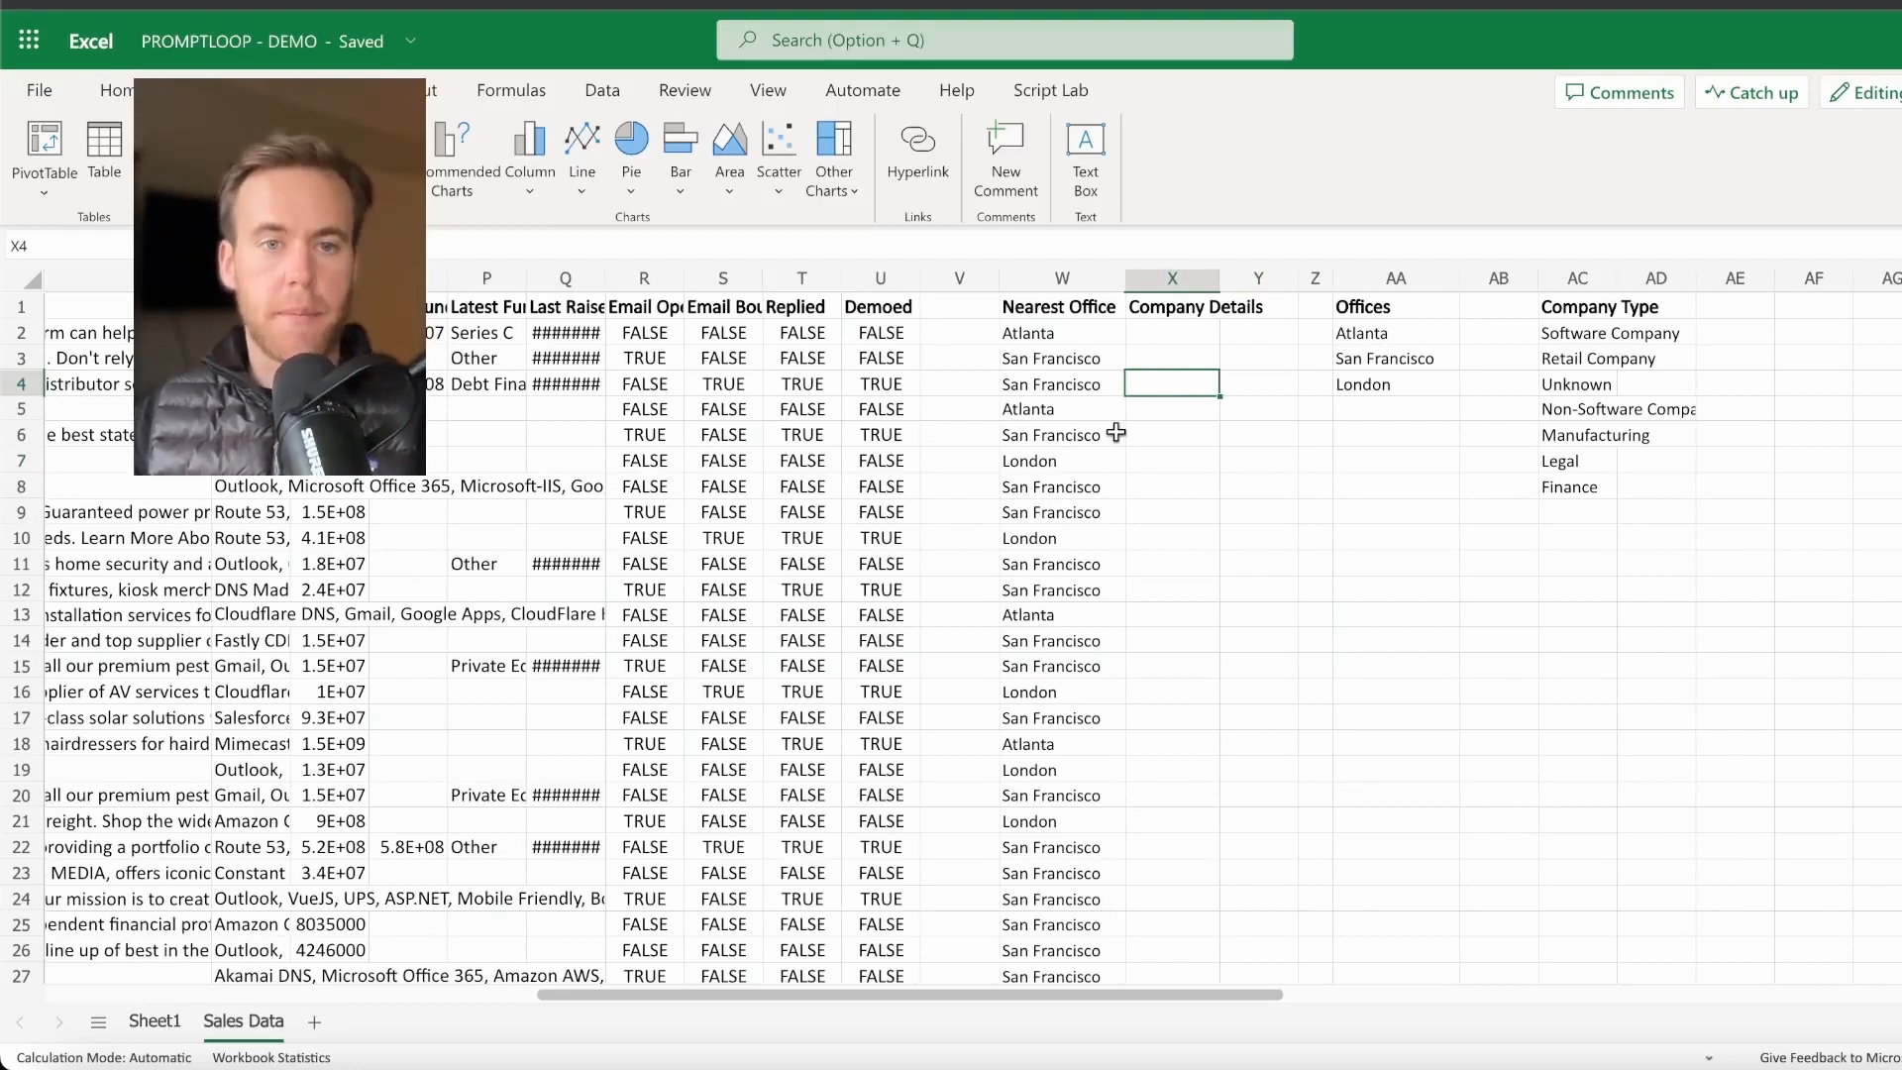
{"action": "mouse_move", "coordinate": [1216, 472]}
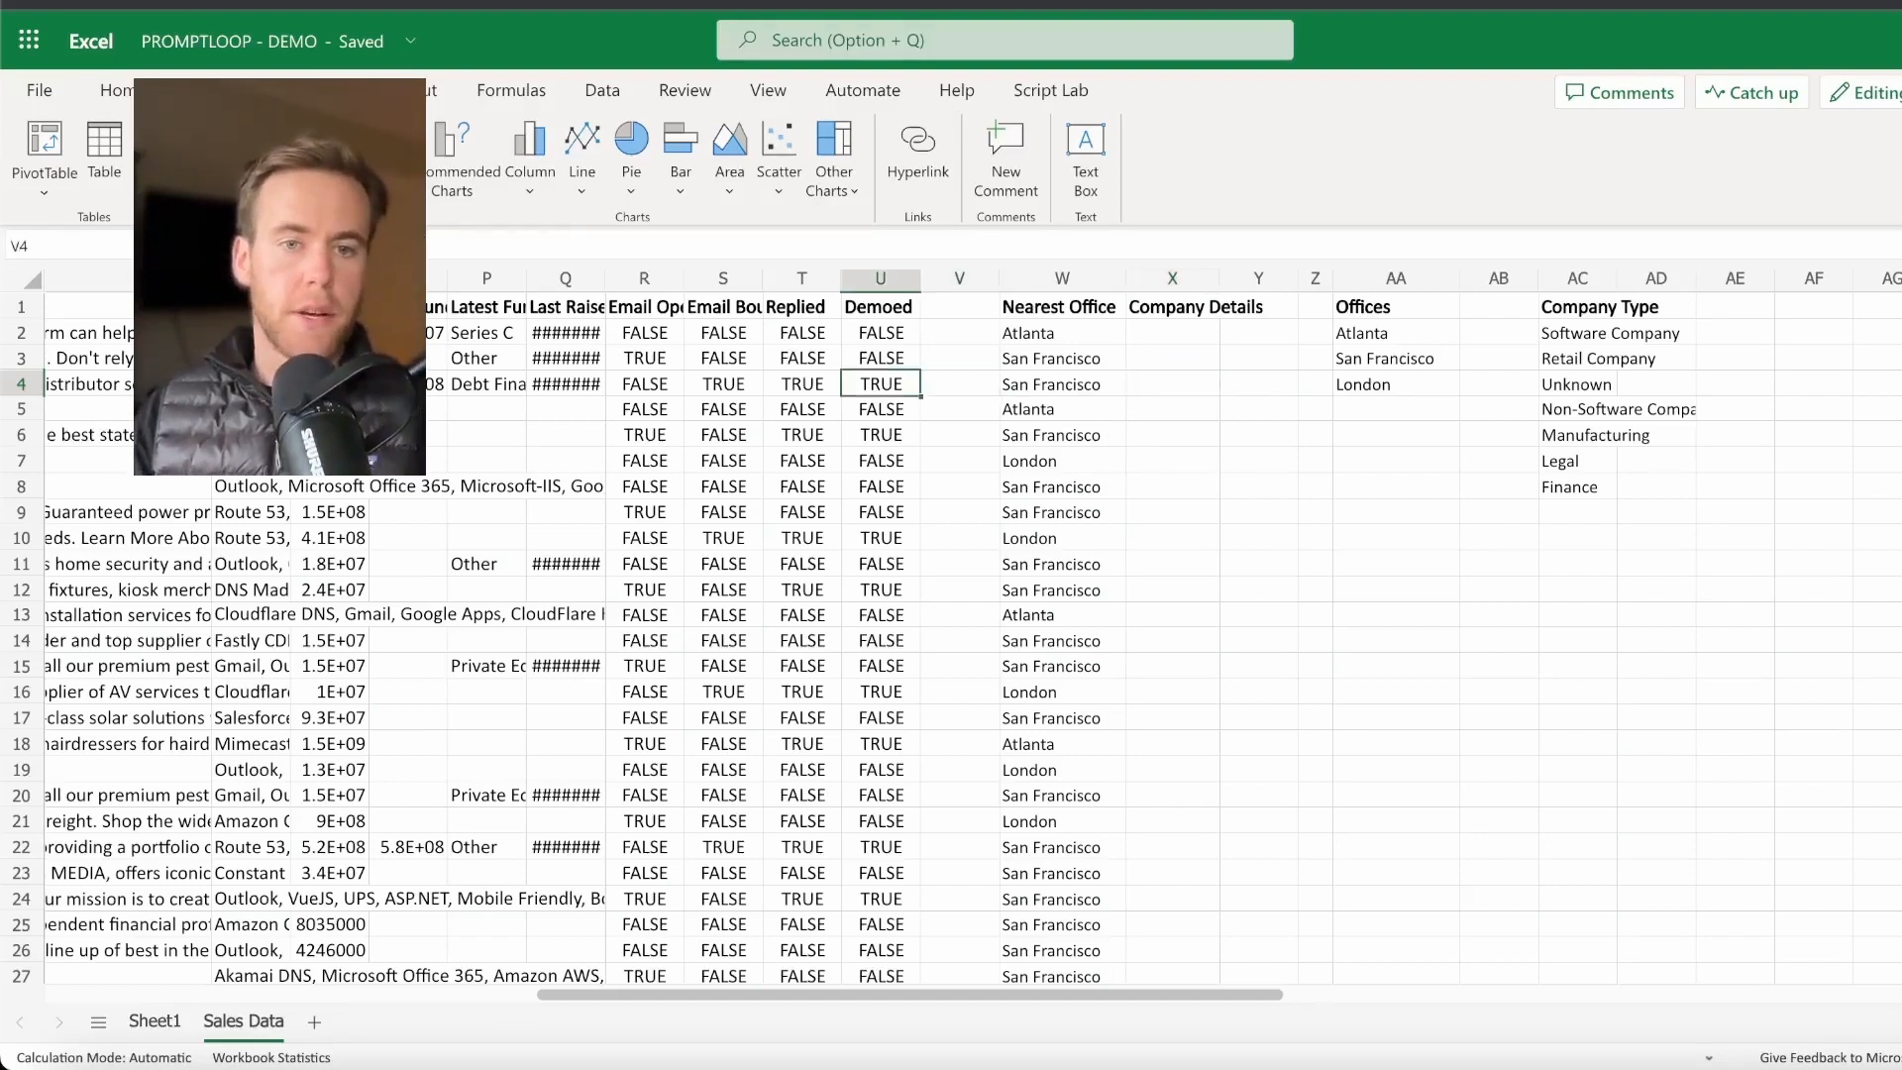
{"action": "scroll", "scroll_direction": "left", "scroll_amount": 3}
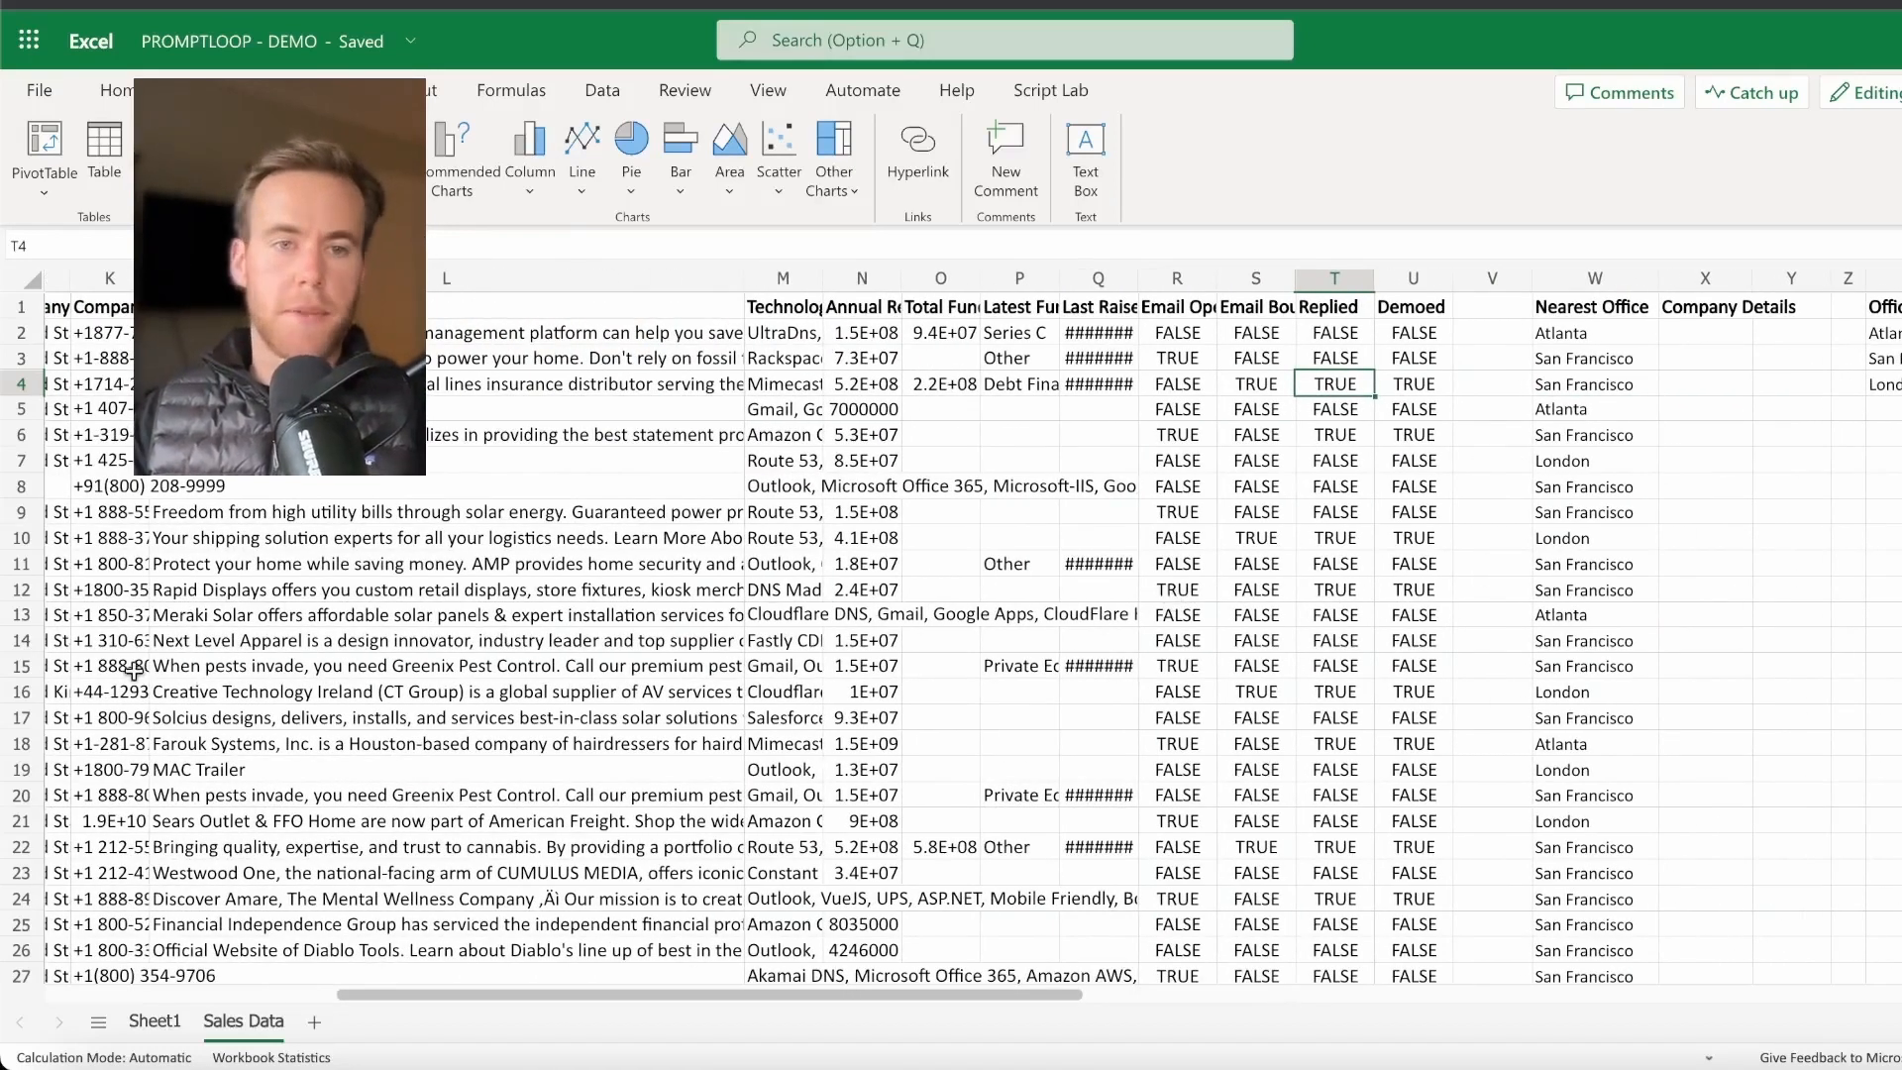
{"action": "left_click", "coordinate": [445, 537]}
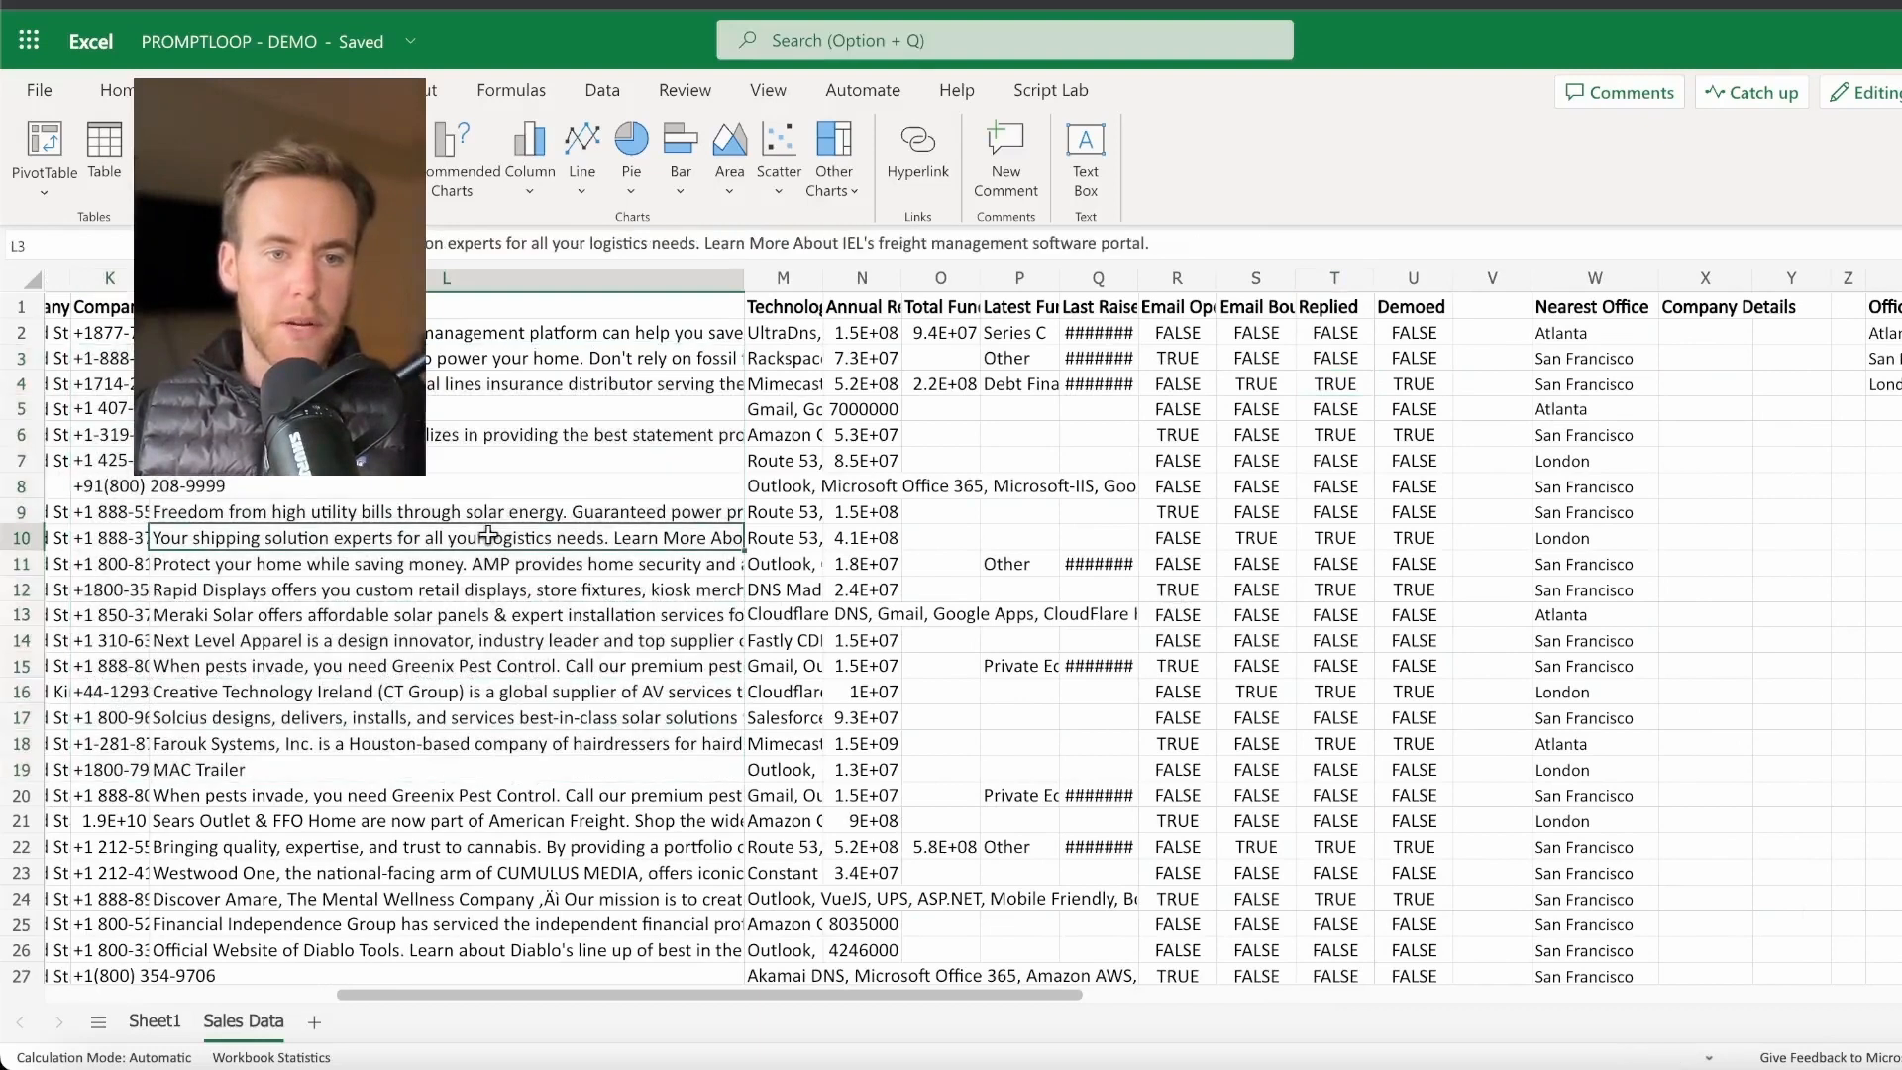
{"action": "left_click", "coordinate": [444, 563]}
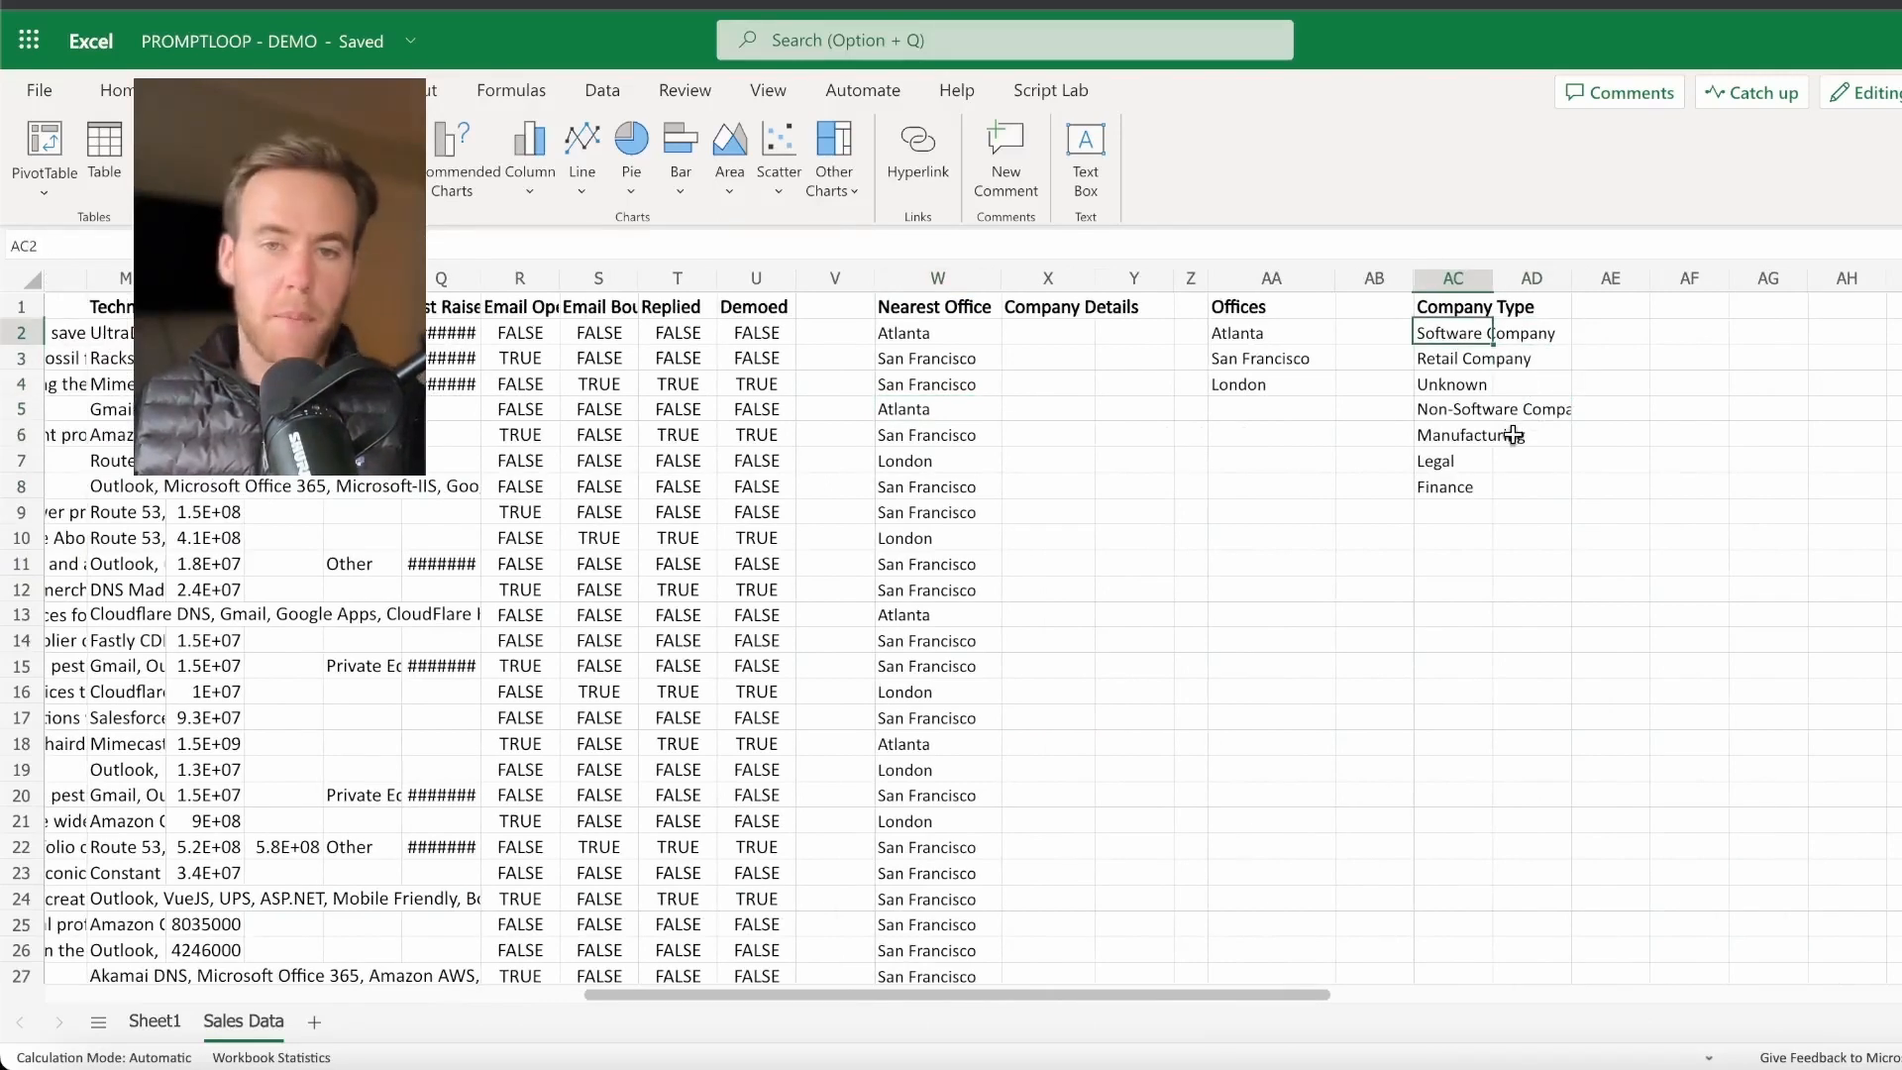
{"action": "left_click", "coordinate": [1452, 358]}
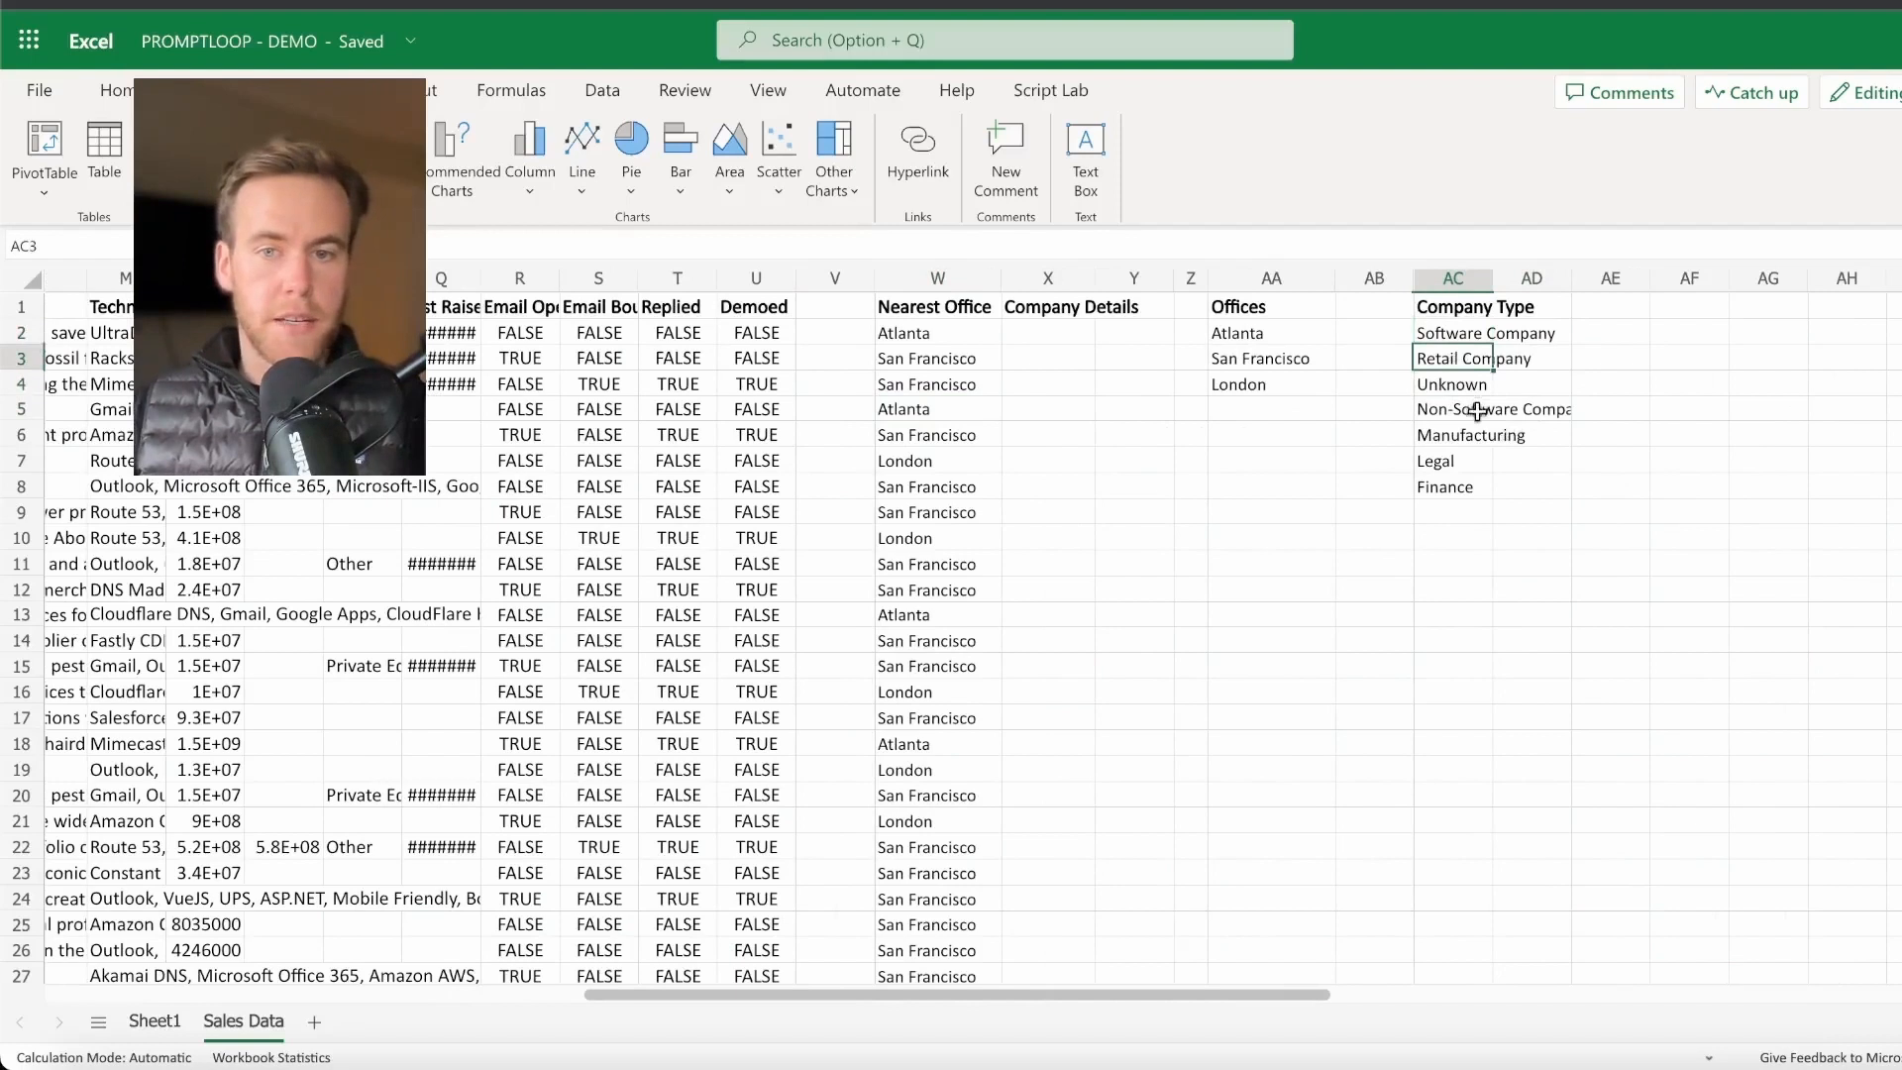
{"action": "left_click", "coordinate": [1471, 434]}
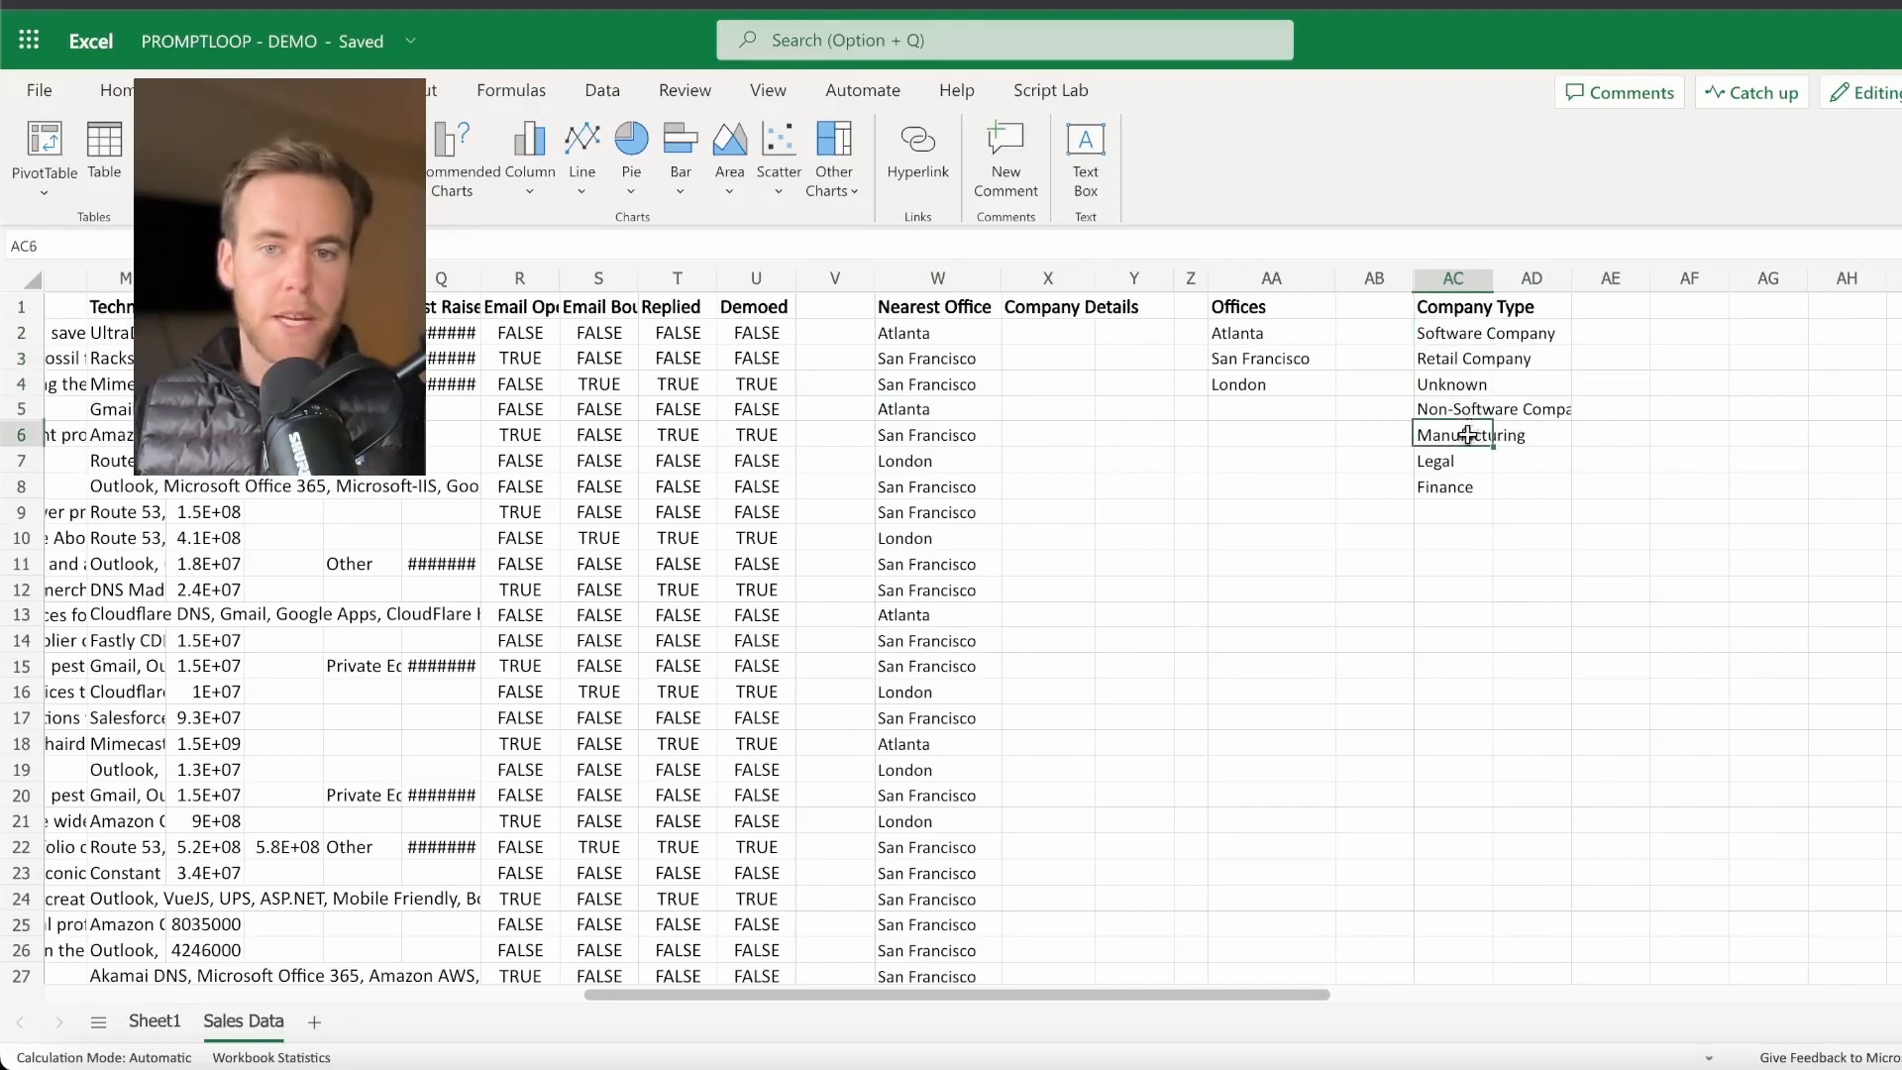
{"action": "left_click", "coordinate": [1452, 460]}
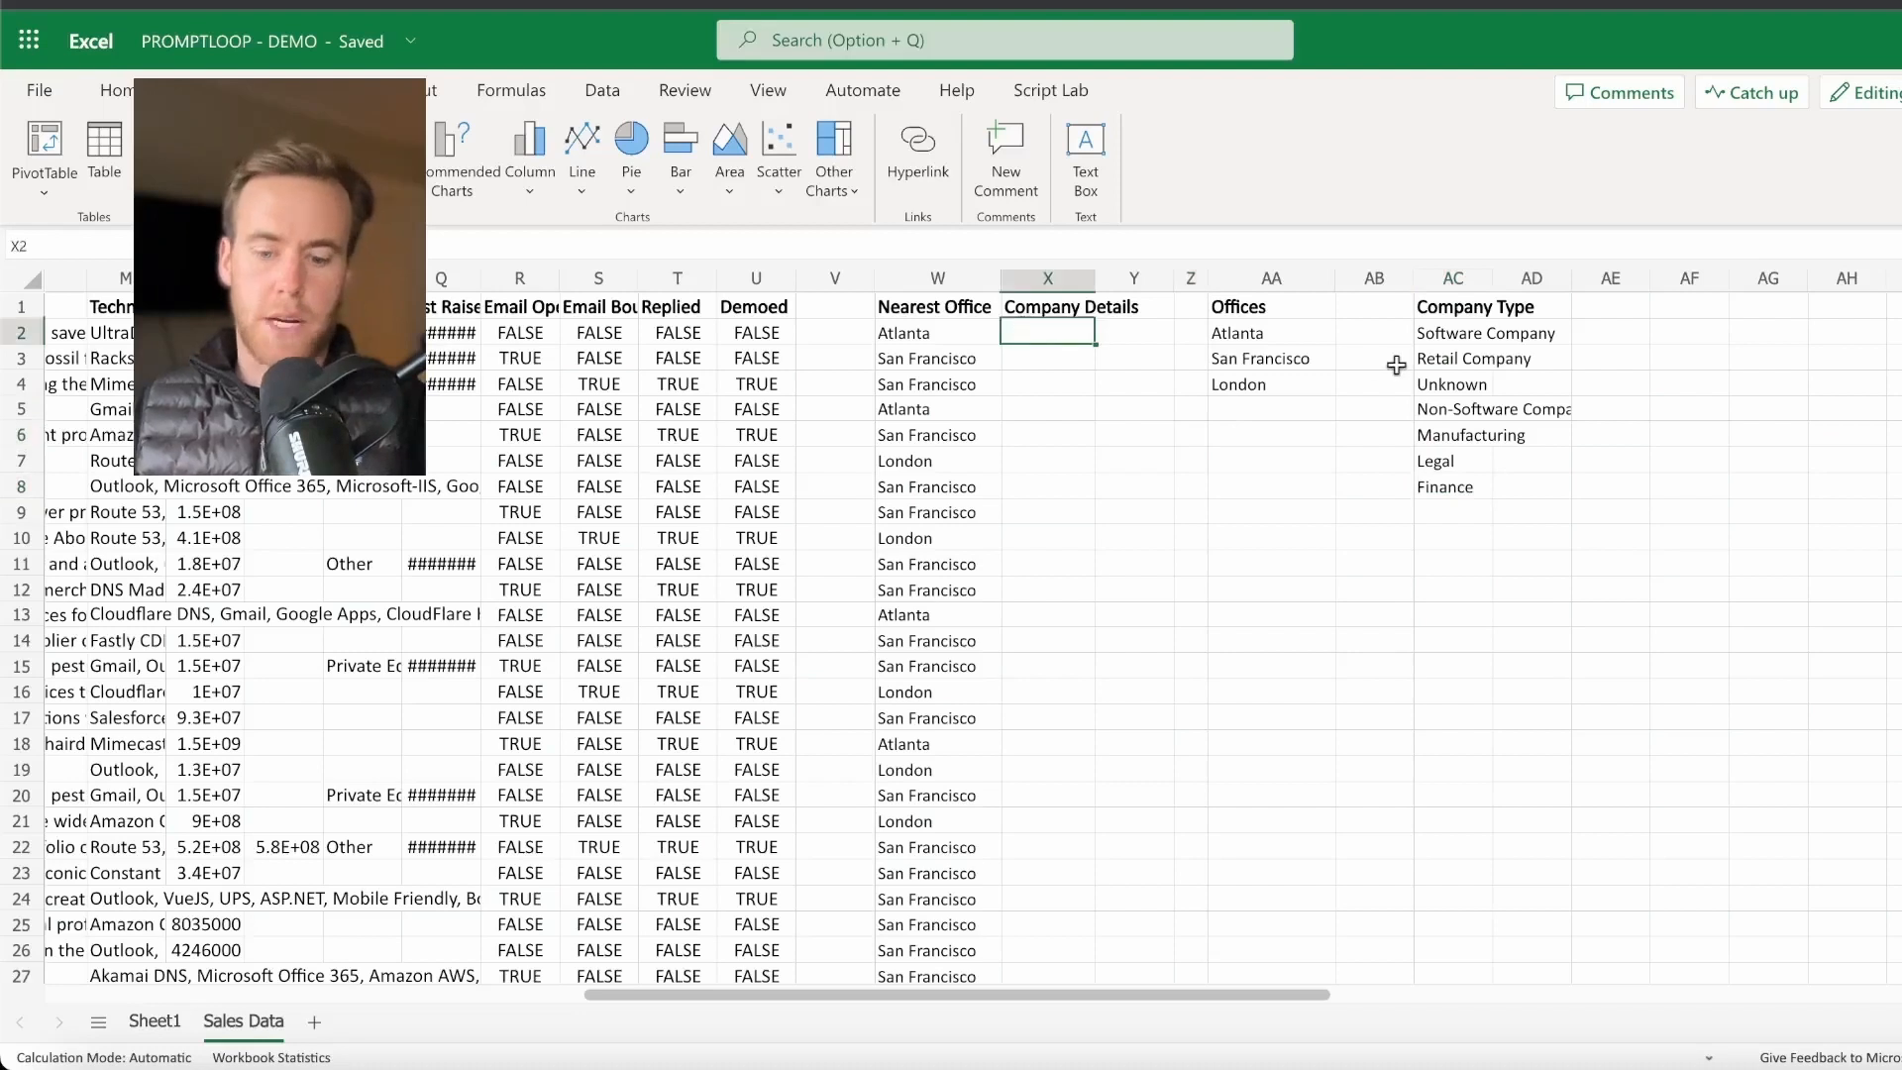
Step: Enter =PROMPTLOOP.LABEL(L2,AC2:AC8) in X2, fill it down to row 52, and select W1:X52
{"action": "type", "text": "=Prom"}
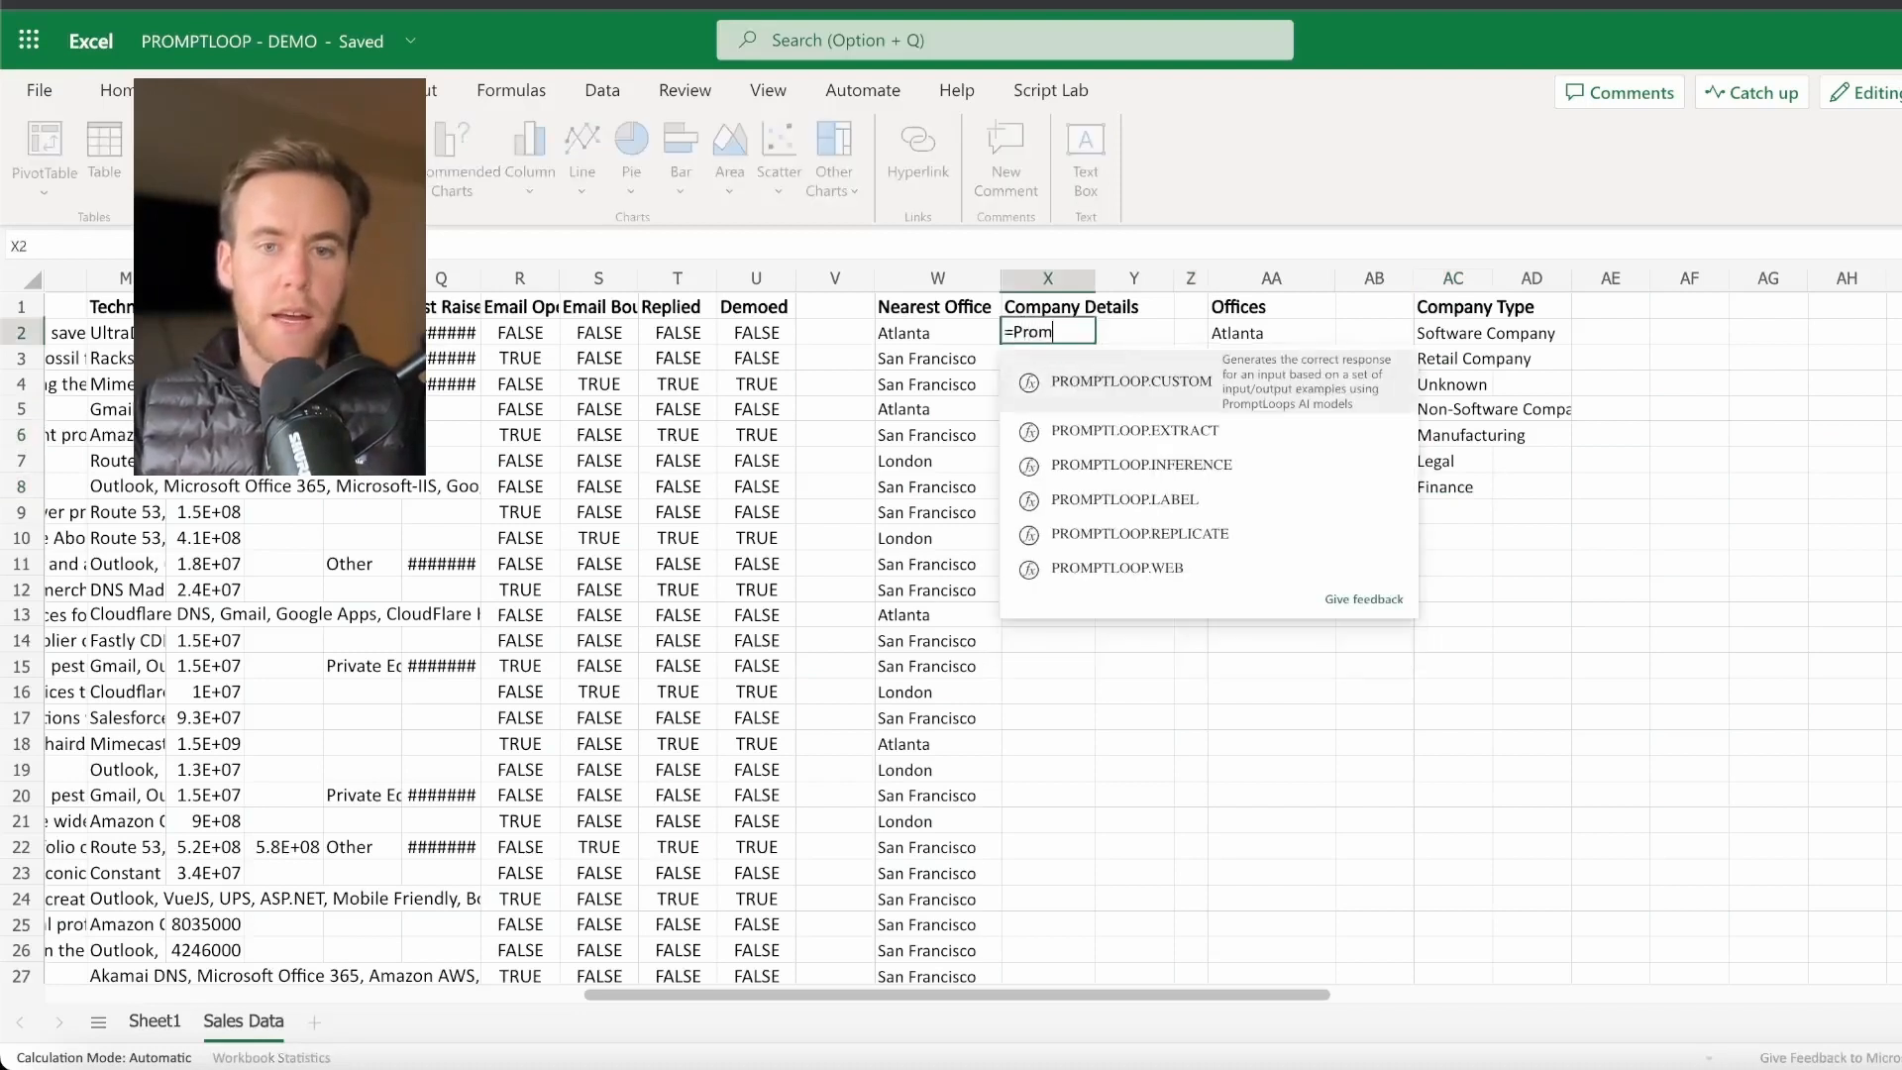
{"action": "left_click", "coordinate": [1123, 498]}
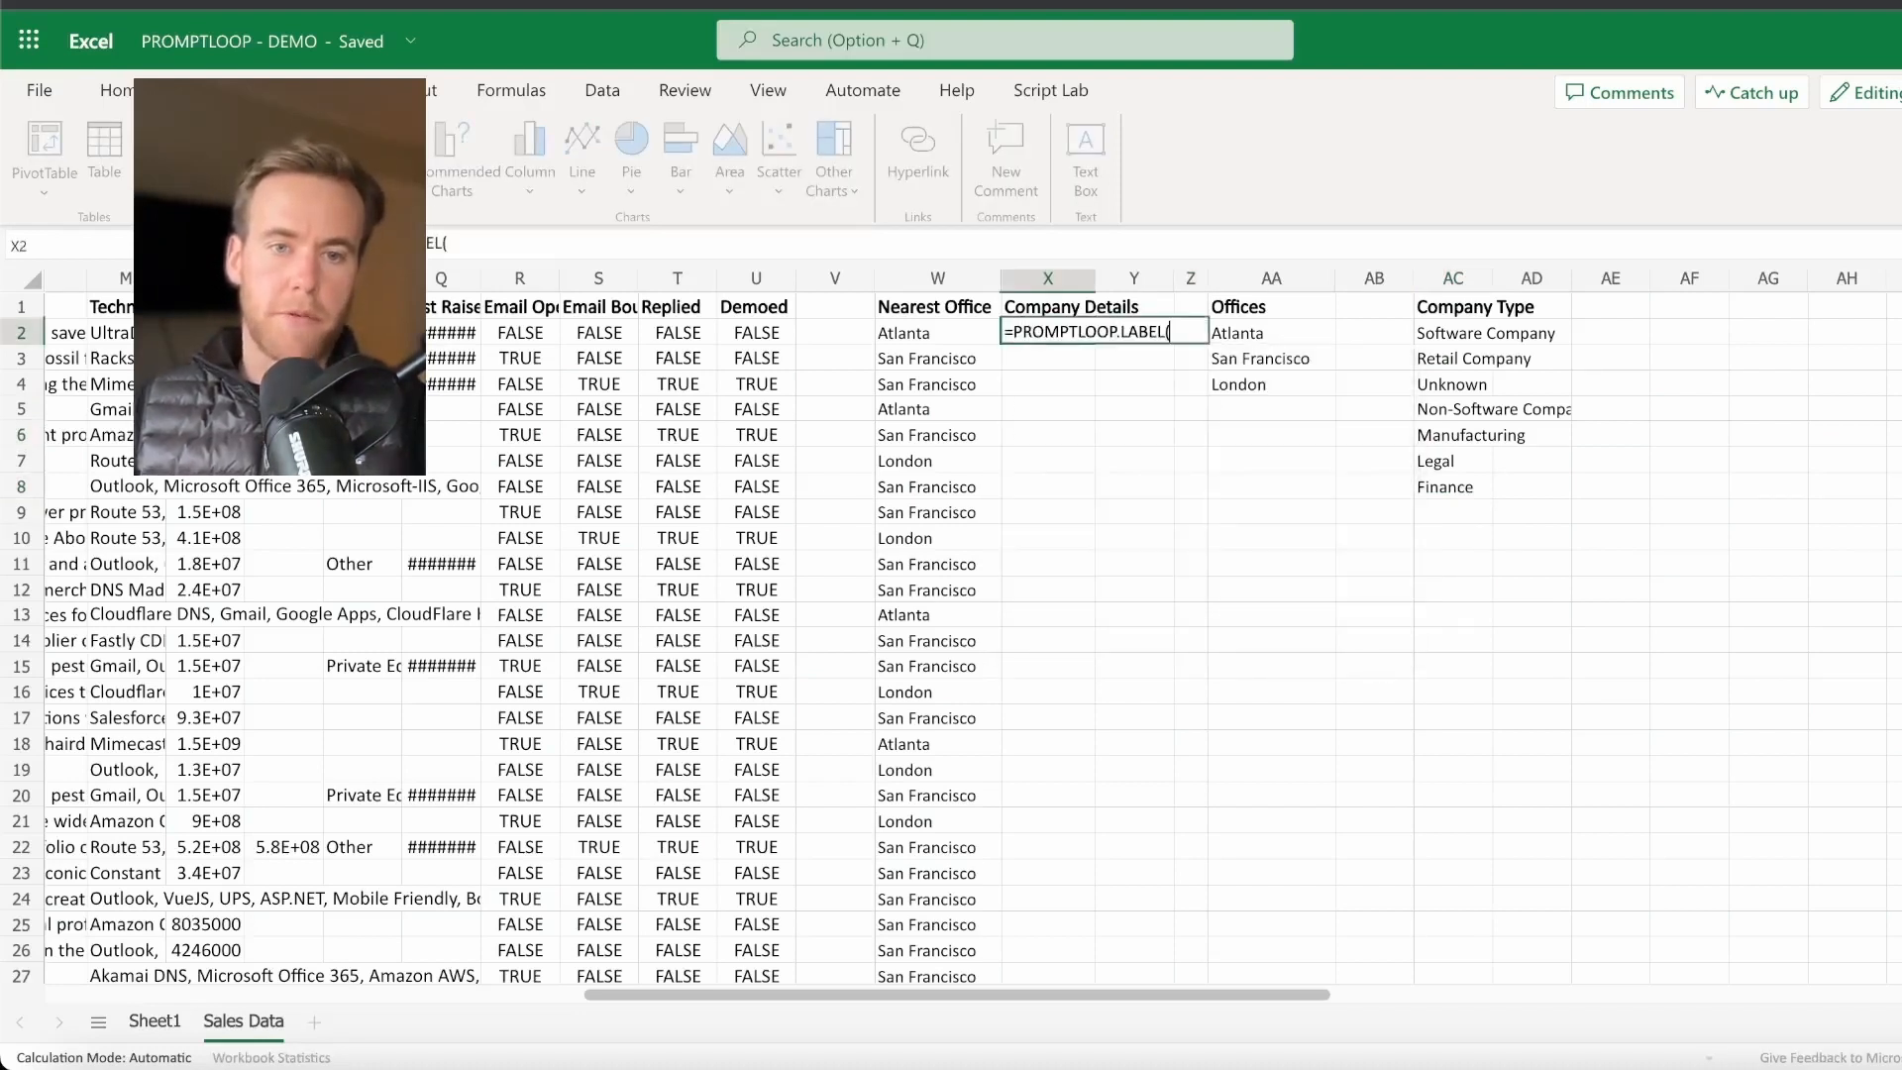
{"action": "left_click", "coordinate": [519, 332]}
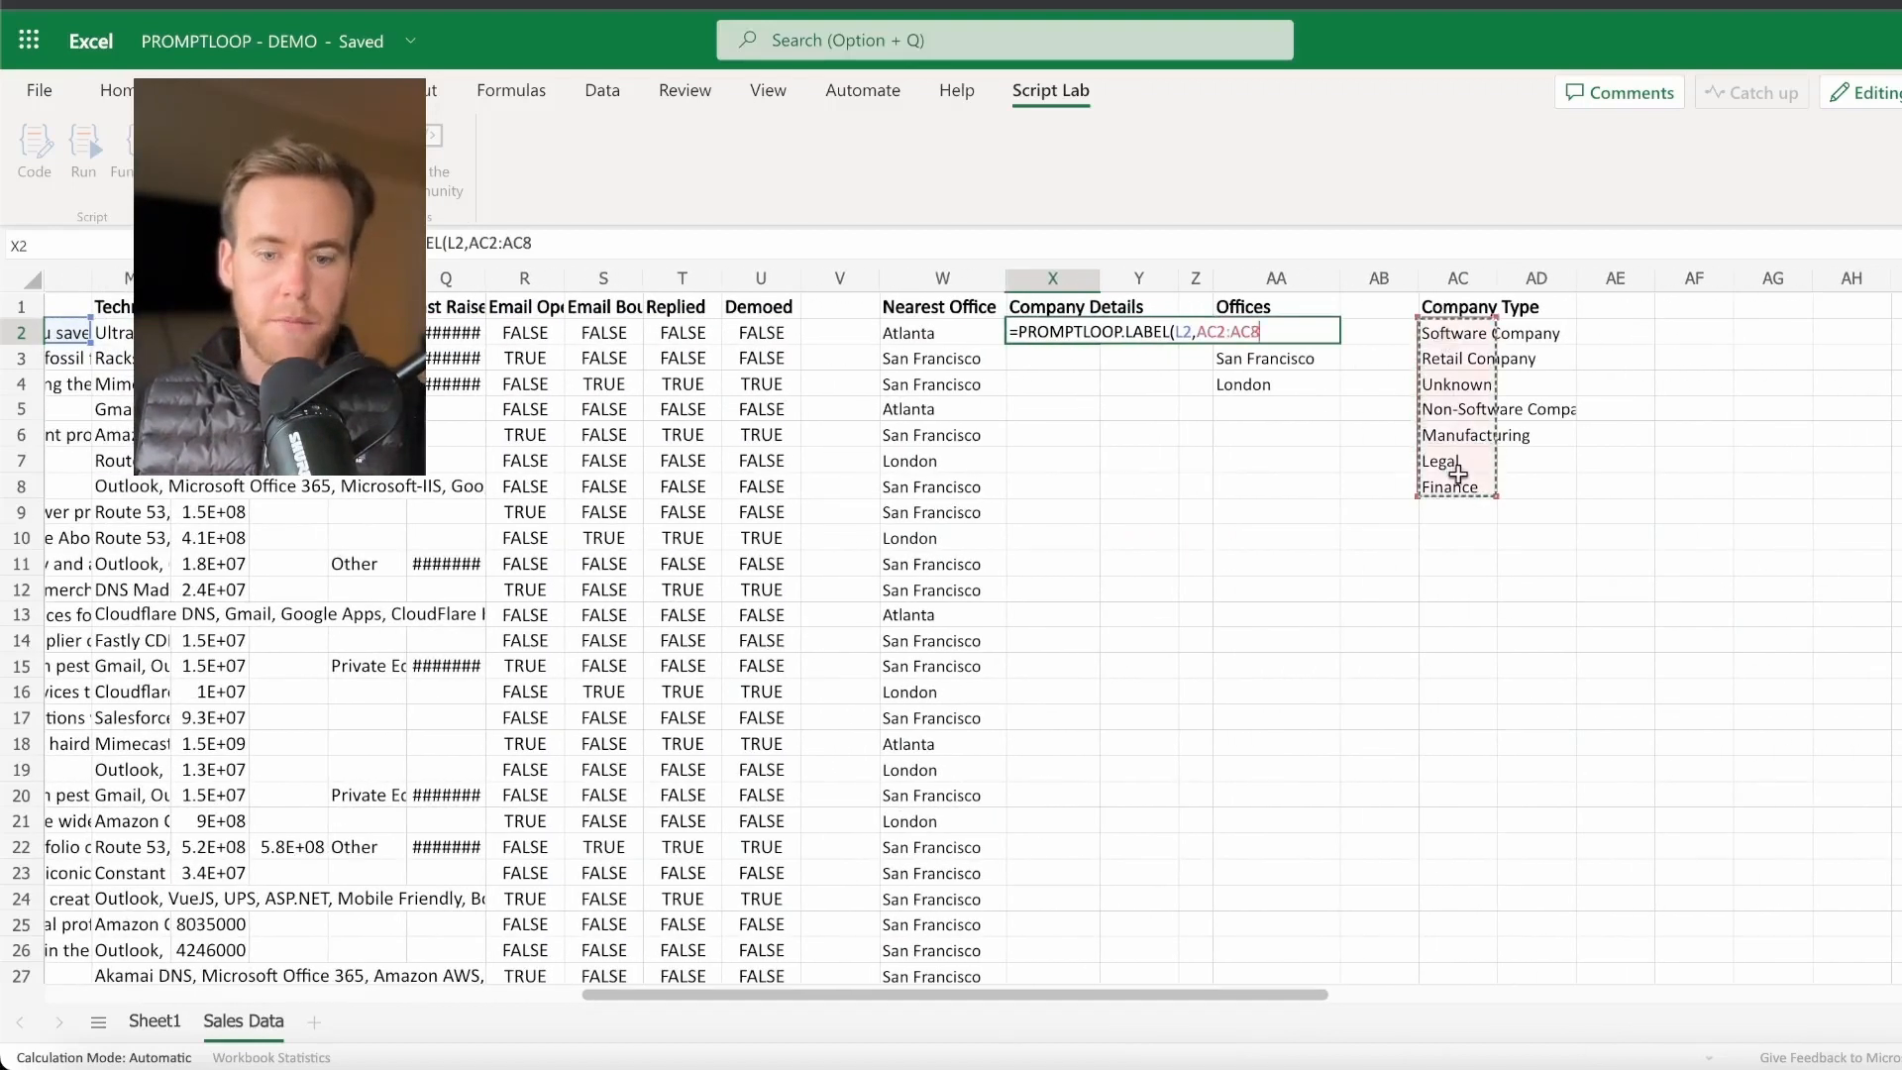
{"action": "key", "text": "f4"}
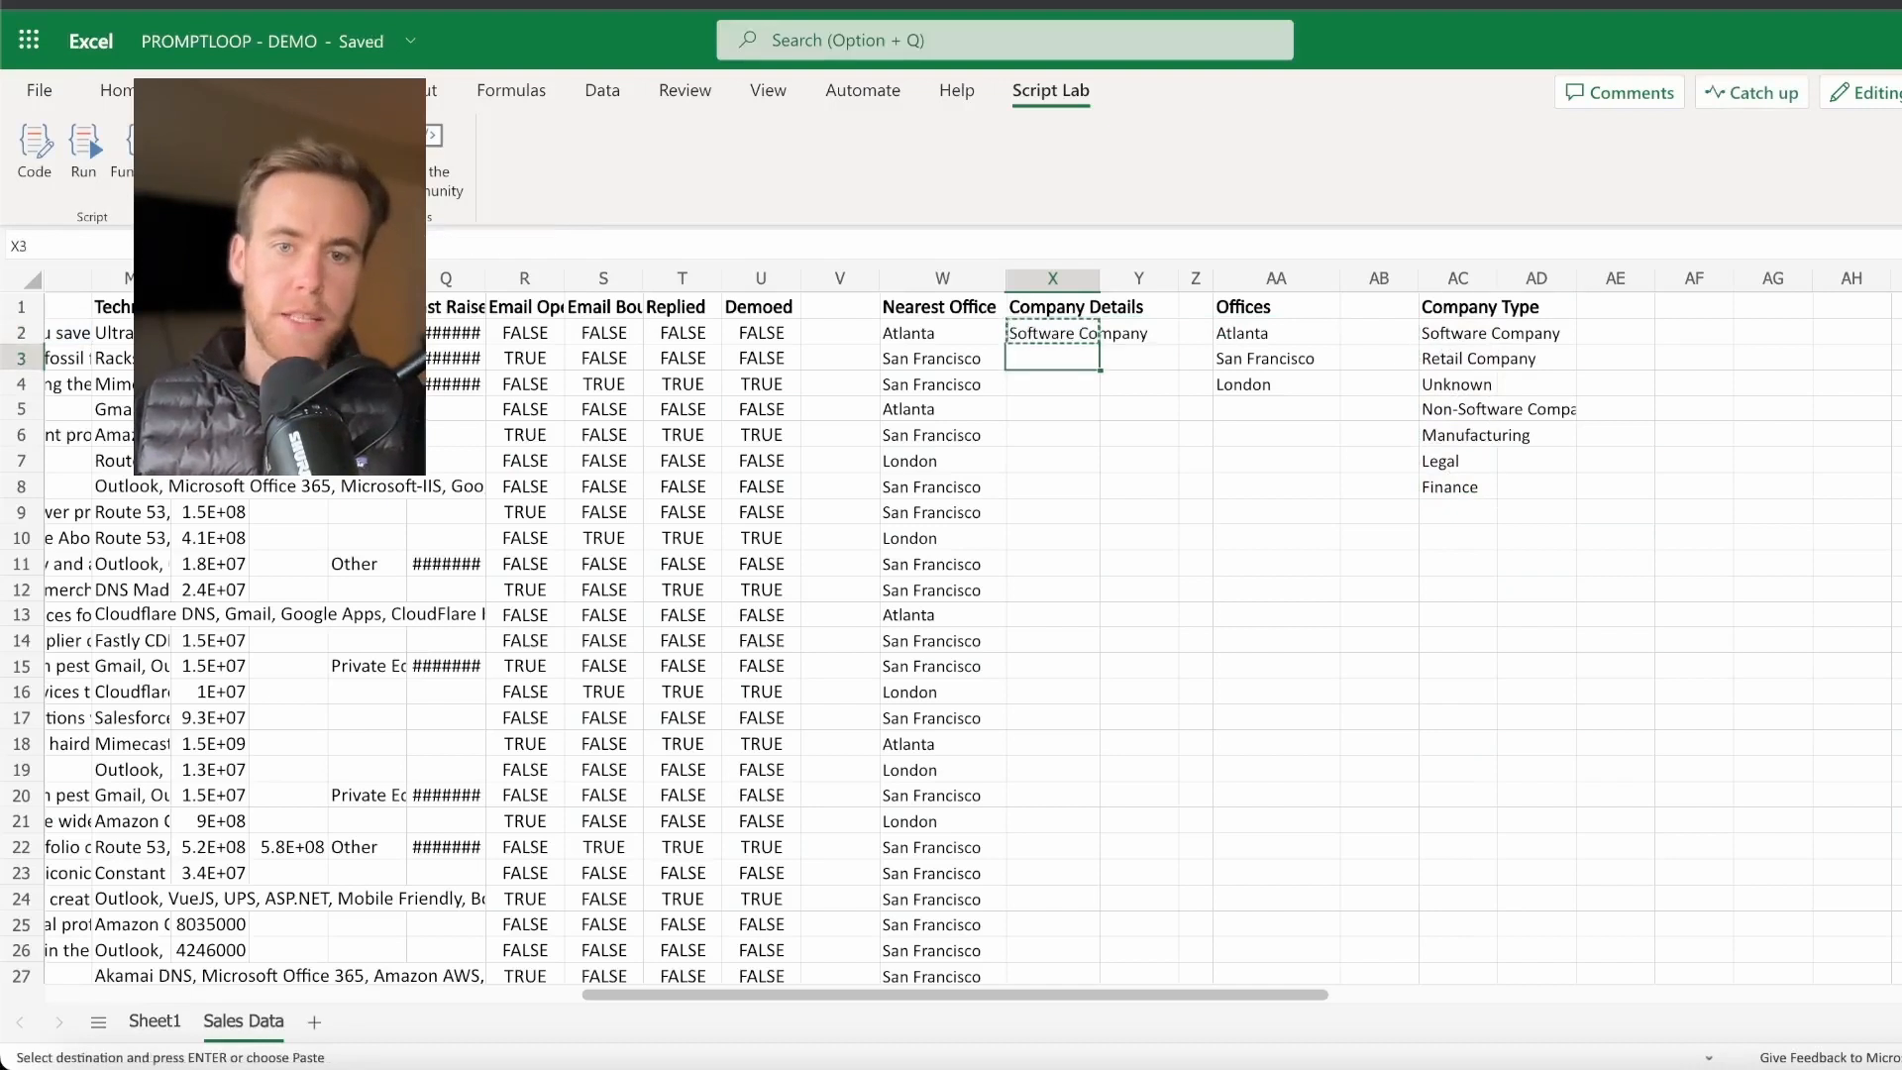
{"action": "left_click", "coordinate": [1052, 333]}
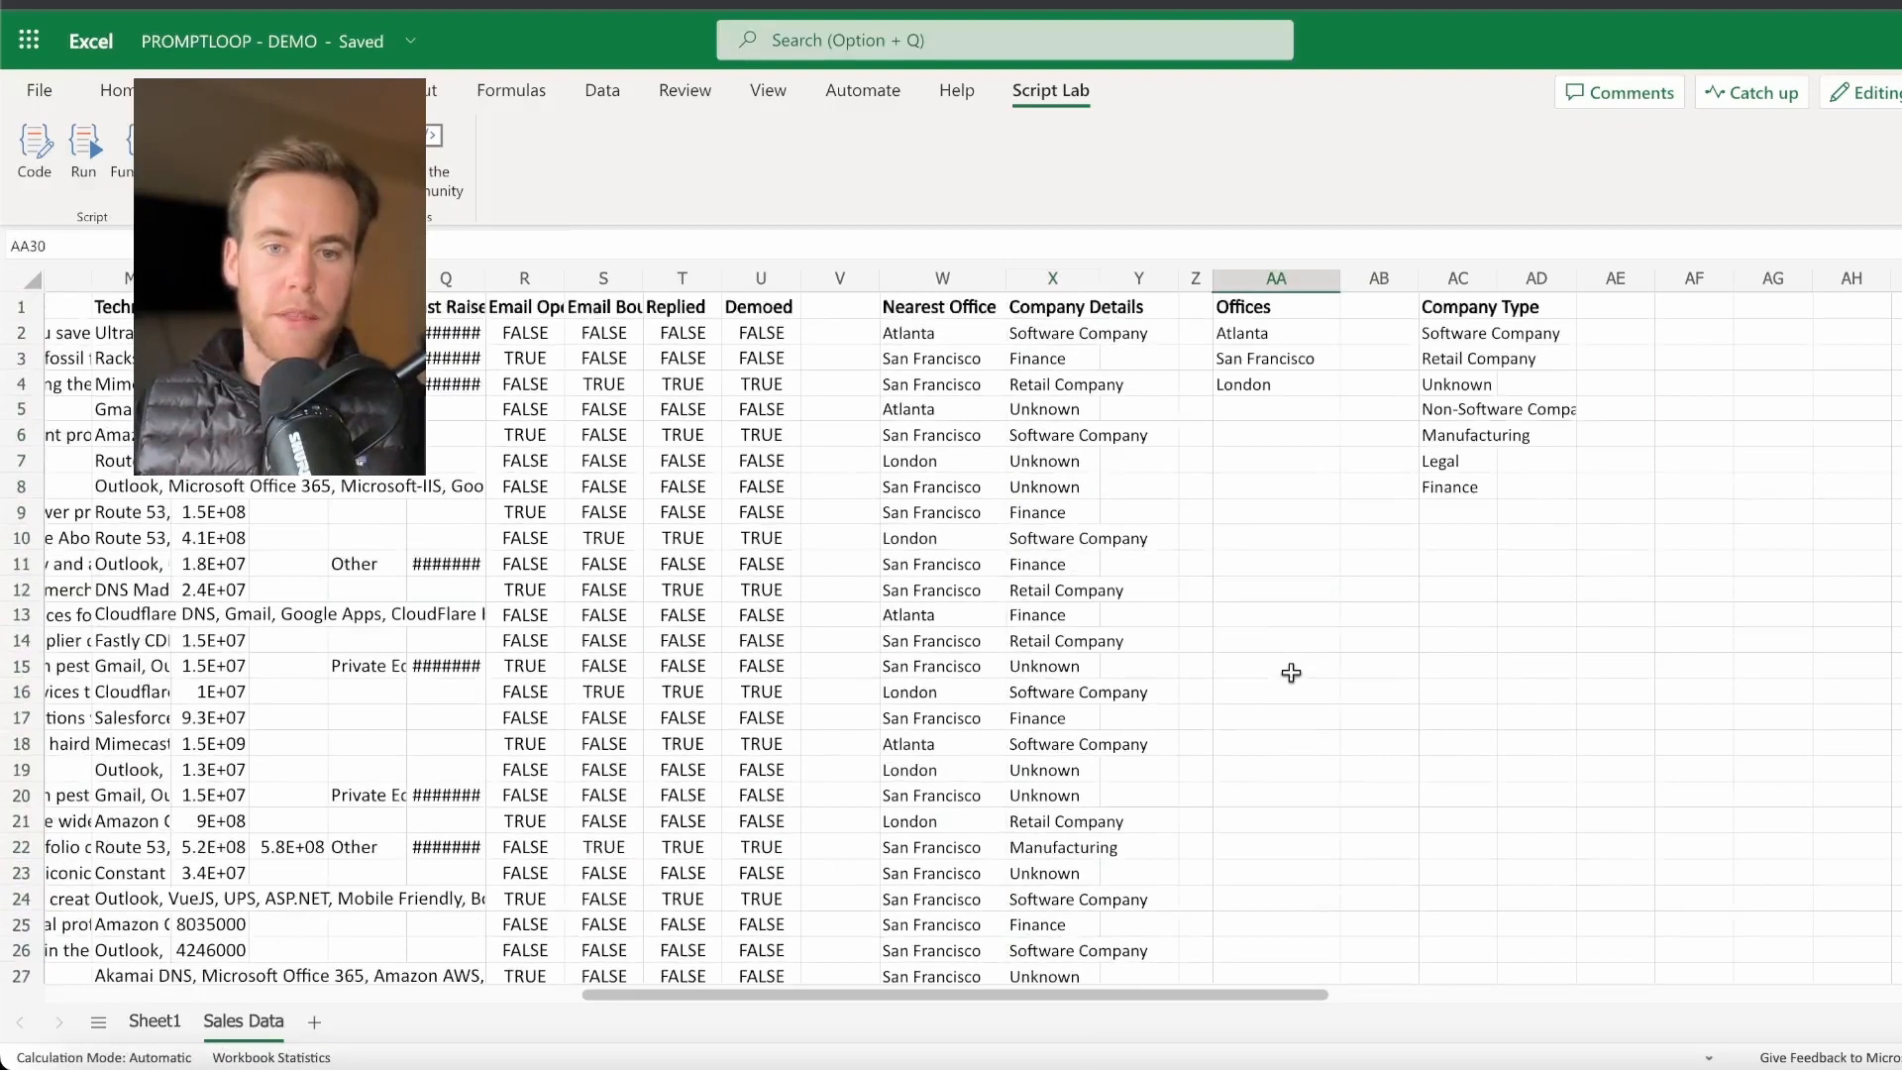
{"action": "left_click", "coordinate": [1274, 460]}
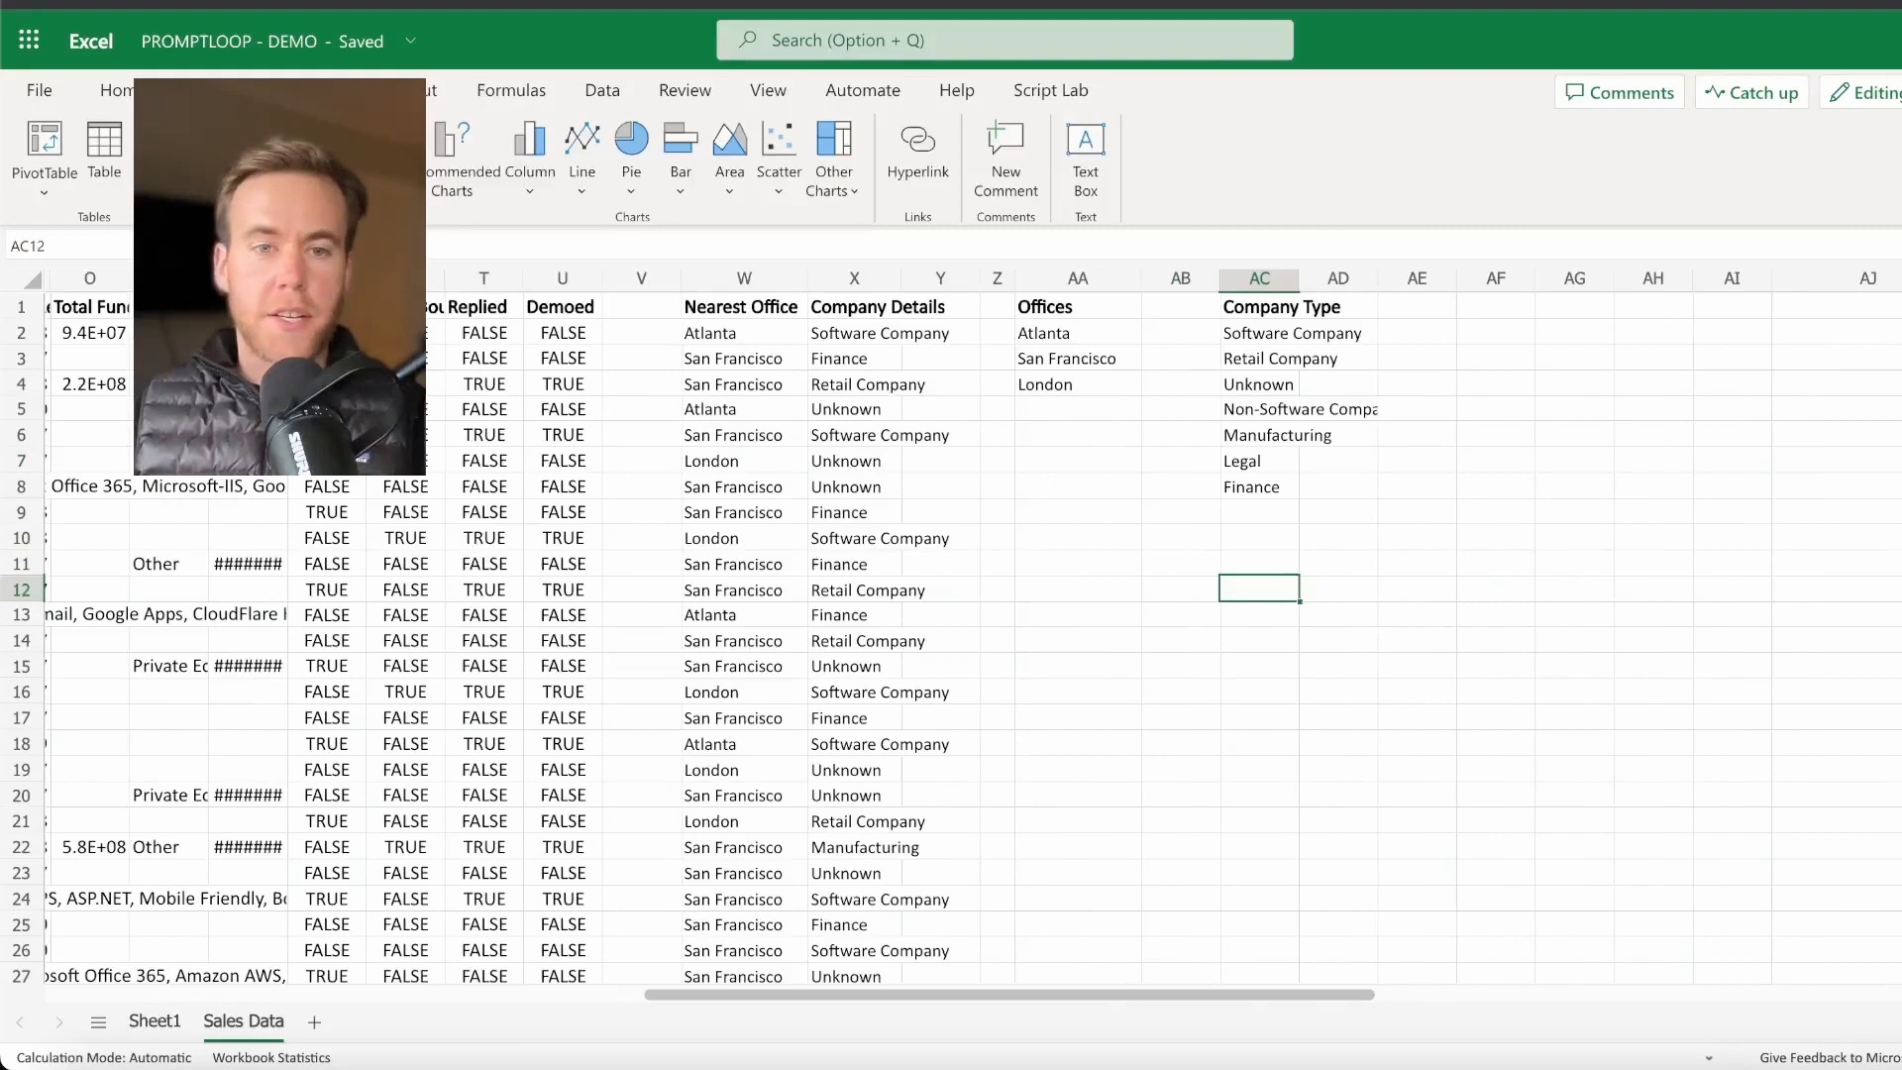
{"action": "left_click", "coordinate": [741, 333]}
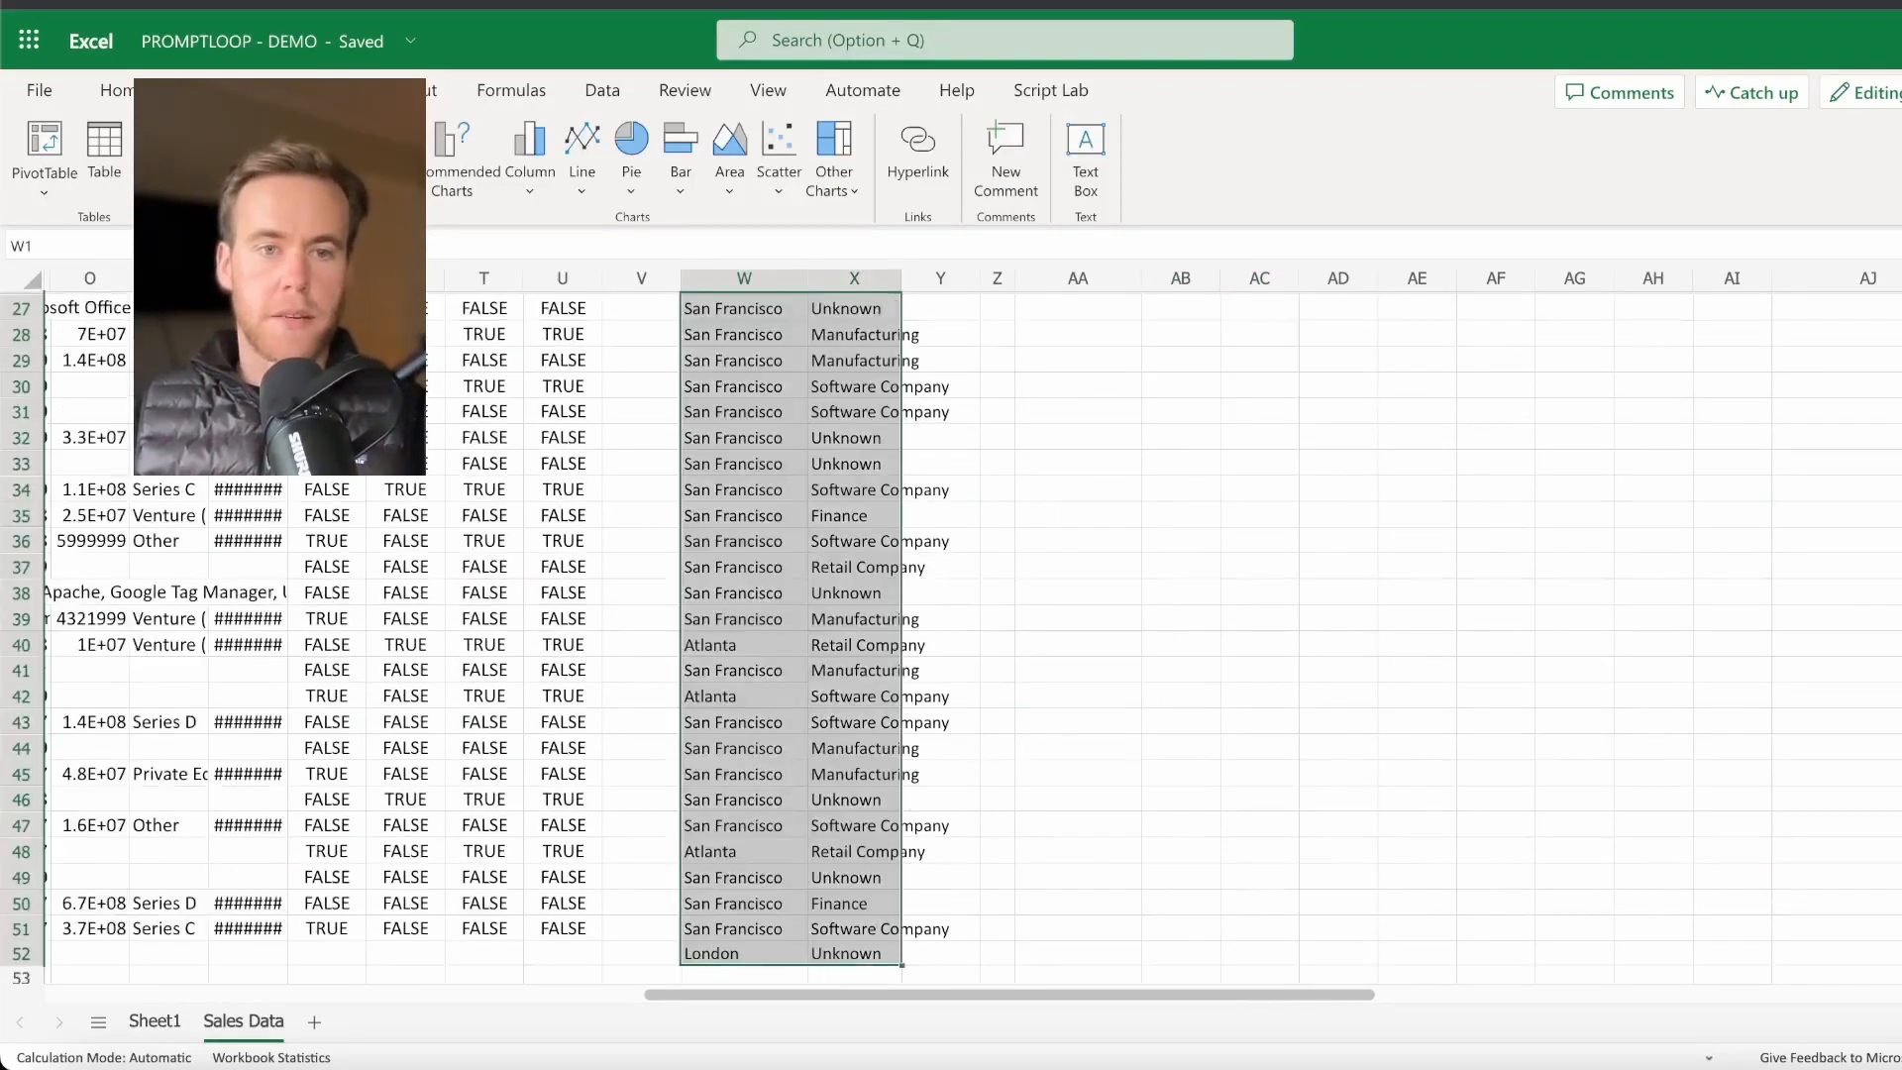
Step: Turn W1:X52 into a table with headers and run Analyze Data
{"action": "left_click", "coordinate": [103, 155]}
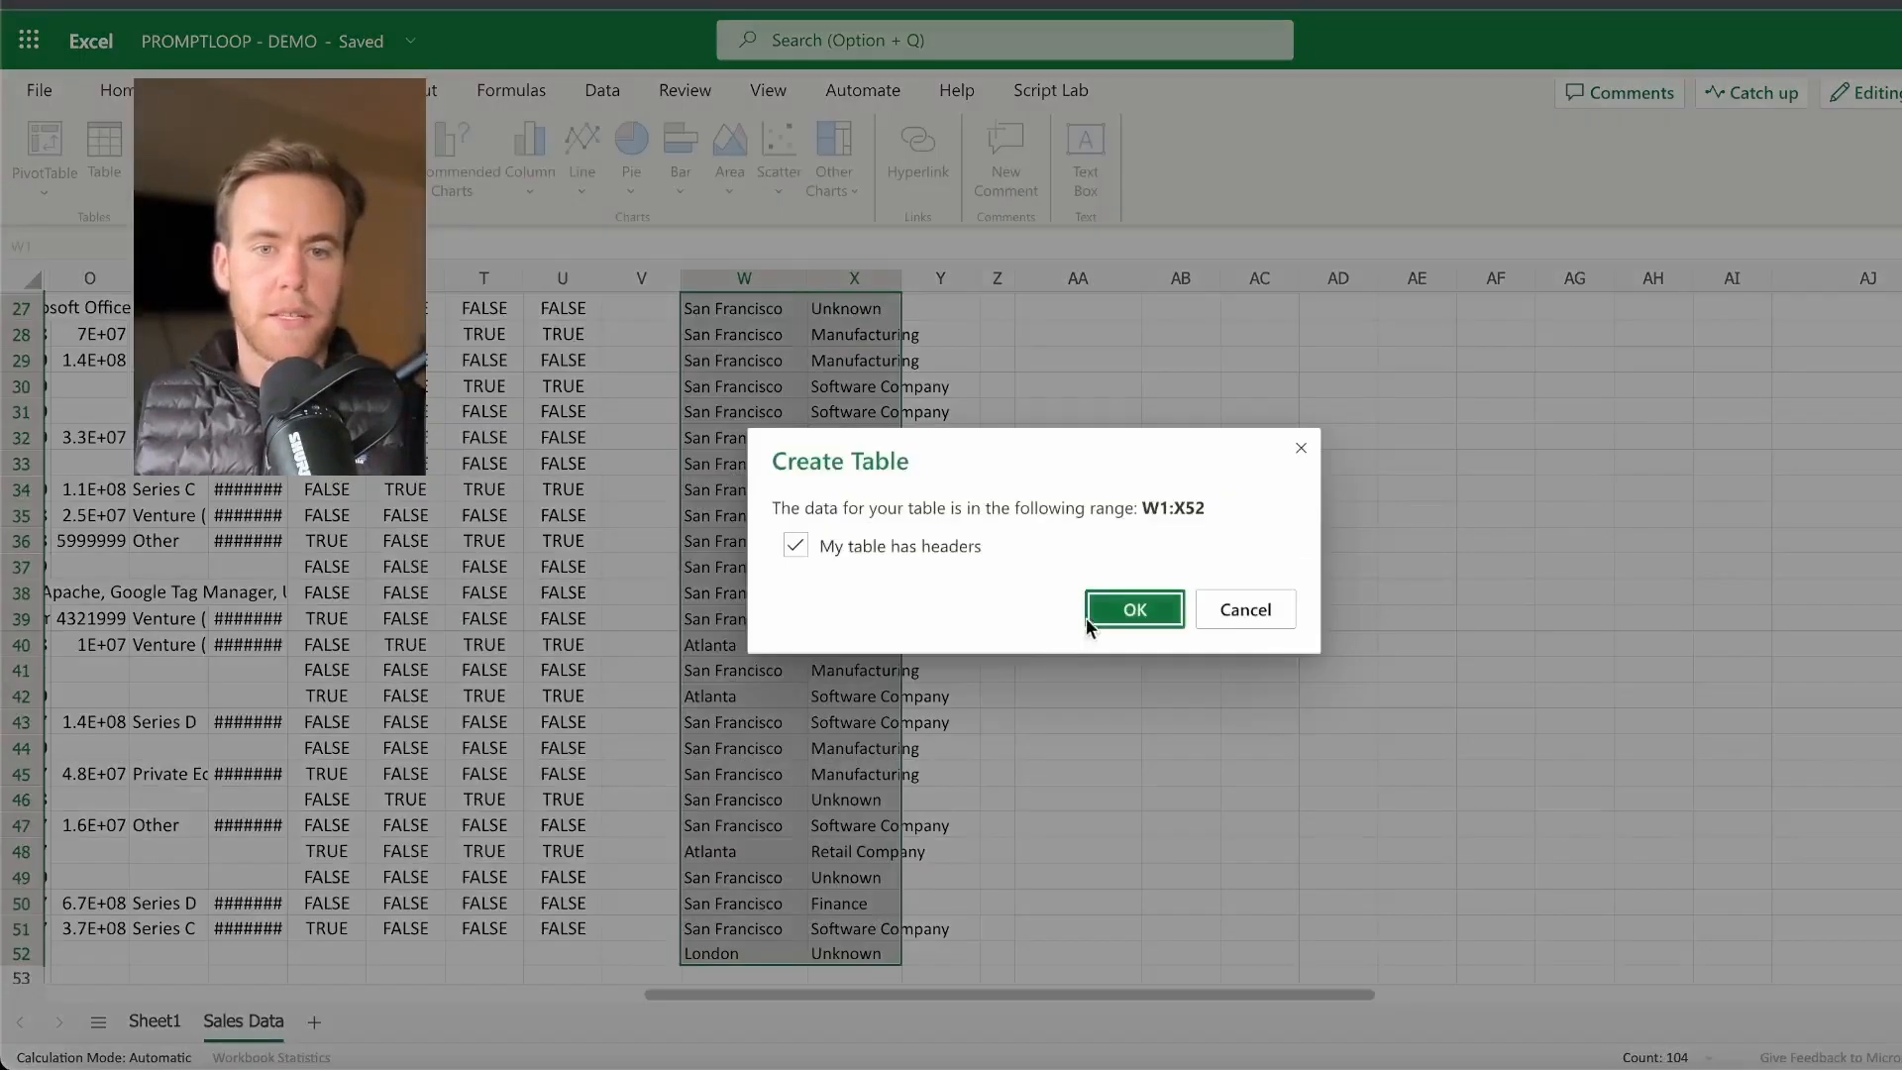
{"action": "left_click", "coordinate": [1133, 610]}
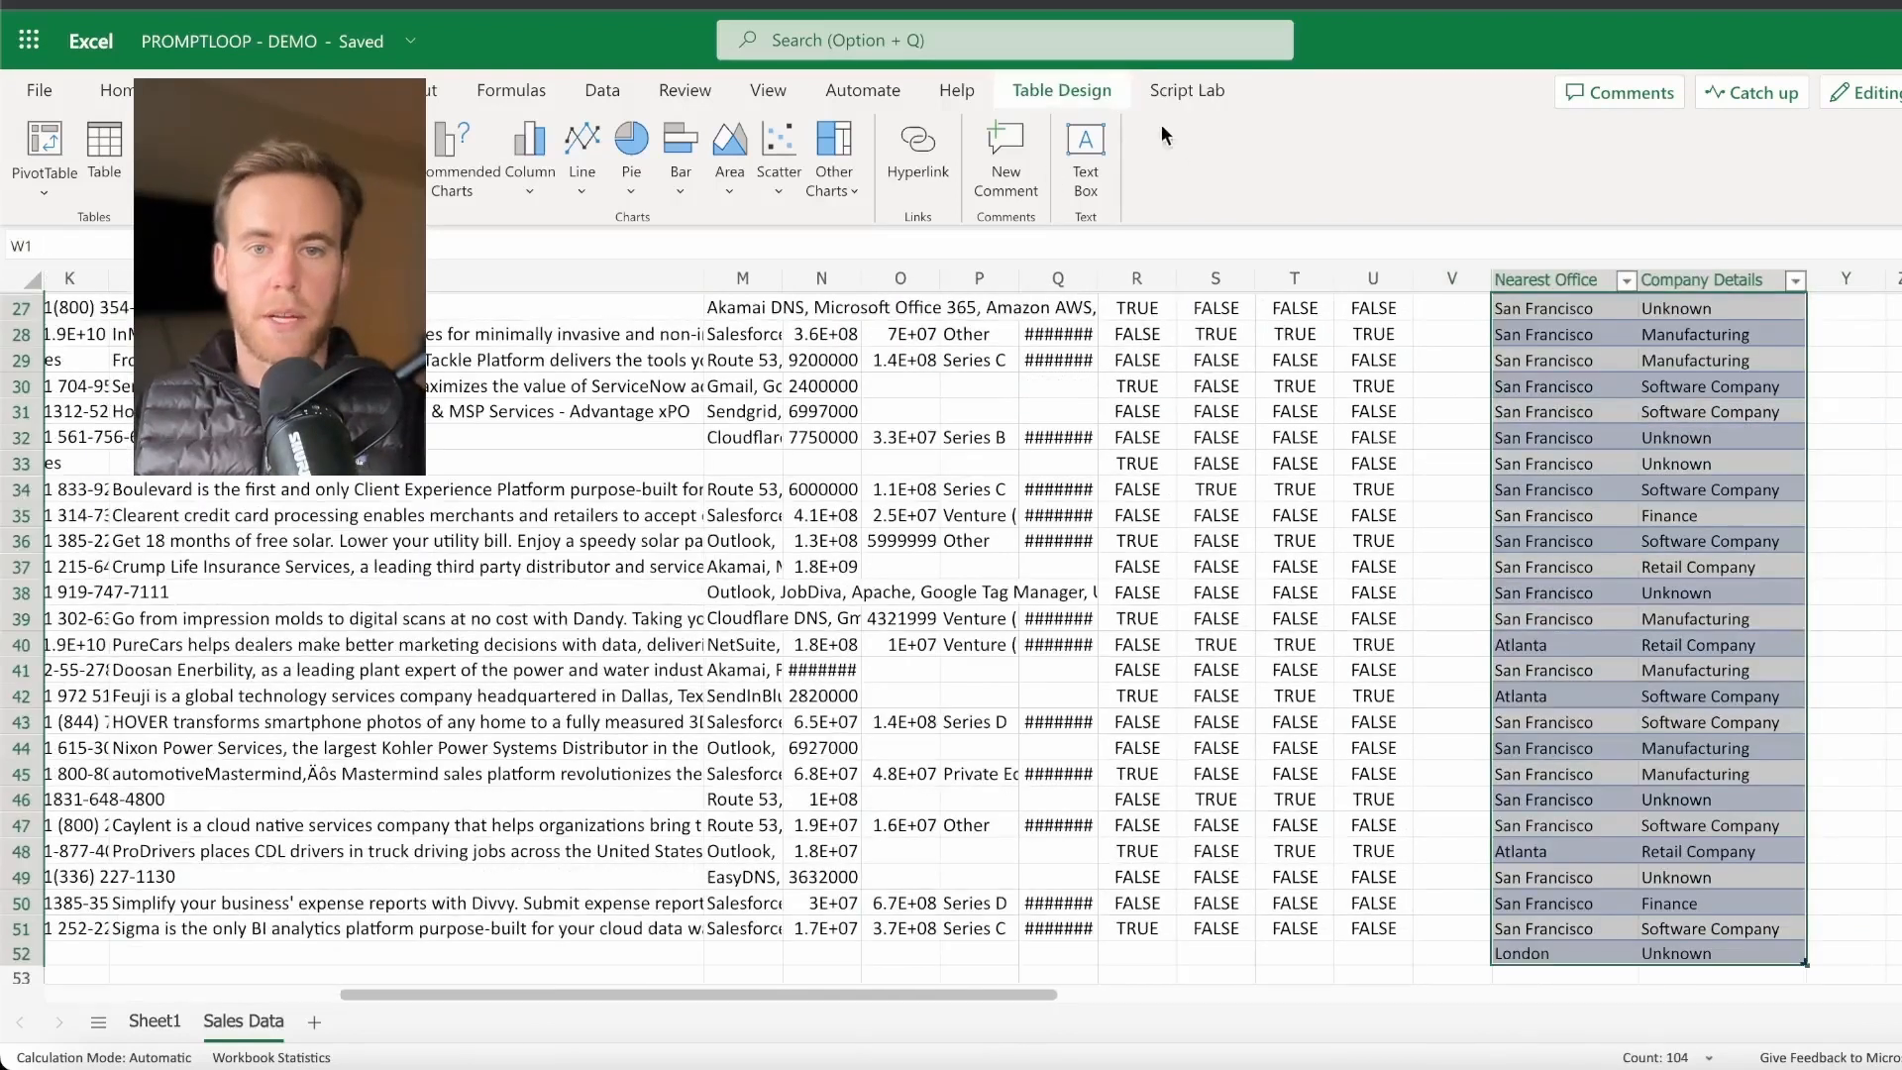
{"action": "left_click", "coordinate": [1684, 155]}
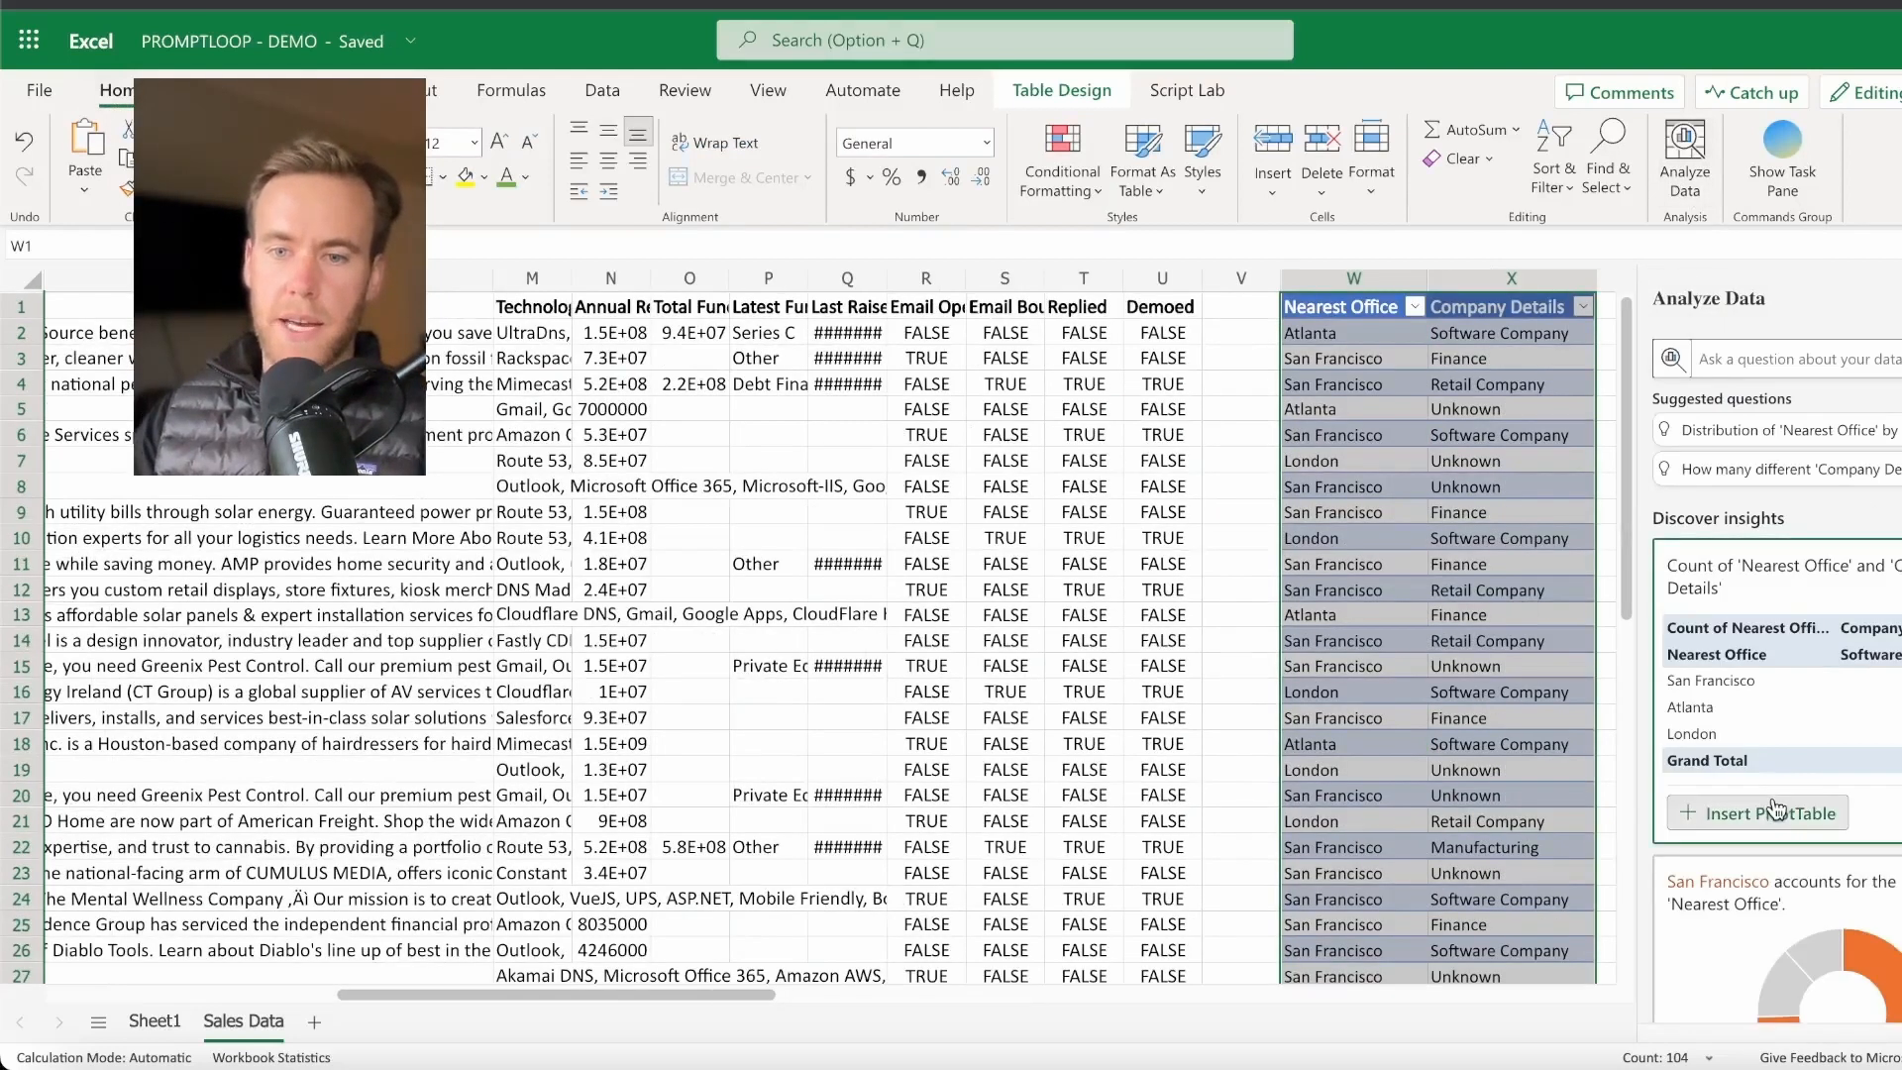
Step: Insert the suggested office-by-company-type PivotTable, then return to Sales Data
{"action": "left_click", "coordinate": [1757, 812]}
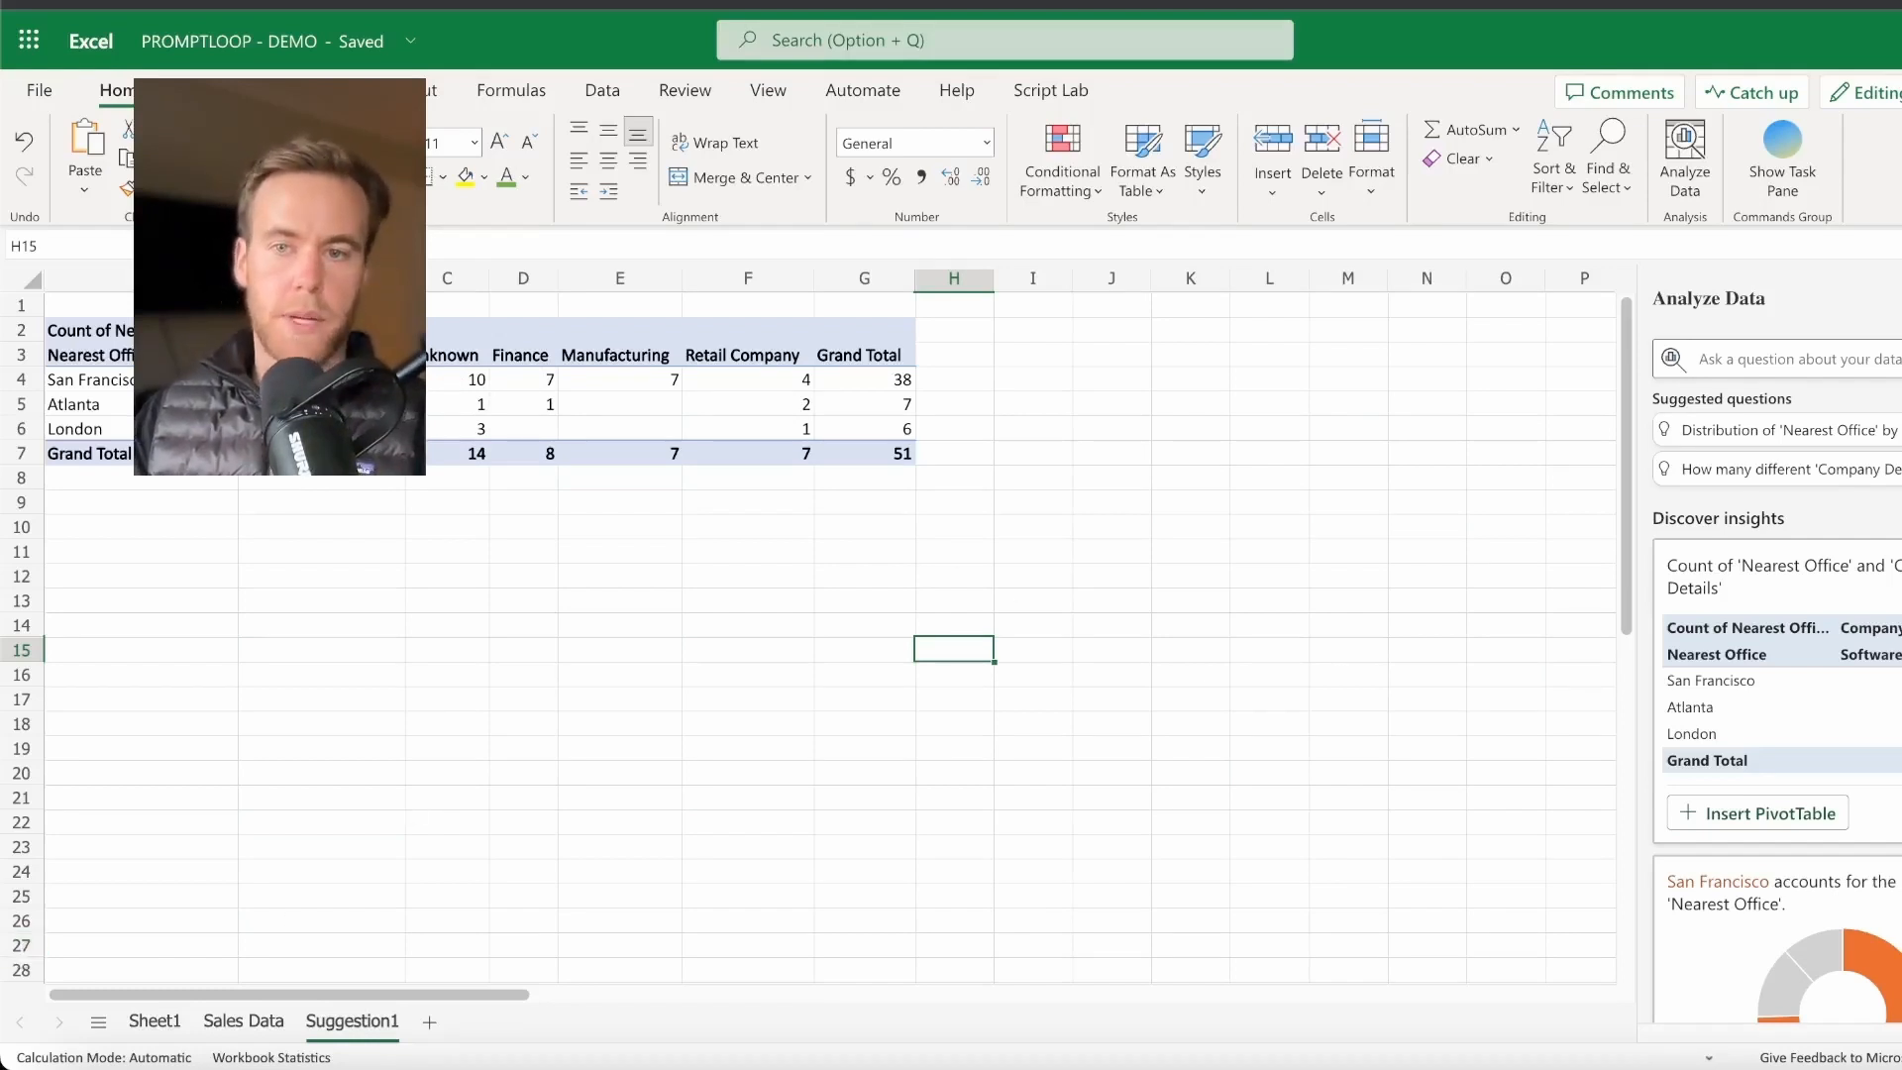
{"action": "left_click", "coordinate": [243, 1020]}
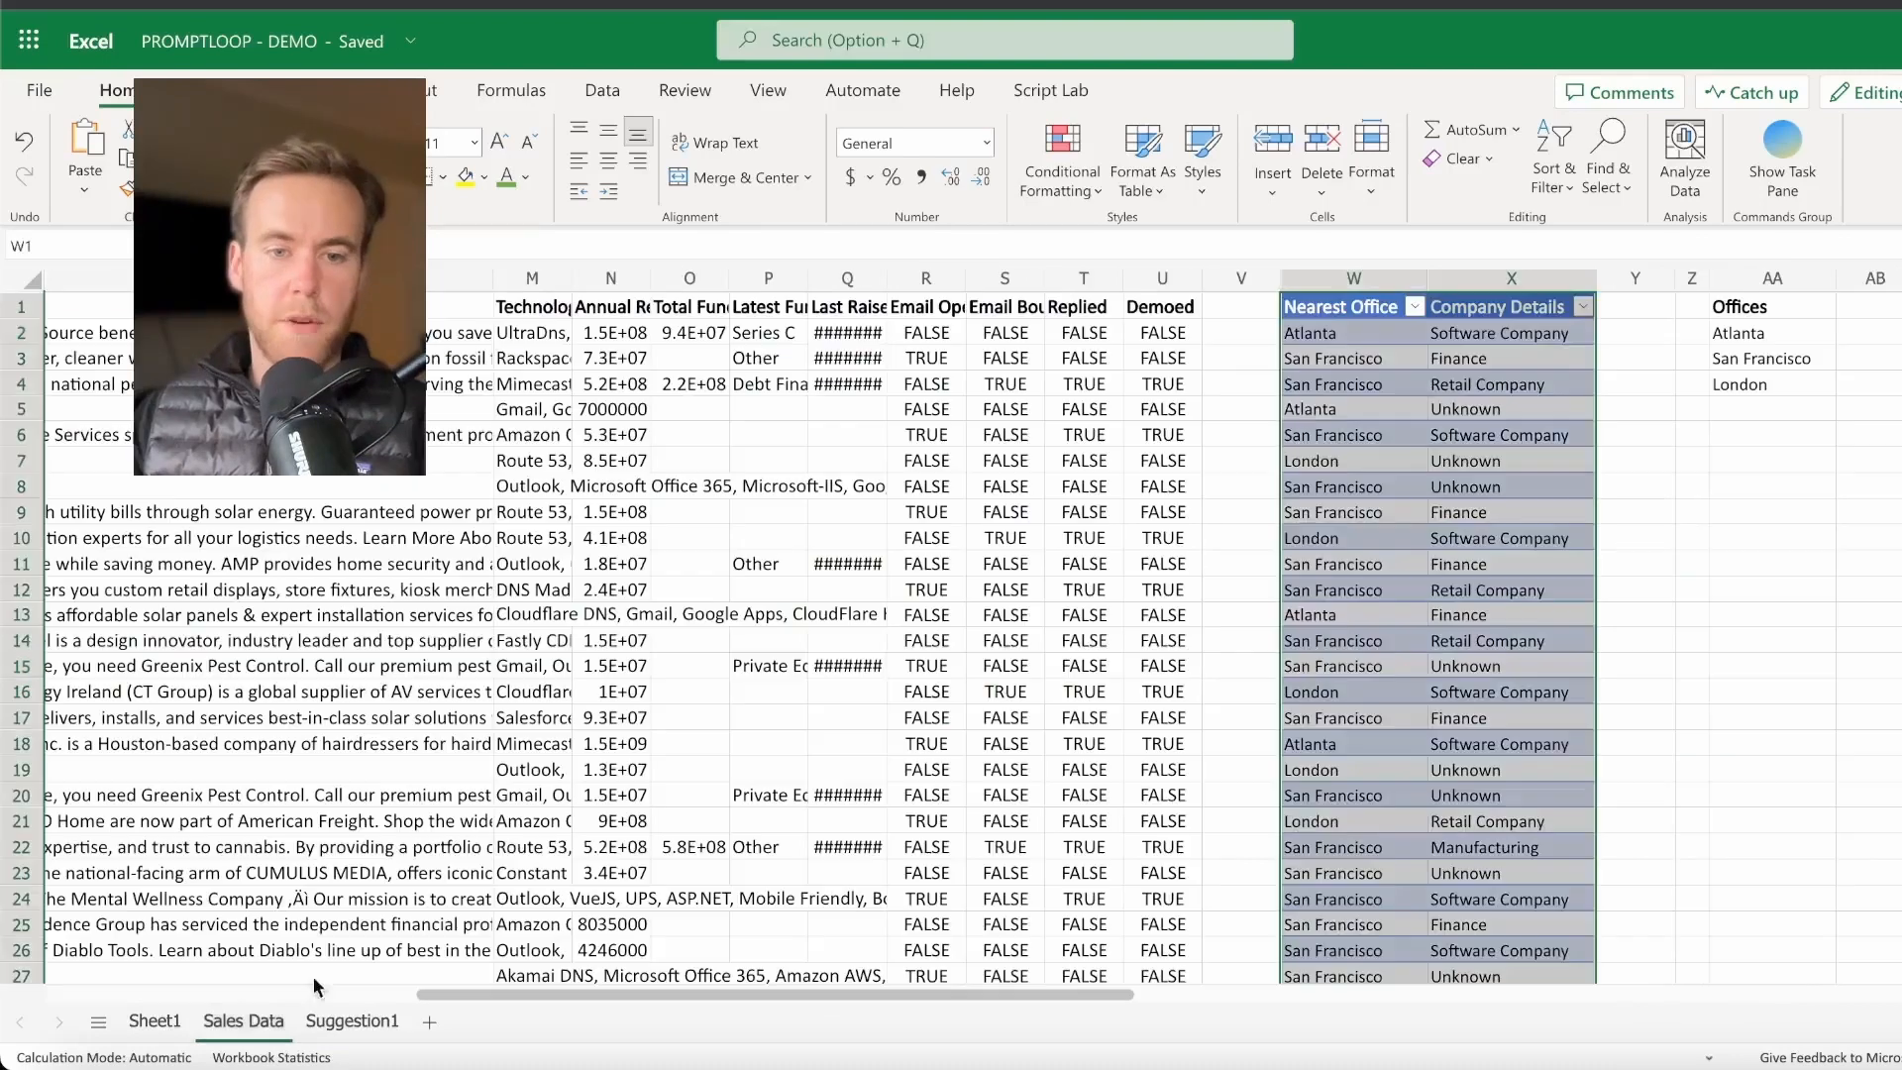